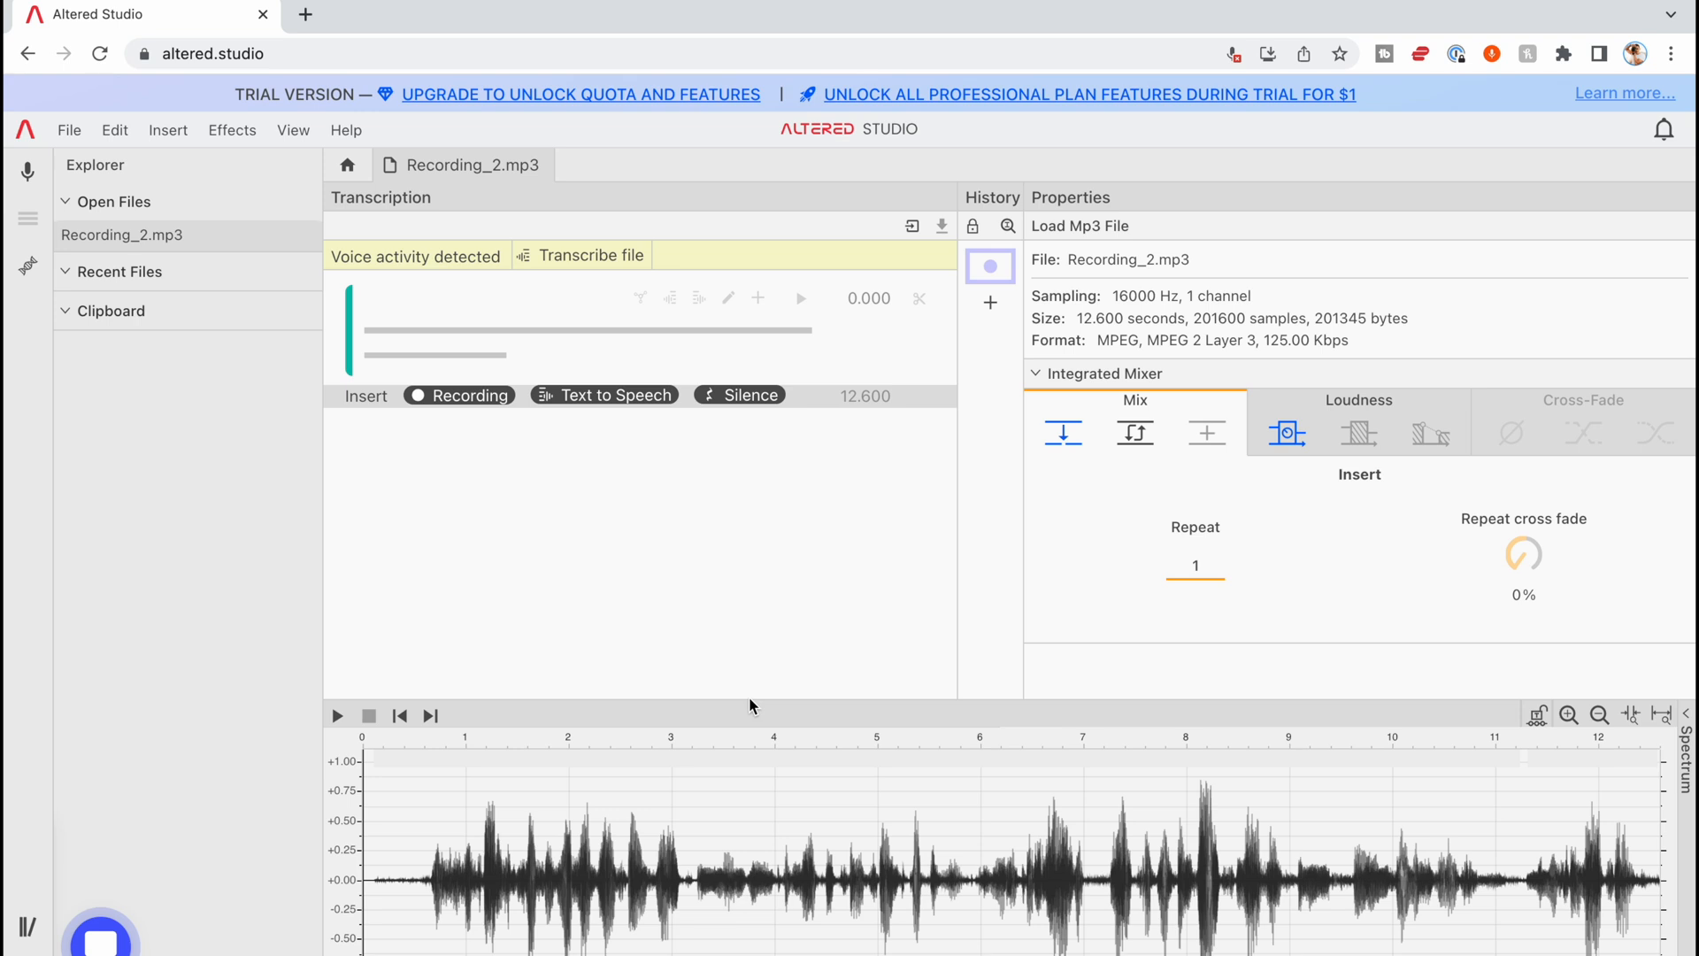
mouse_move(360, 810)
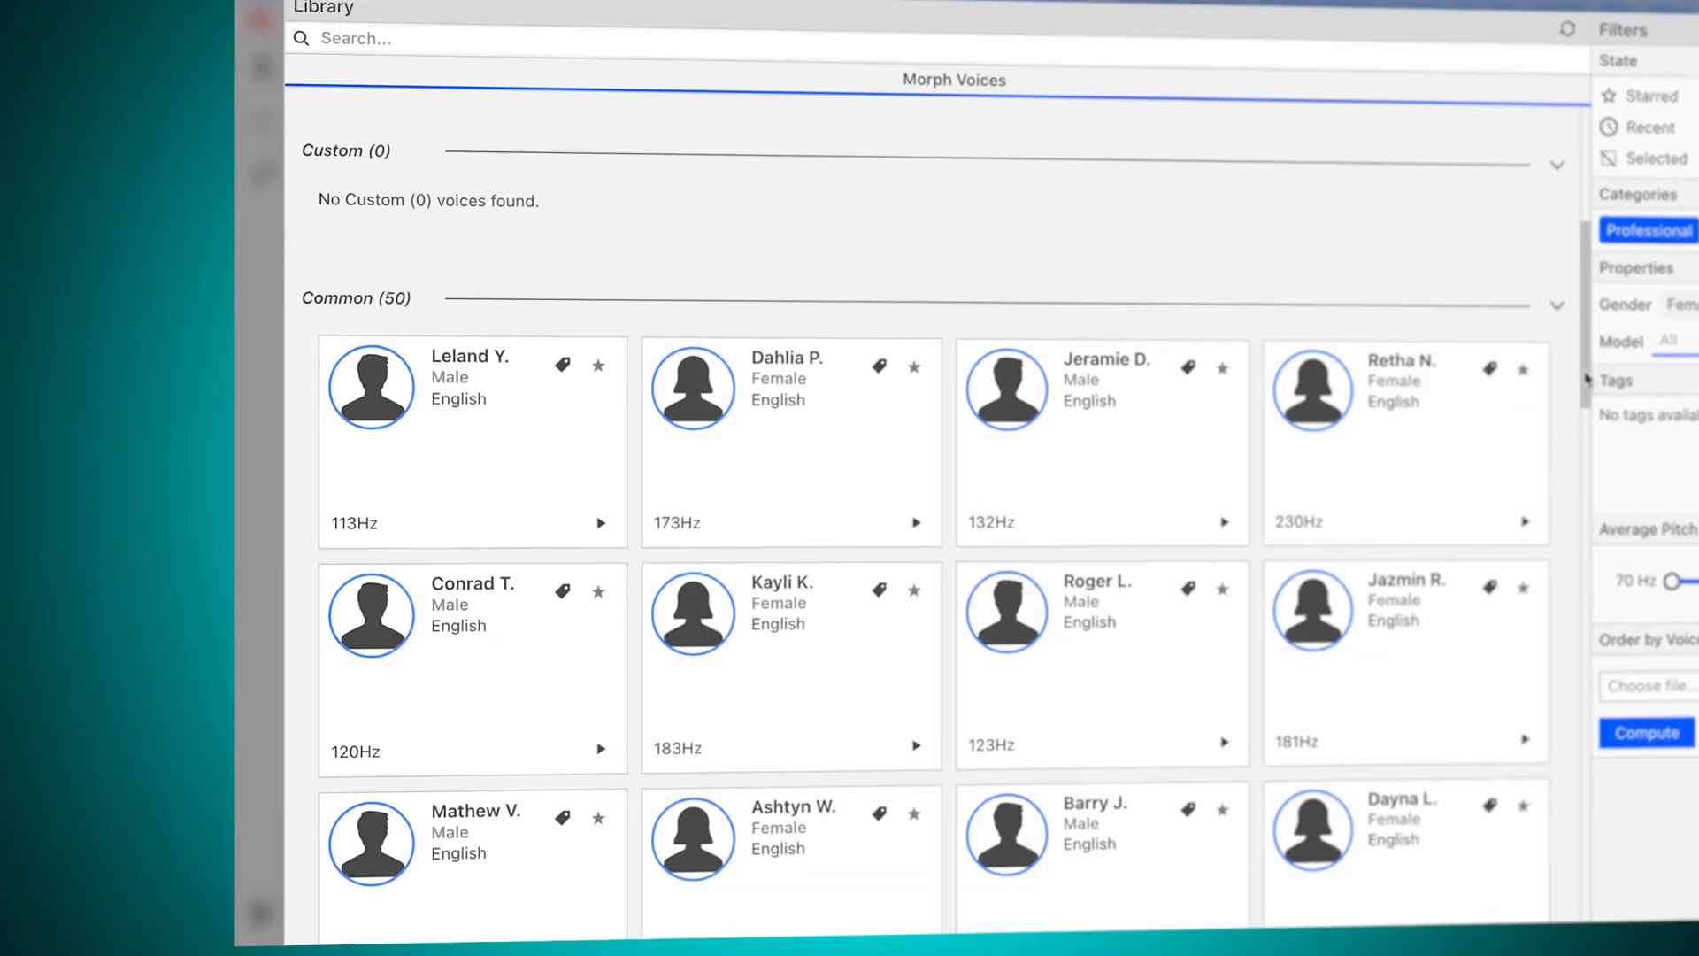
- Scroll the voice library down and select the professional voice Morgan
scroll("down", 3)
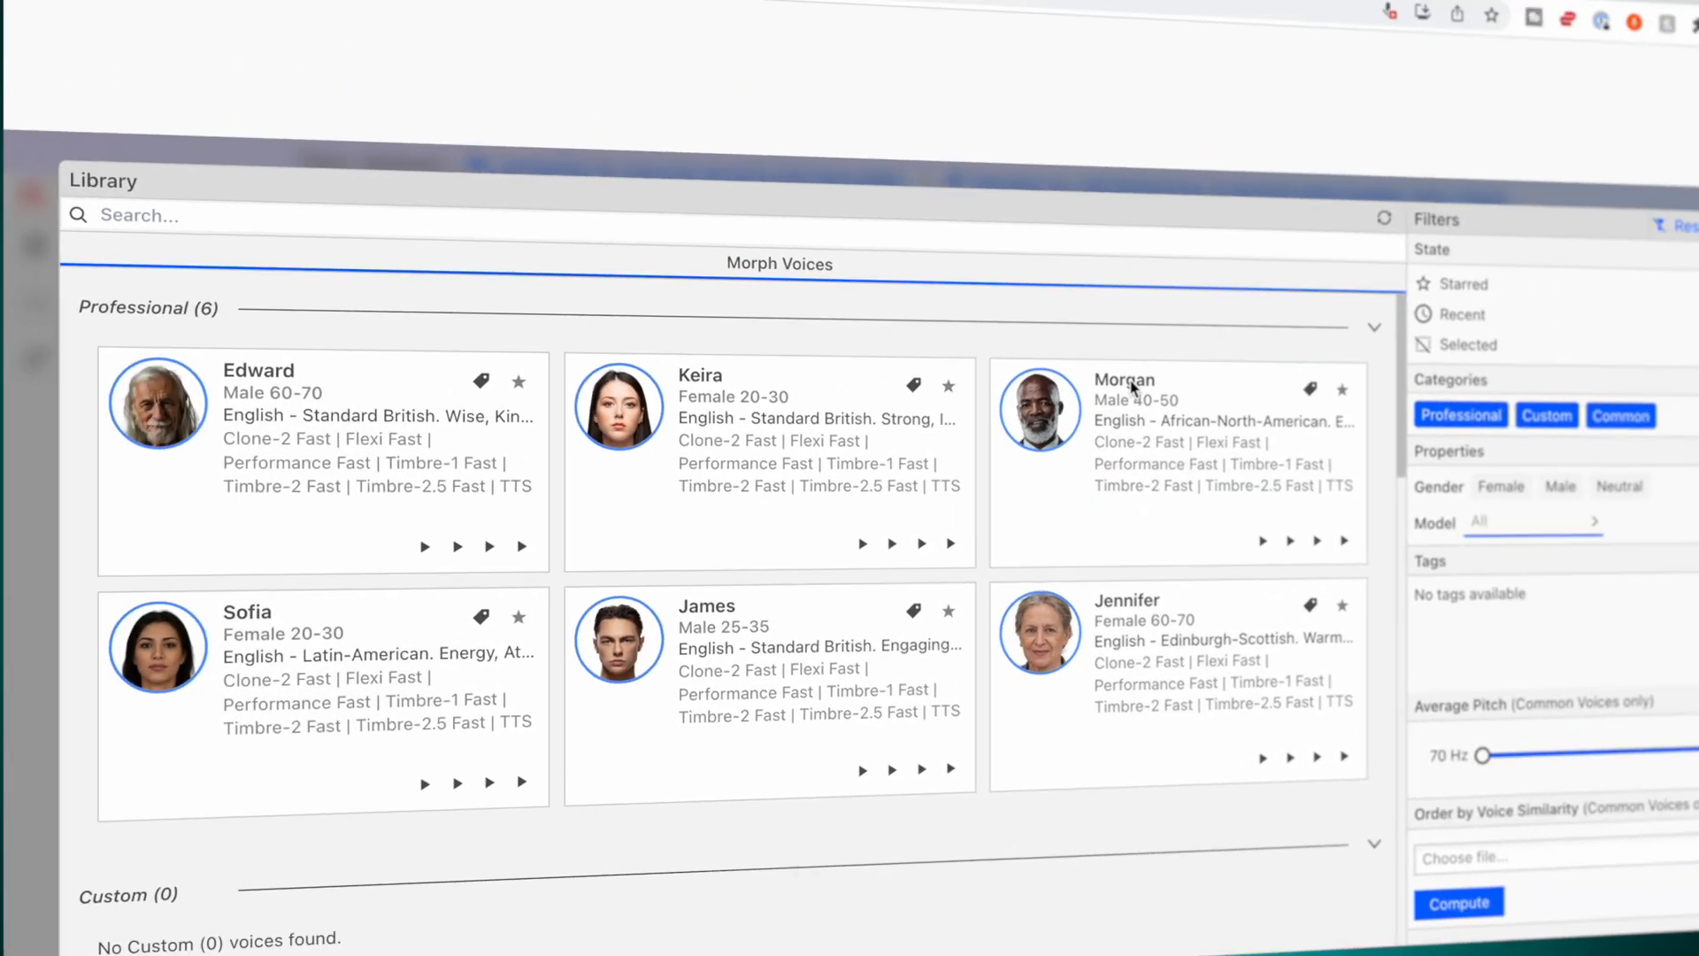
left_click(445, 114)
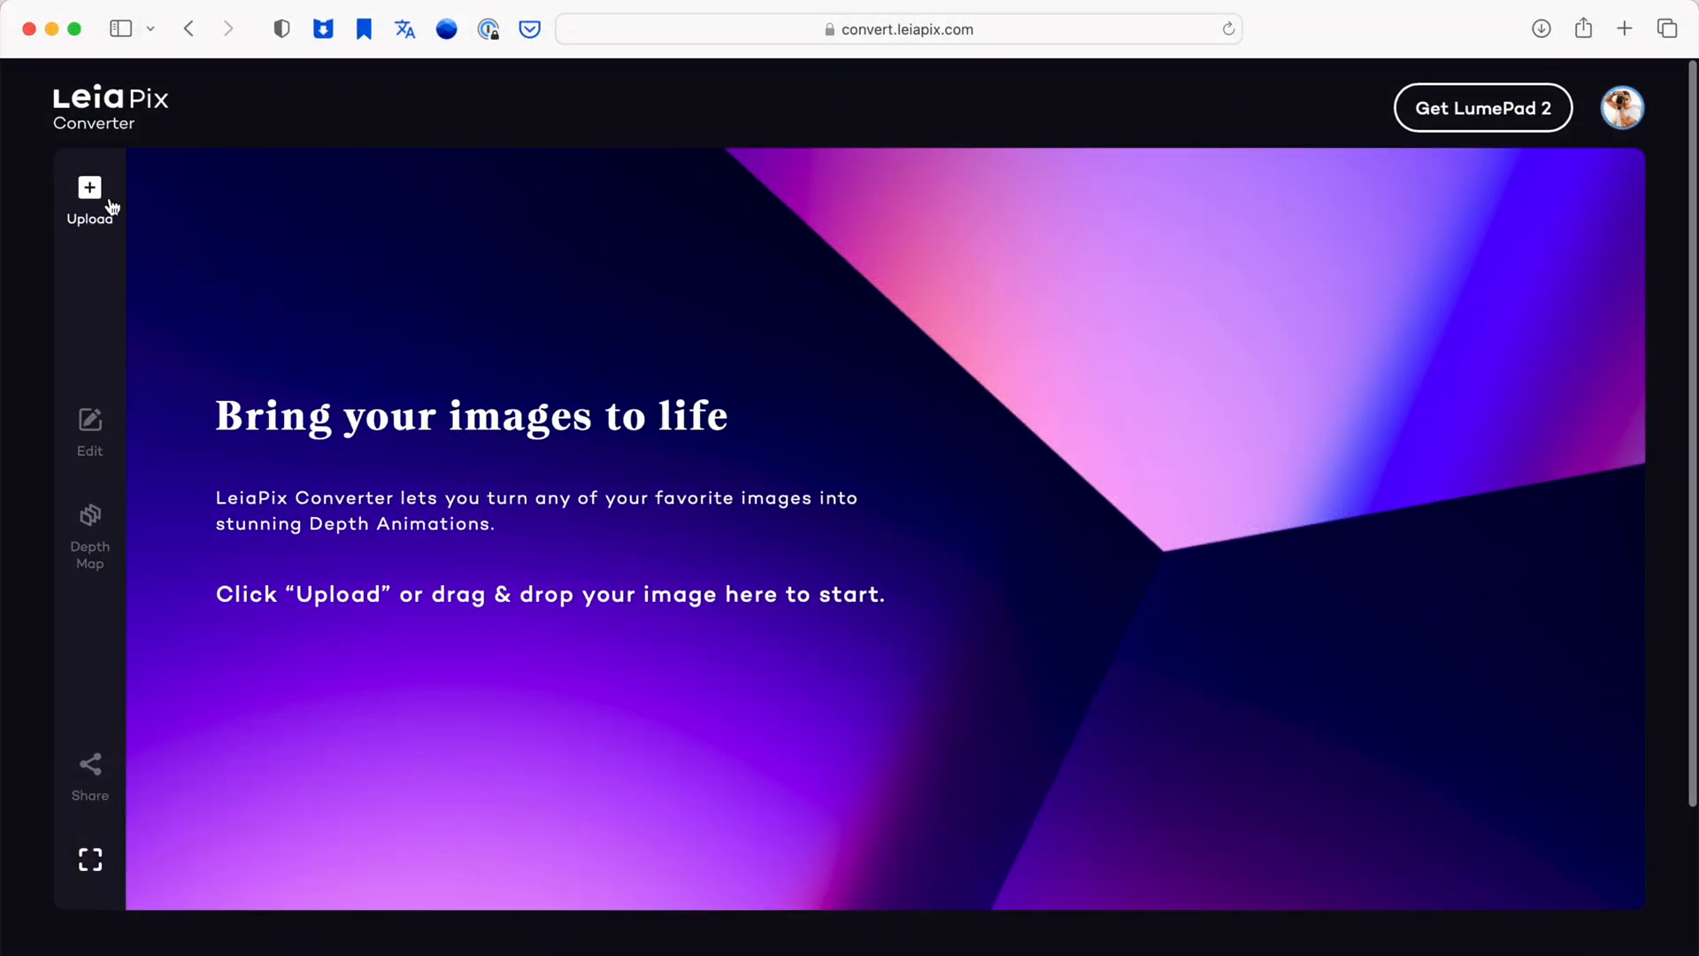
- Upload the vintage two-women photo, set Edge Dilation to 0.5 and choose Horizontal animation style
left_click(88, 195)
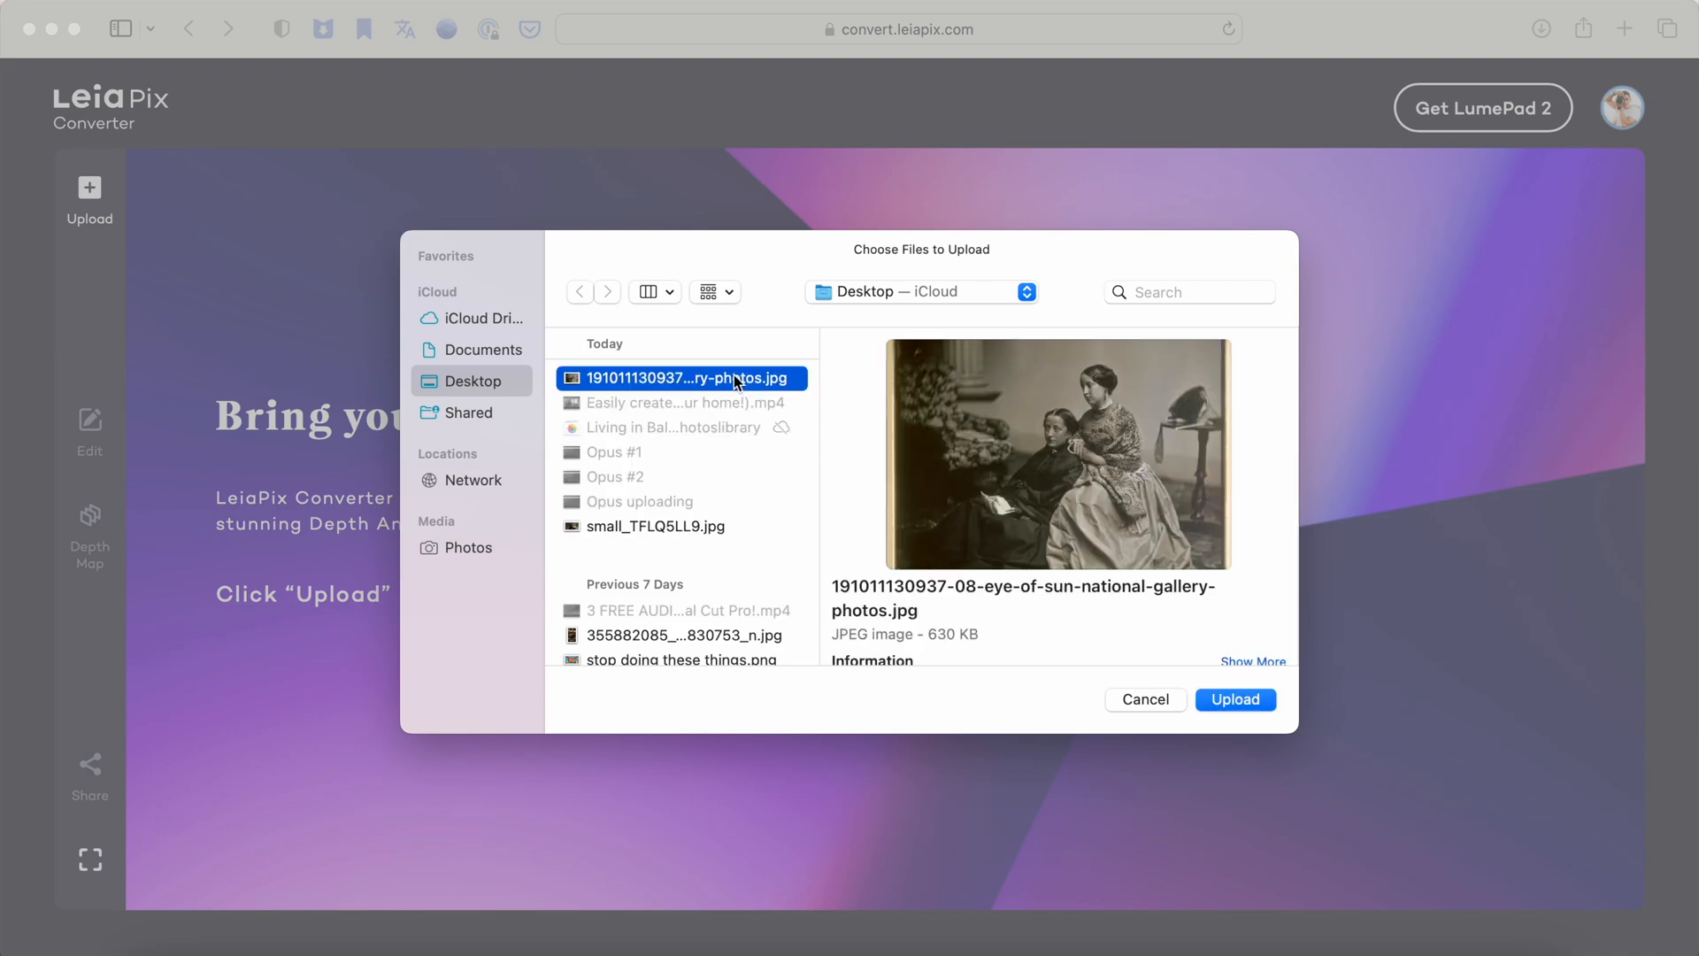
left_click(1234, 699)
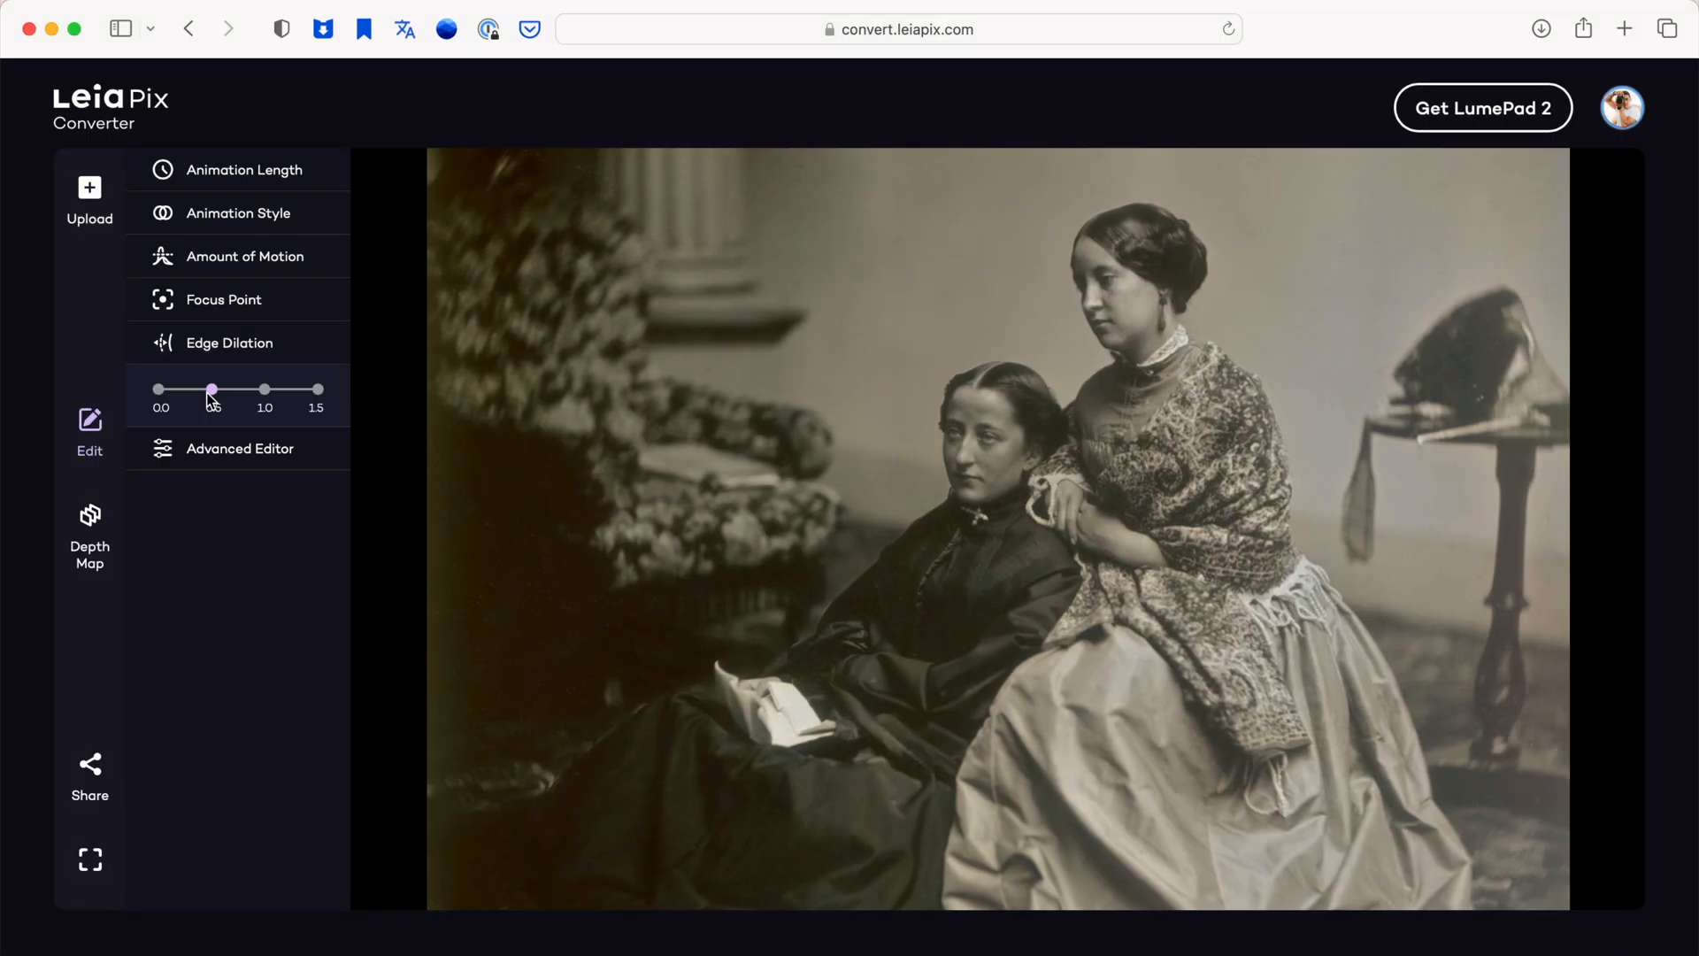
left_click_drag(212, 389, 211, 389)
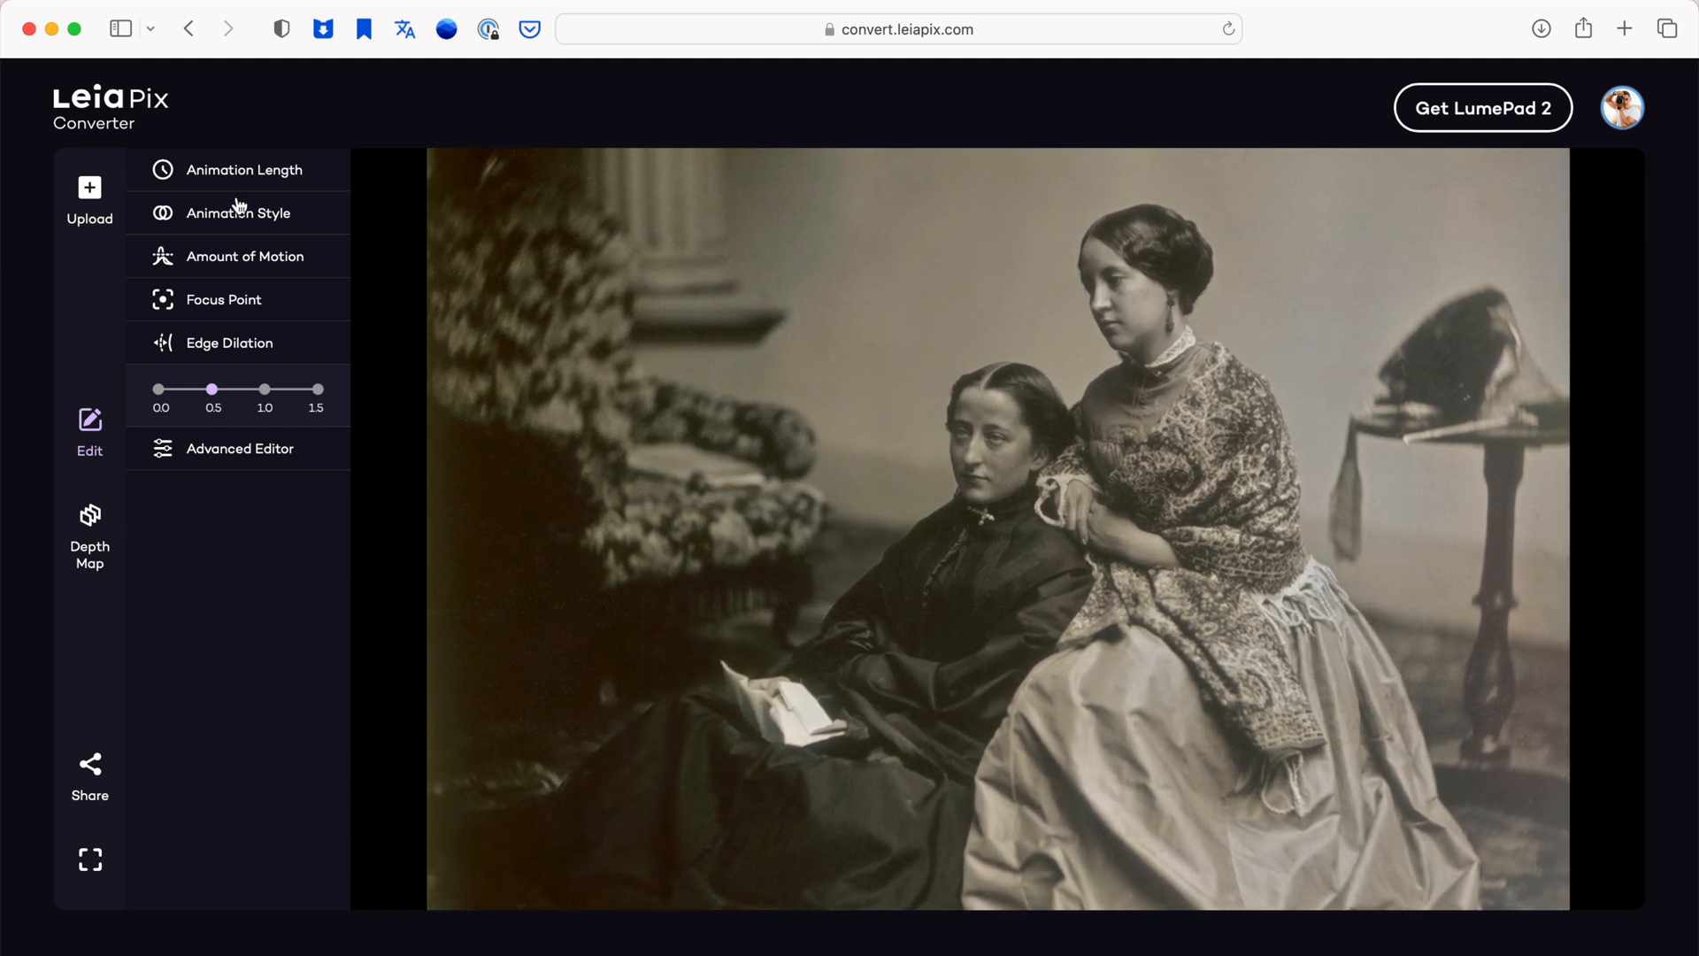
left_click(246, 169)
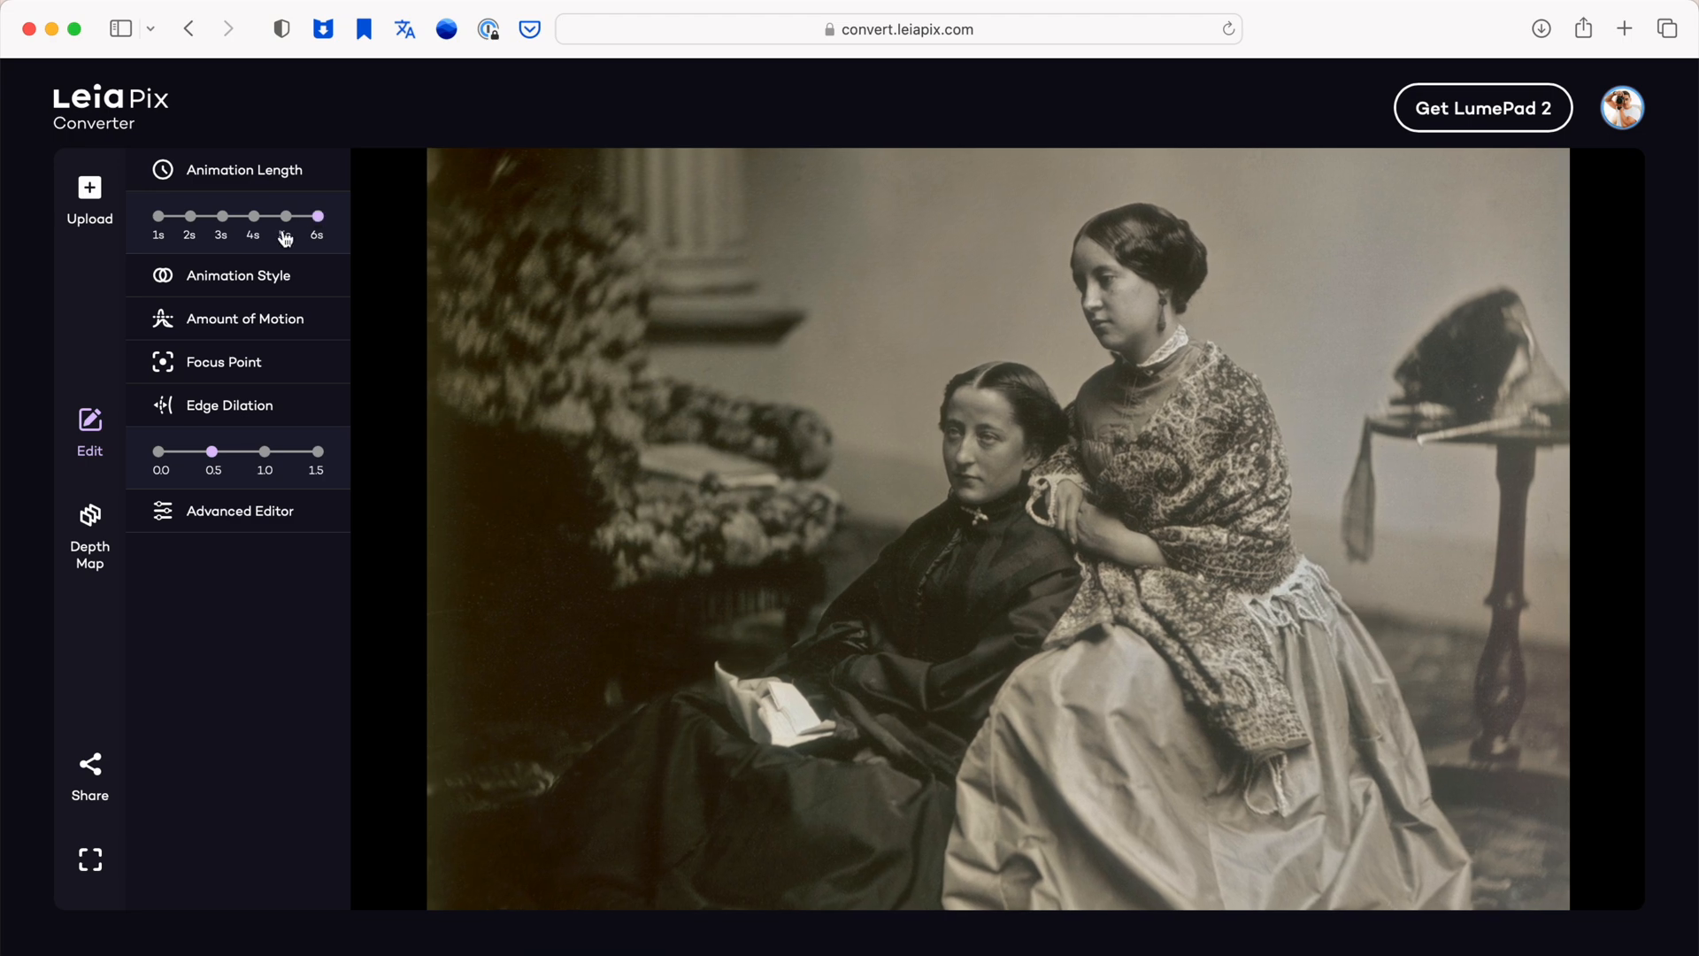
left_click(233, 275)
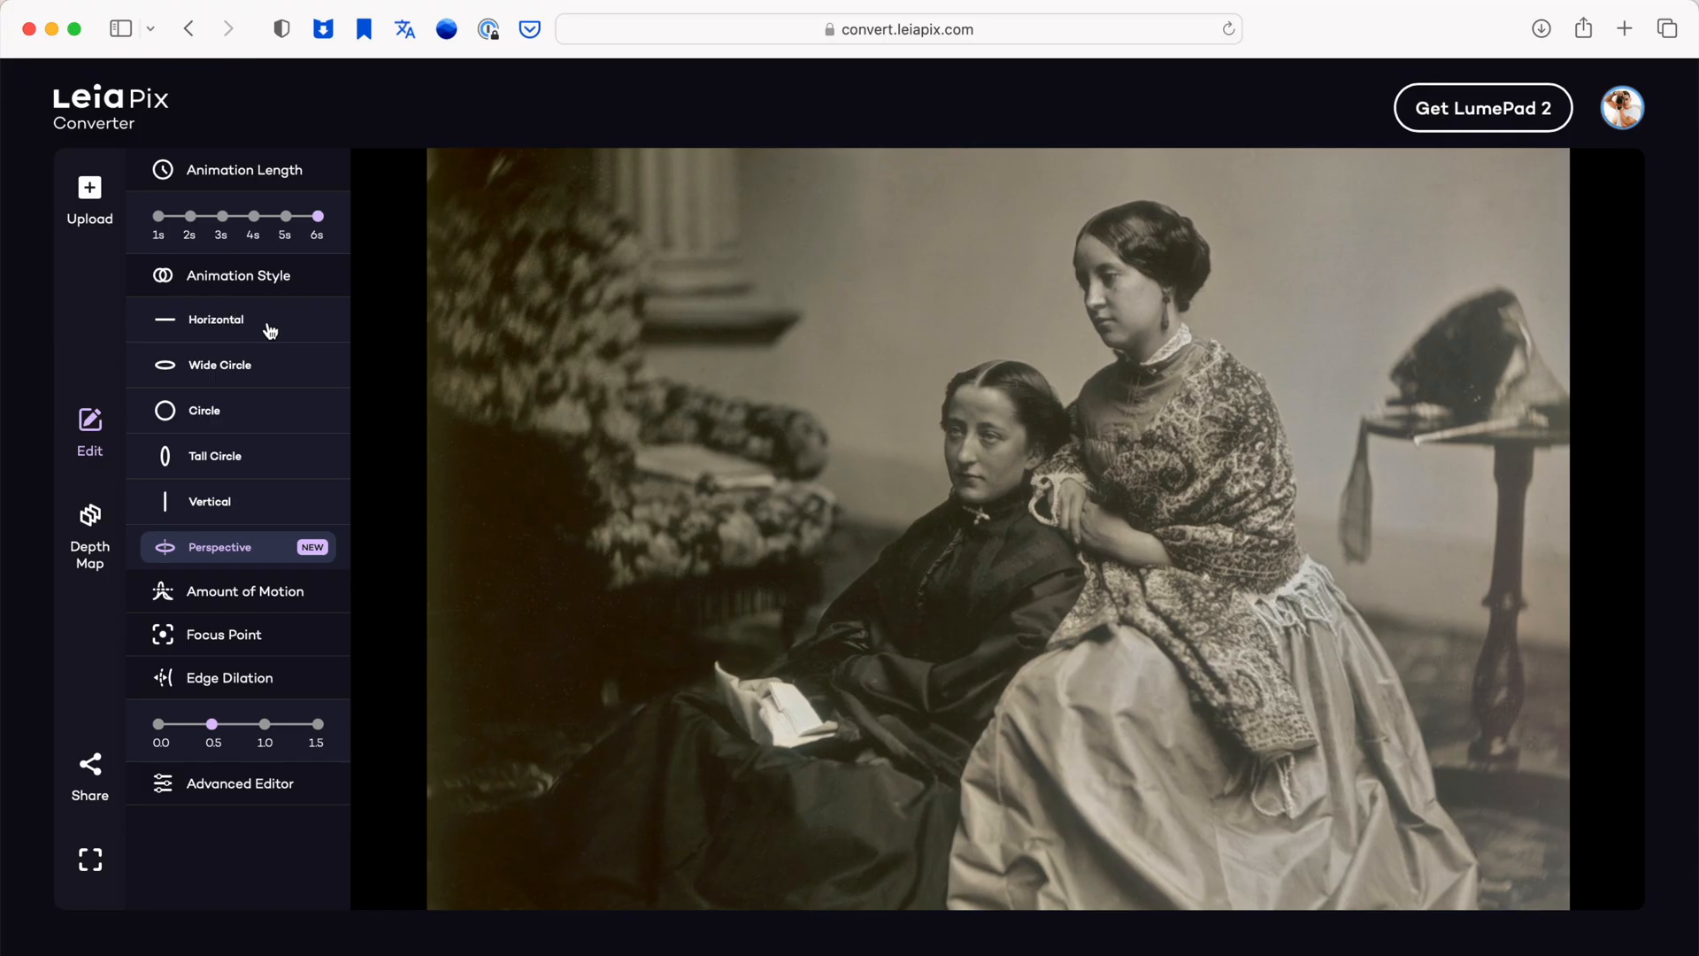
left_click(217, 319)
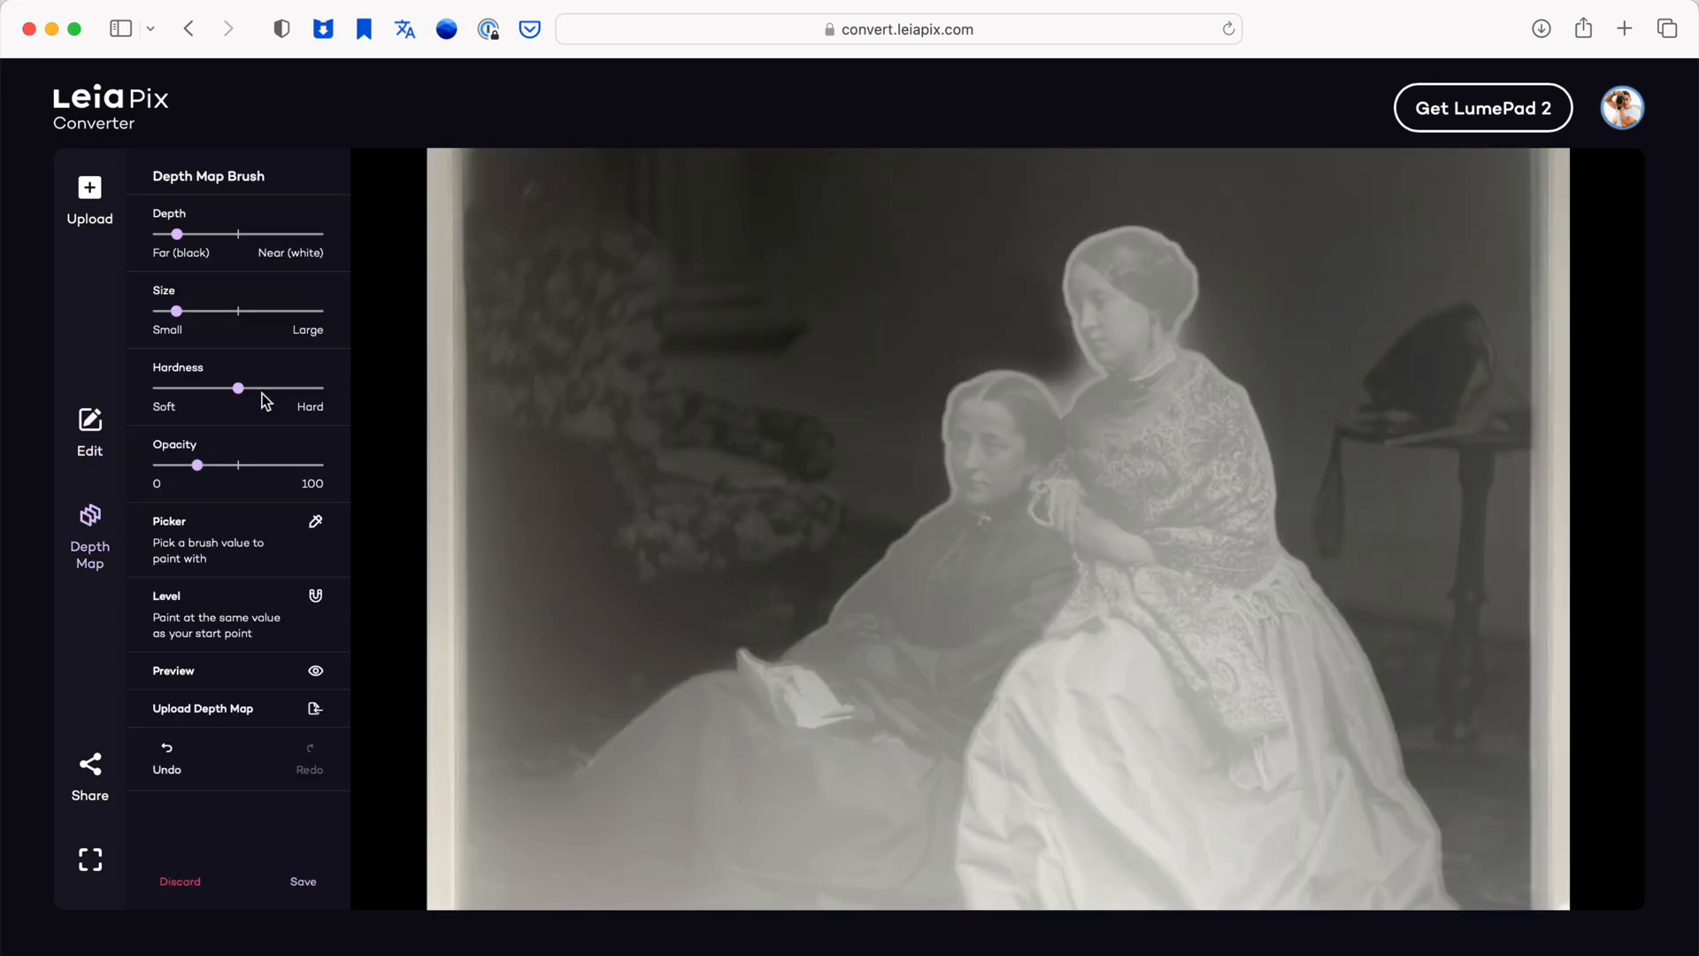
- Raise brush hardness, paint depth on the seated woman's head, and render via Share
left_click_drag(208, 387, 293, 388)
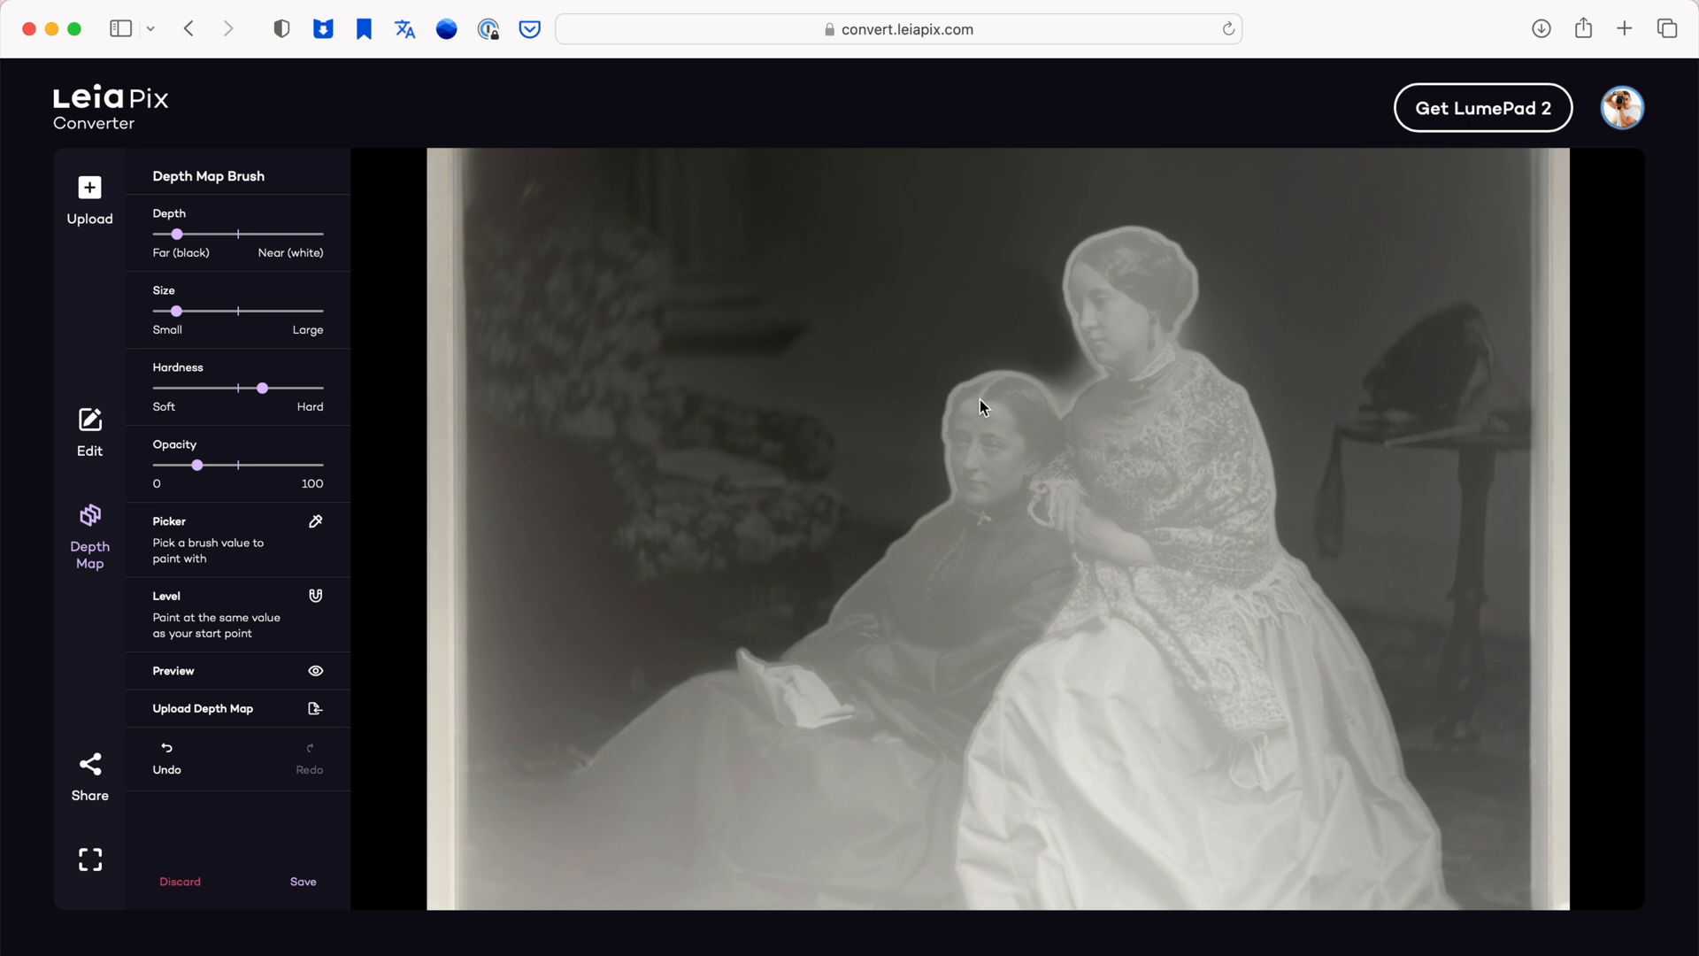
left_click(303, 881)
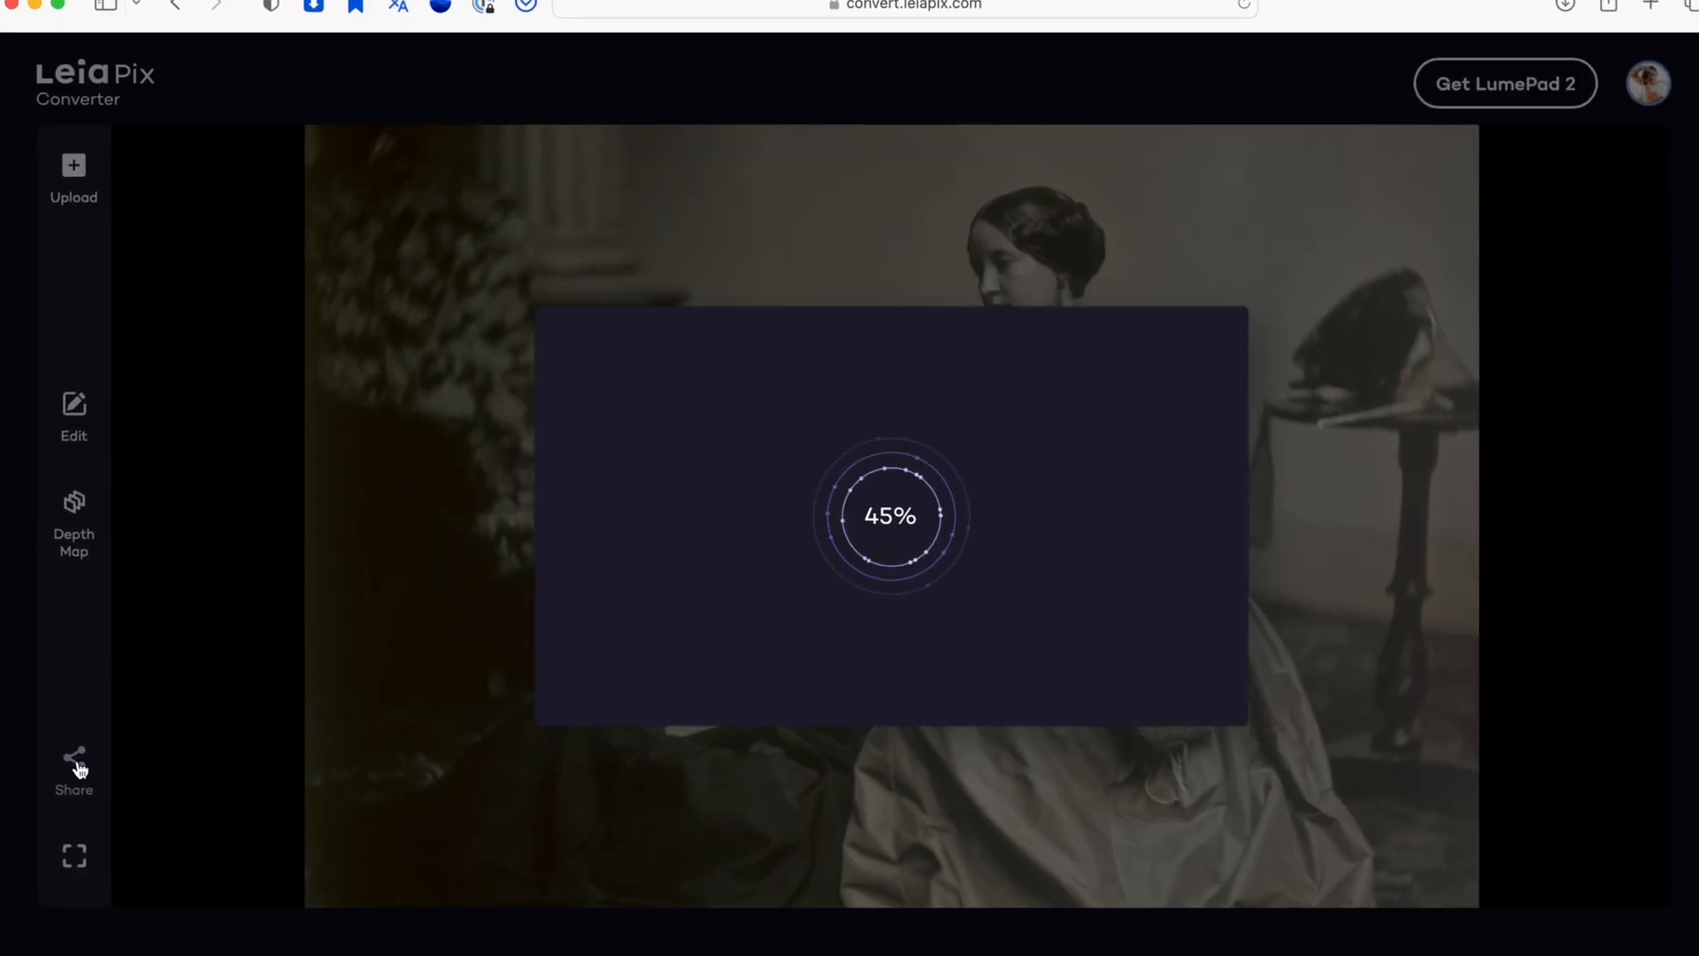
left_click(73, 769)
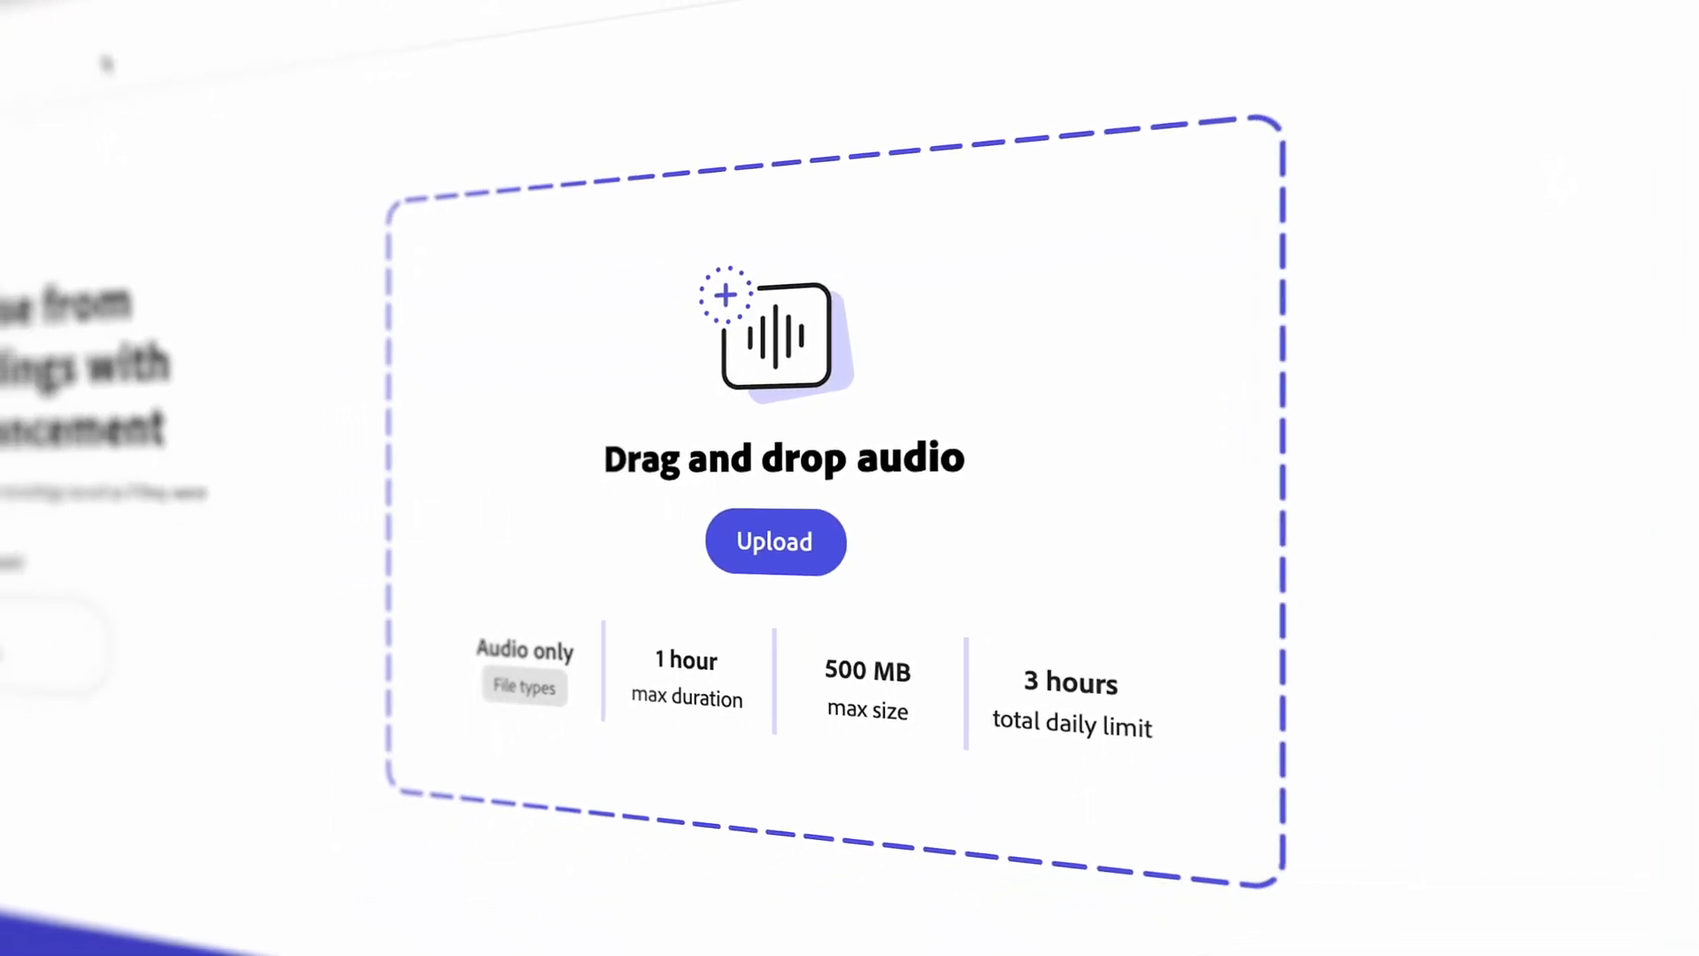
- Pick 'Noisy iPhone recording.mp3' from the Dialogue/VO folder for speech enhancement
left_click(775, 541)
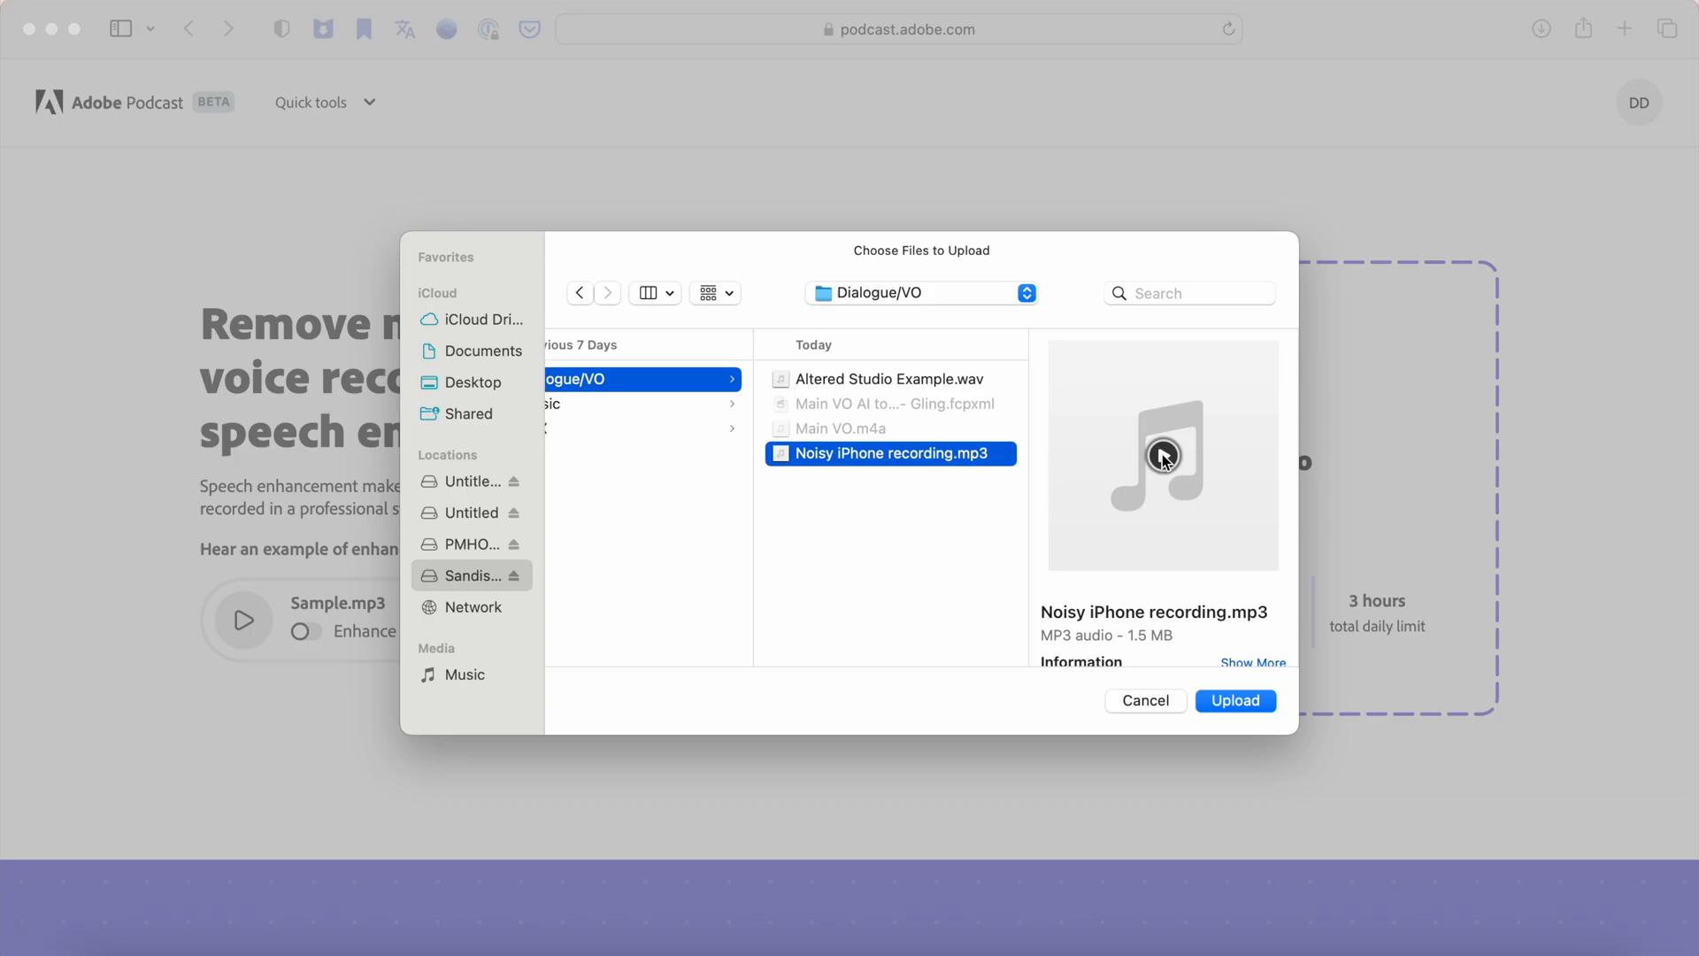
left_click(1234, 700)
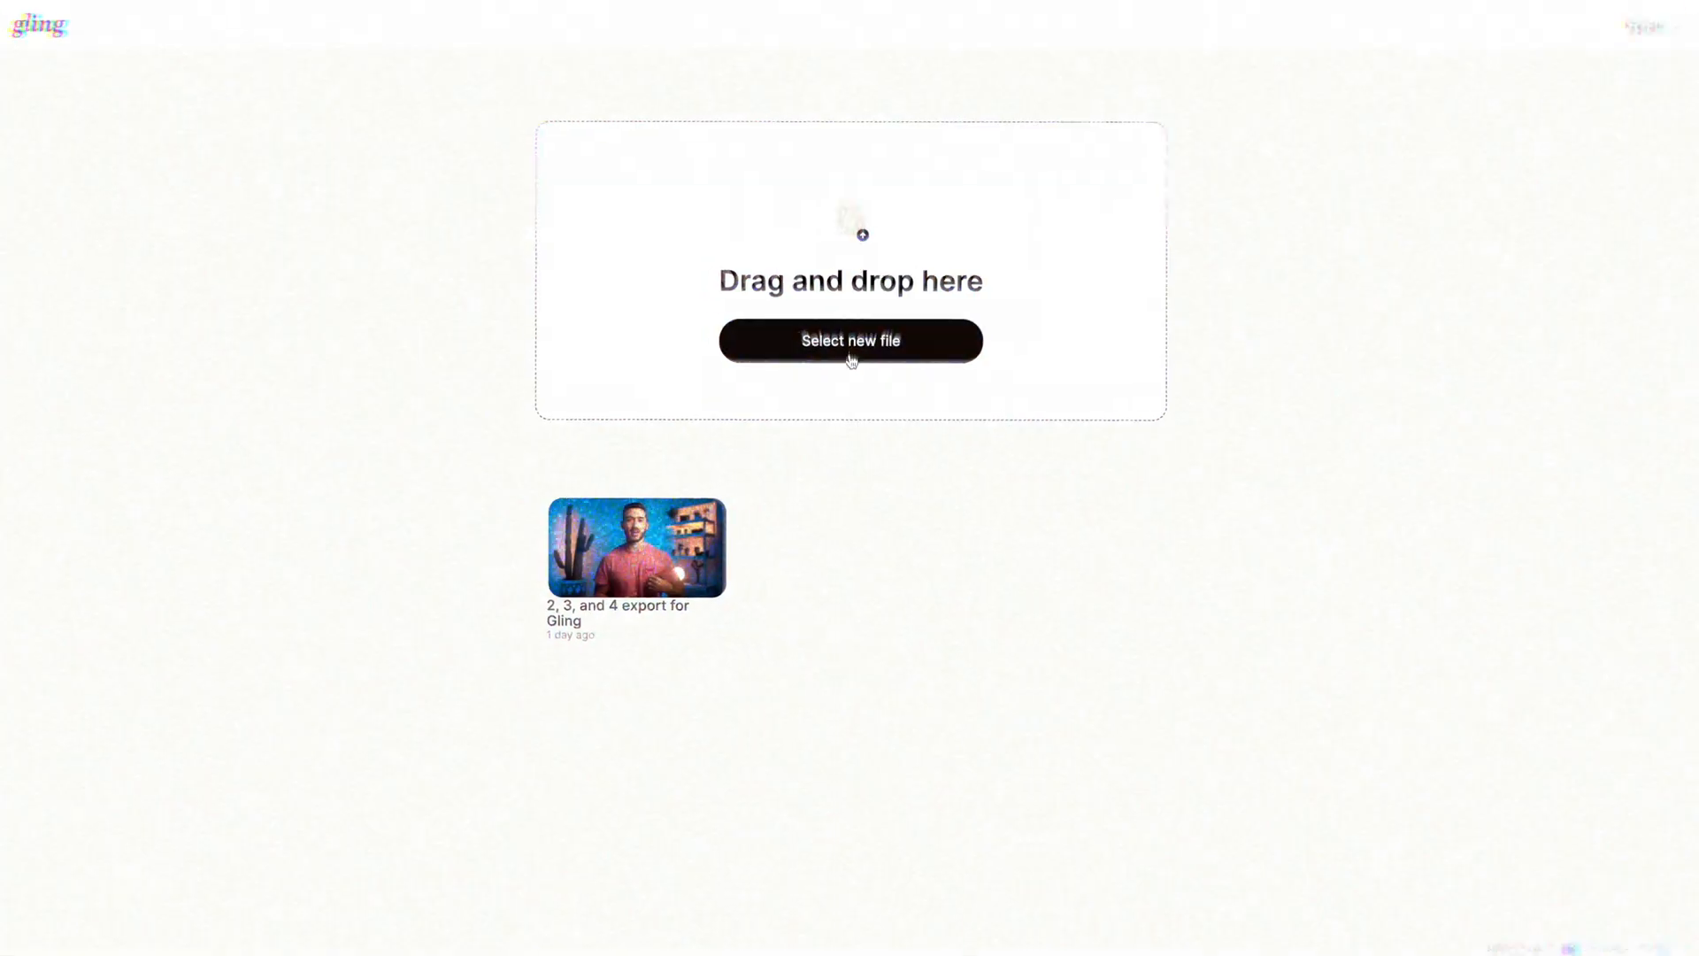
- Select the new 27-minute MP4, keep Silences and Bad takes cutting on, and continue processing
left_click(851, 340)
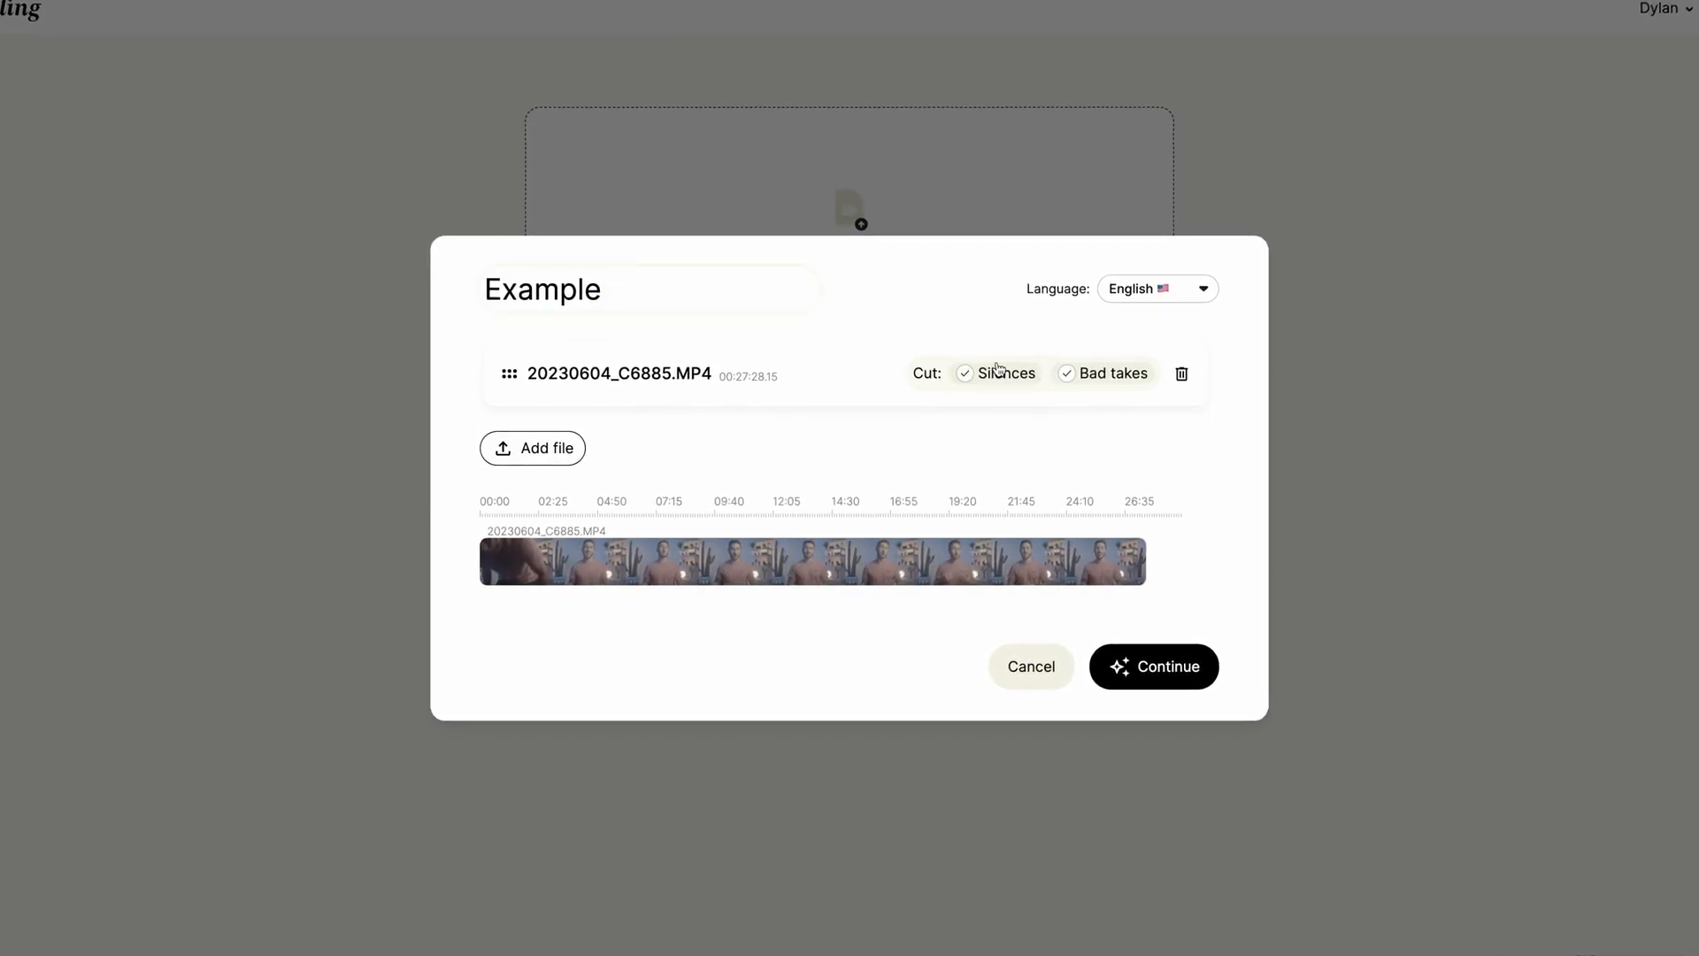
left_click(965, 373)
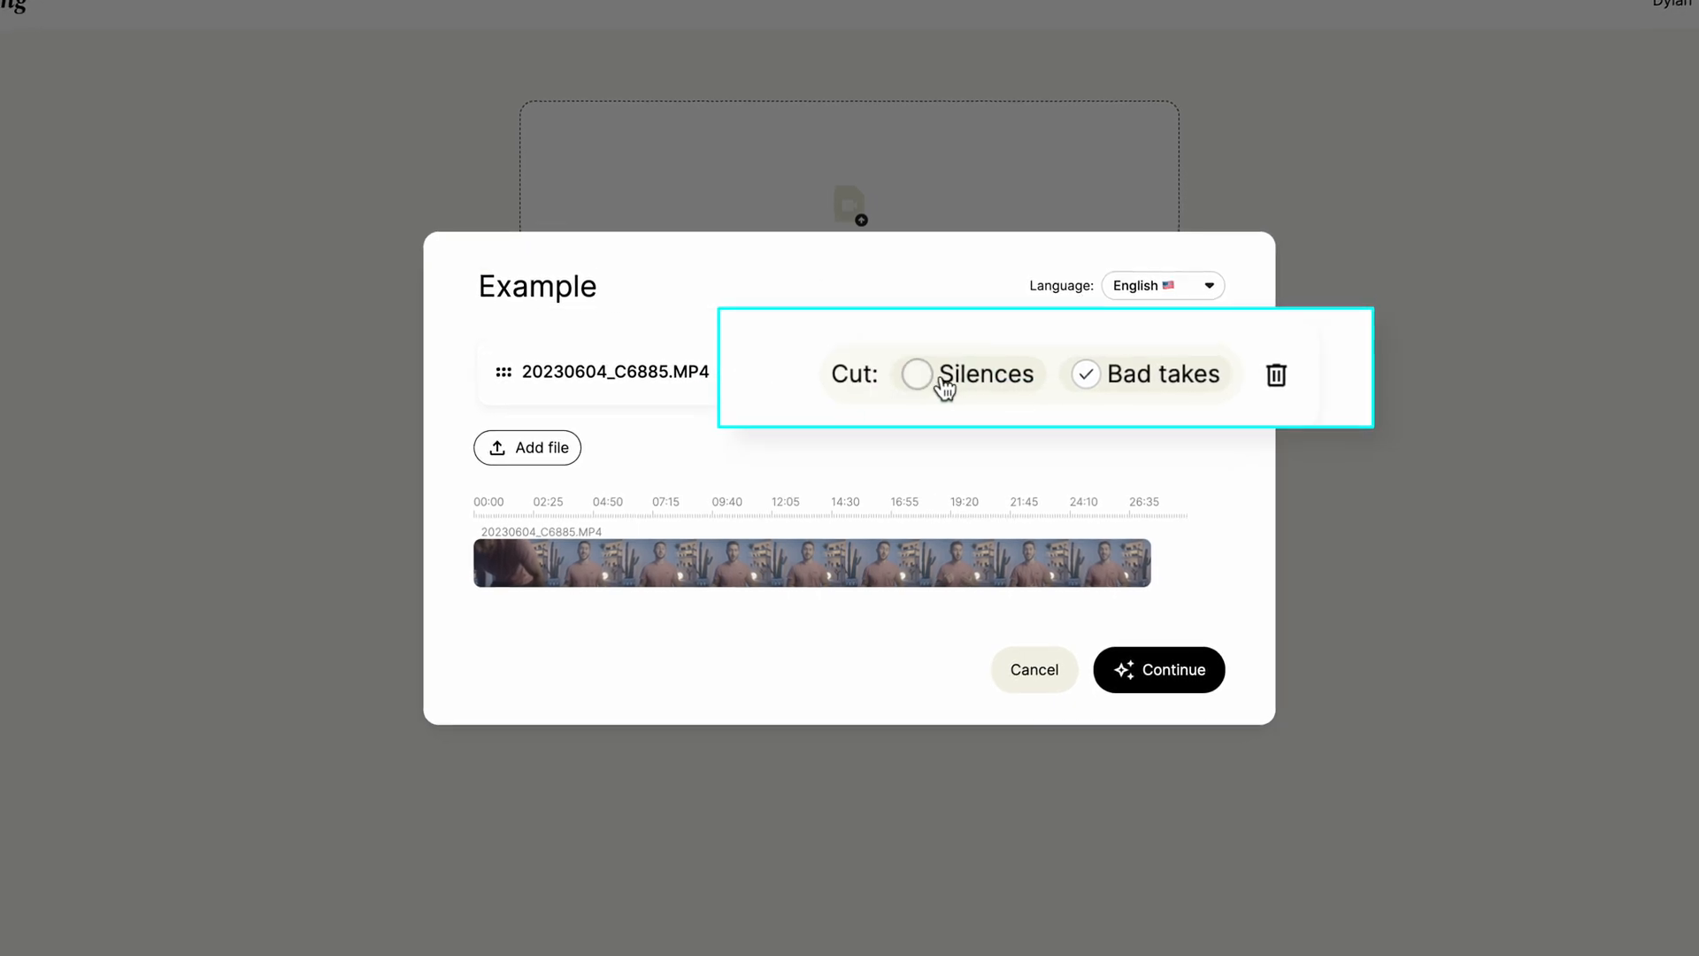
left_click(916, 373)
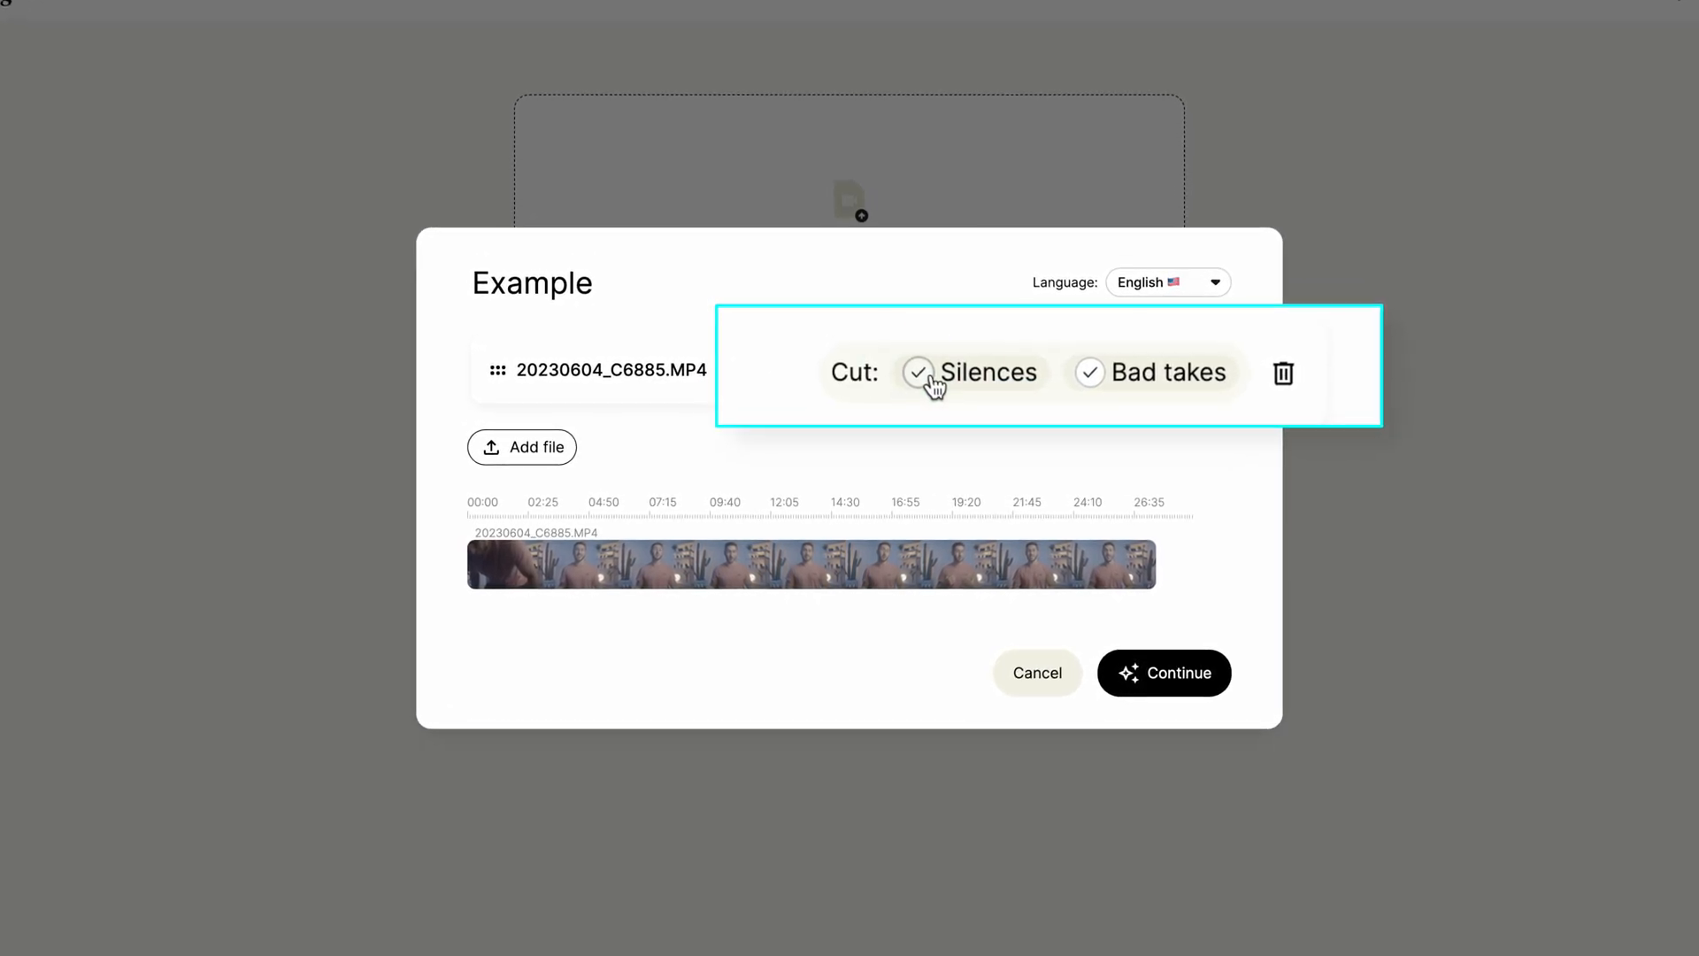
left_click(1162, 672)
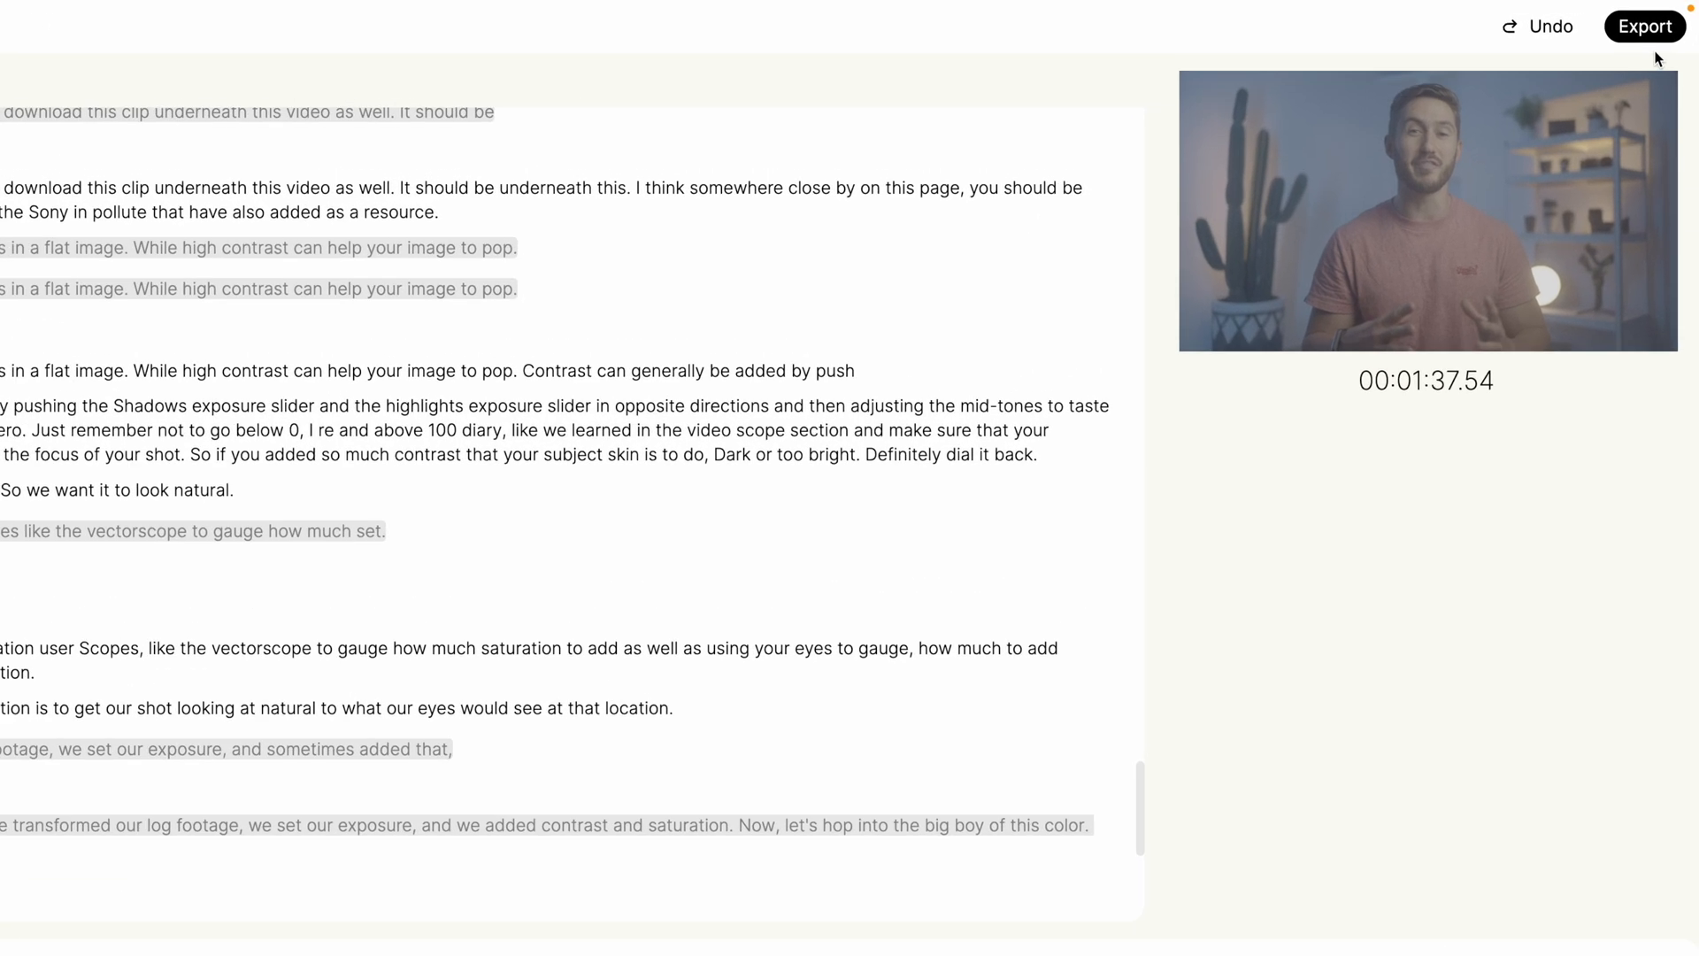
- Export the Gling edit as FCP (.fcpxml) and import that XML into Final Cut Pro
left_click(1644, 25)
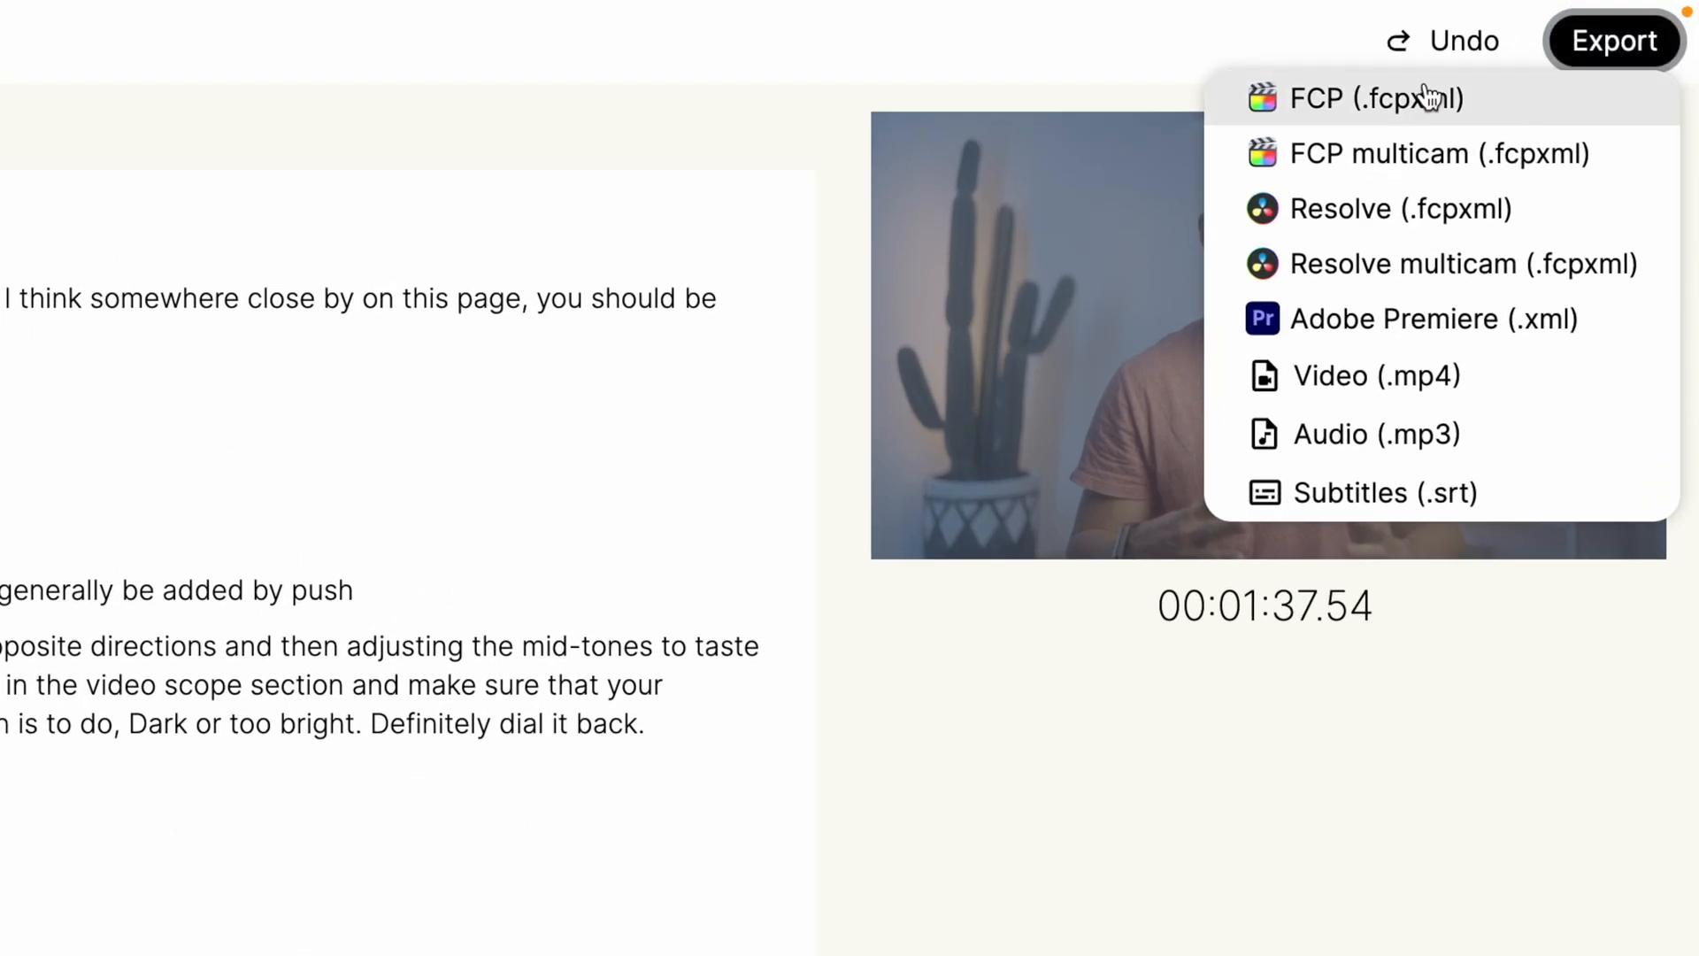
left_click(1374, 98)
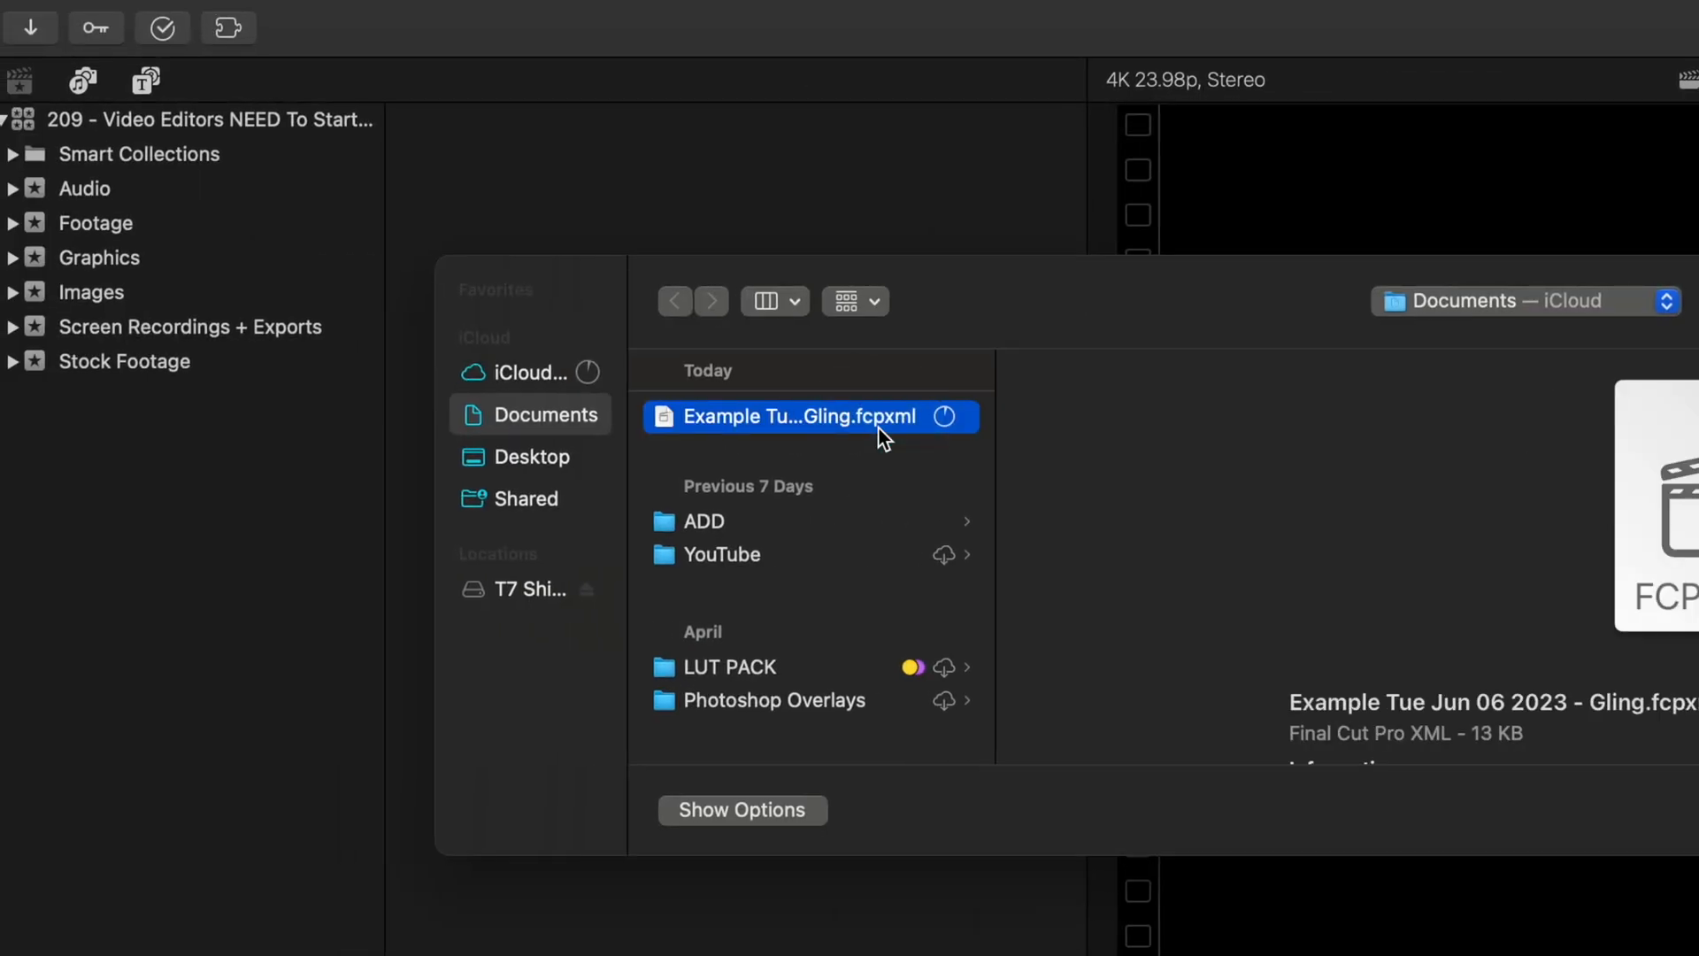
double_click(807, 416)
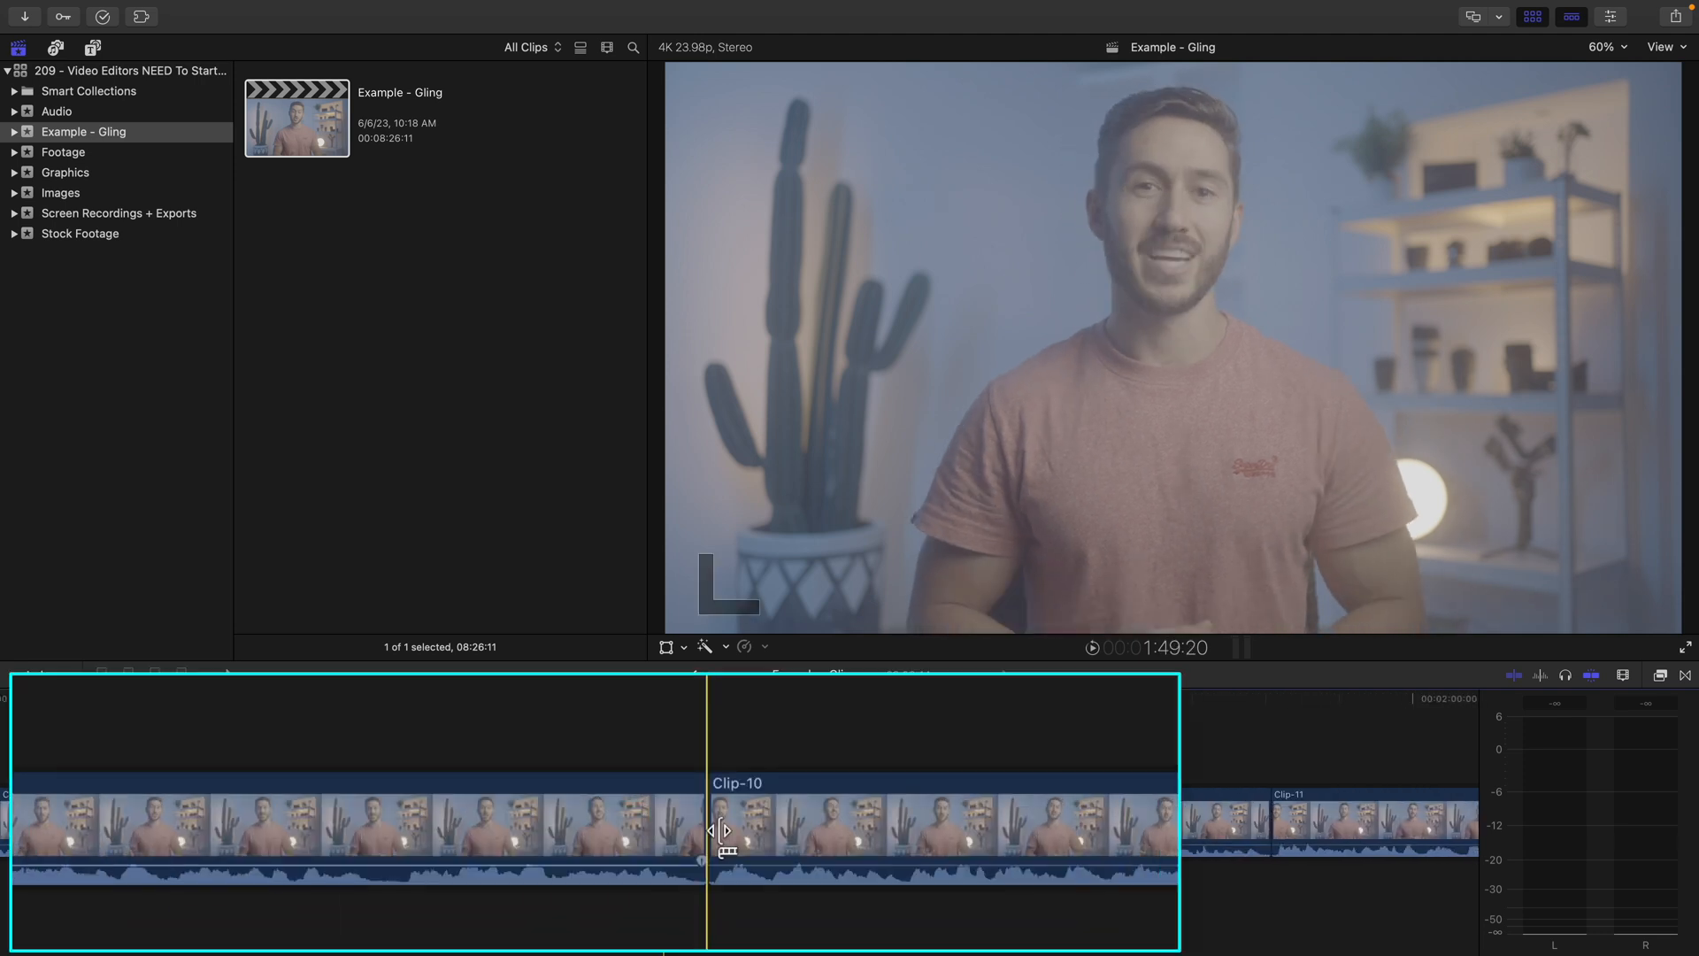
- Trim the edit point at Clip-10 in the Final Cut Pro timeline
left_click_drag(715, 831, 691, 817)
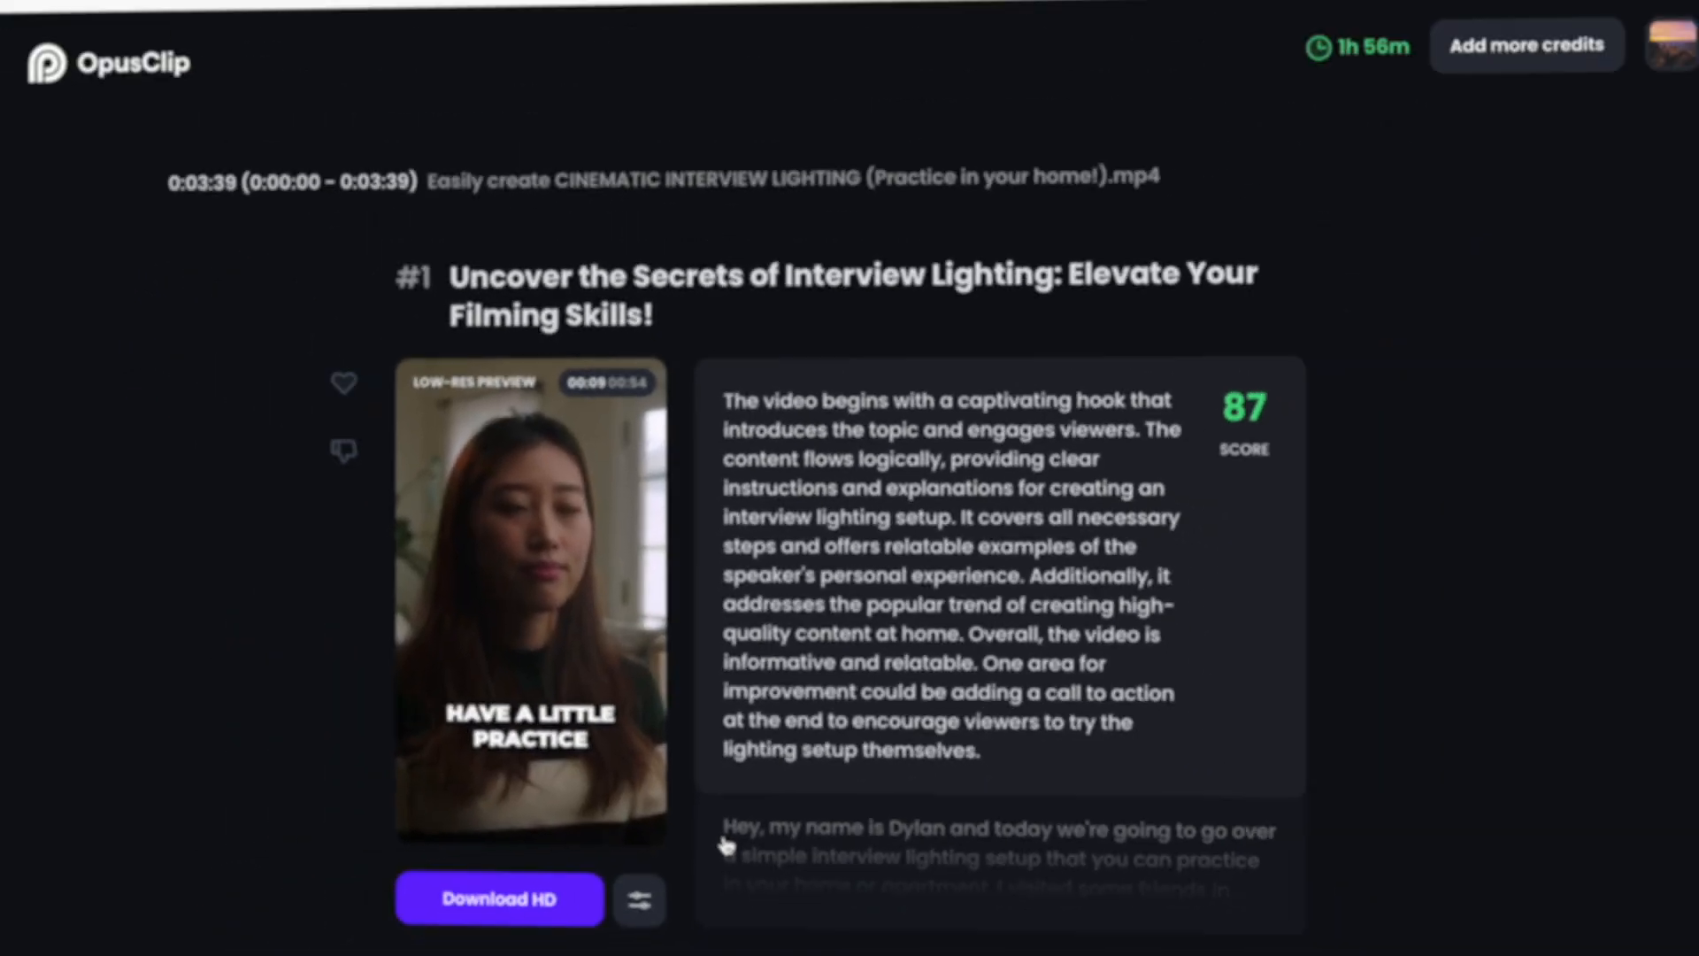
scroll("down", 3)
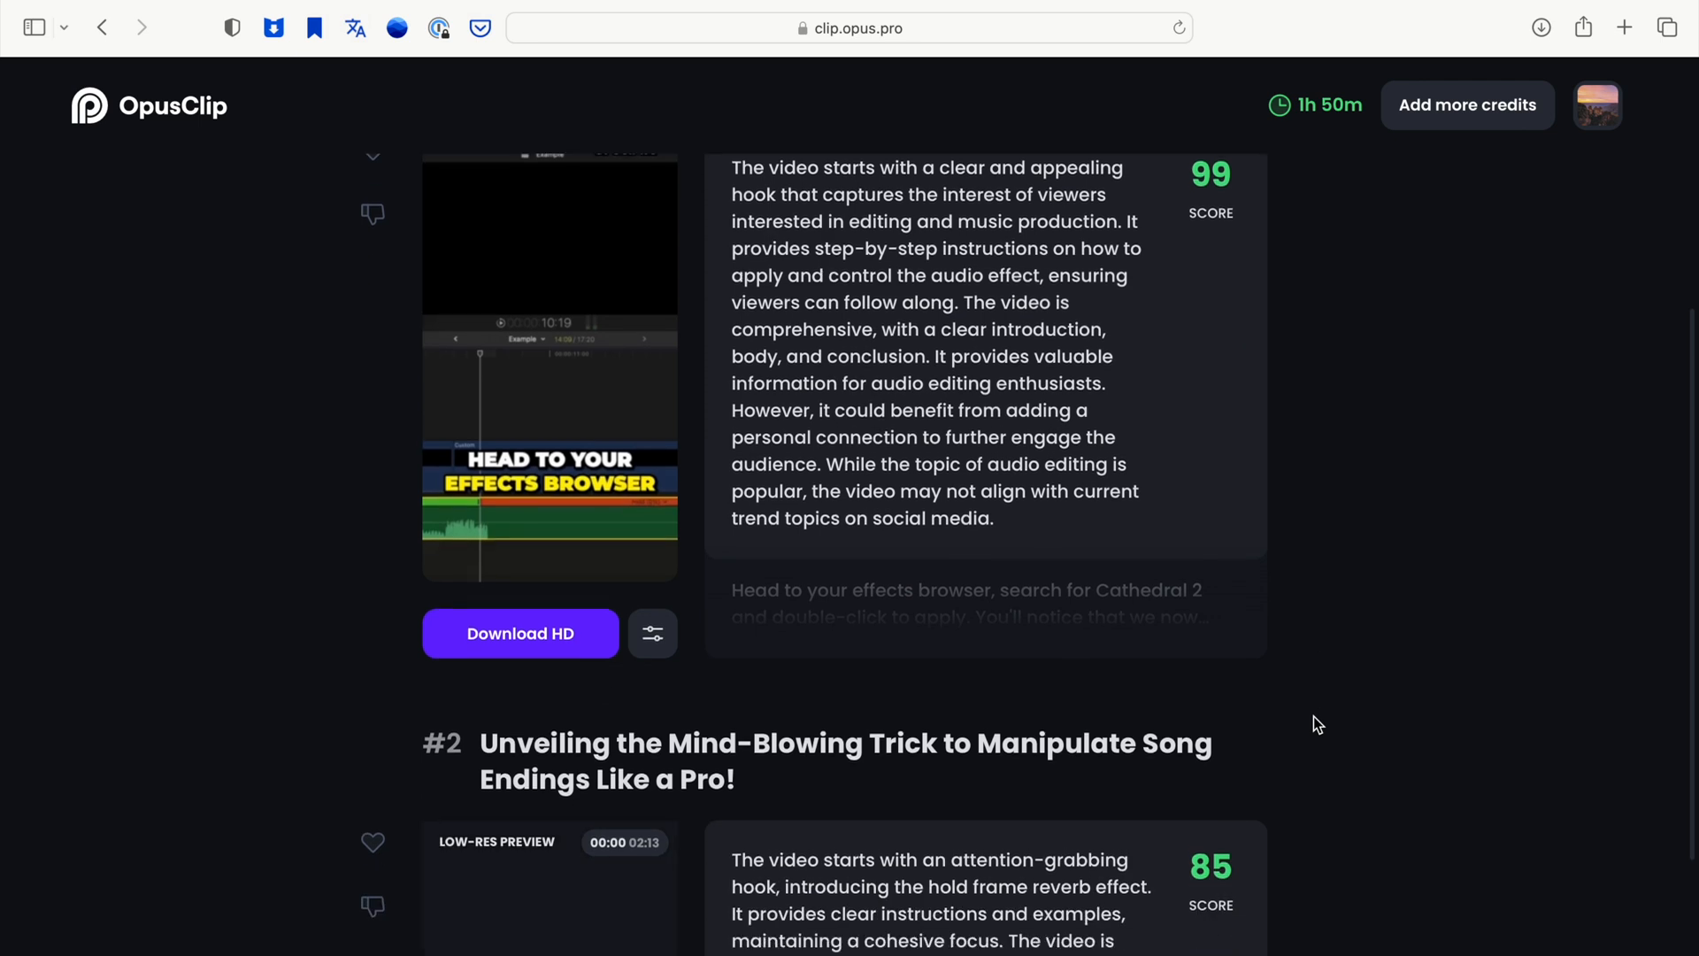
scroll("down", 3)
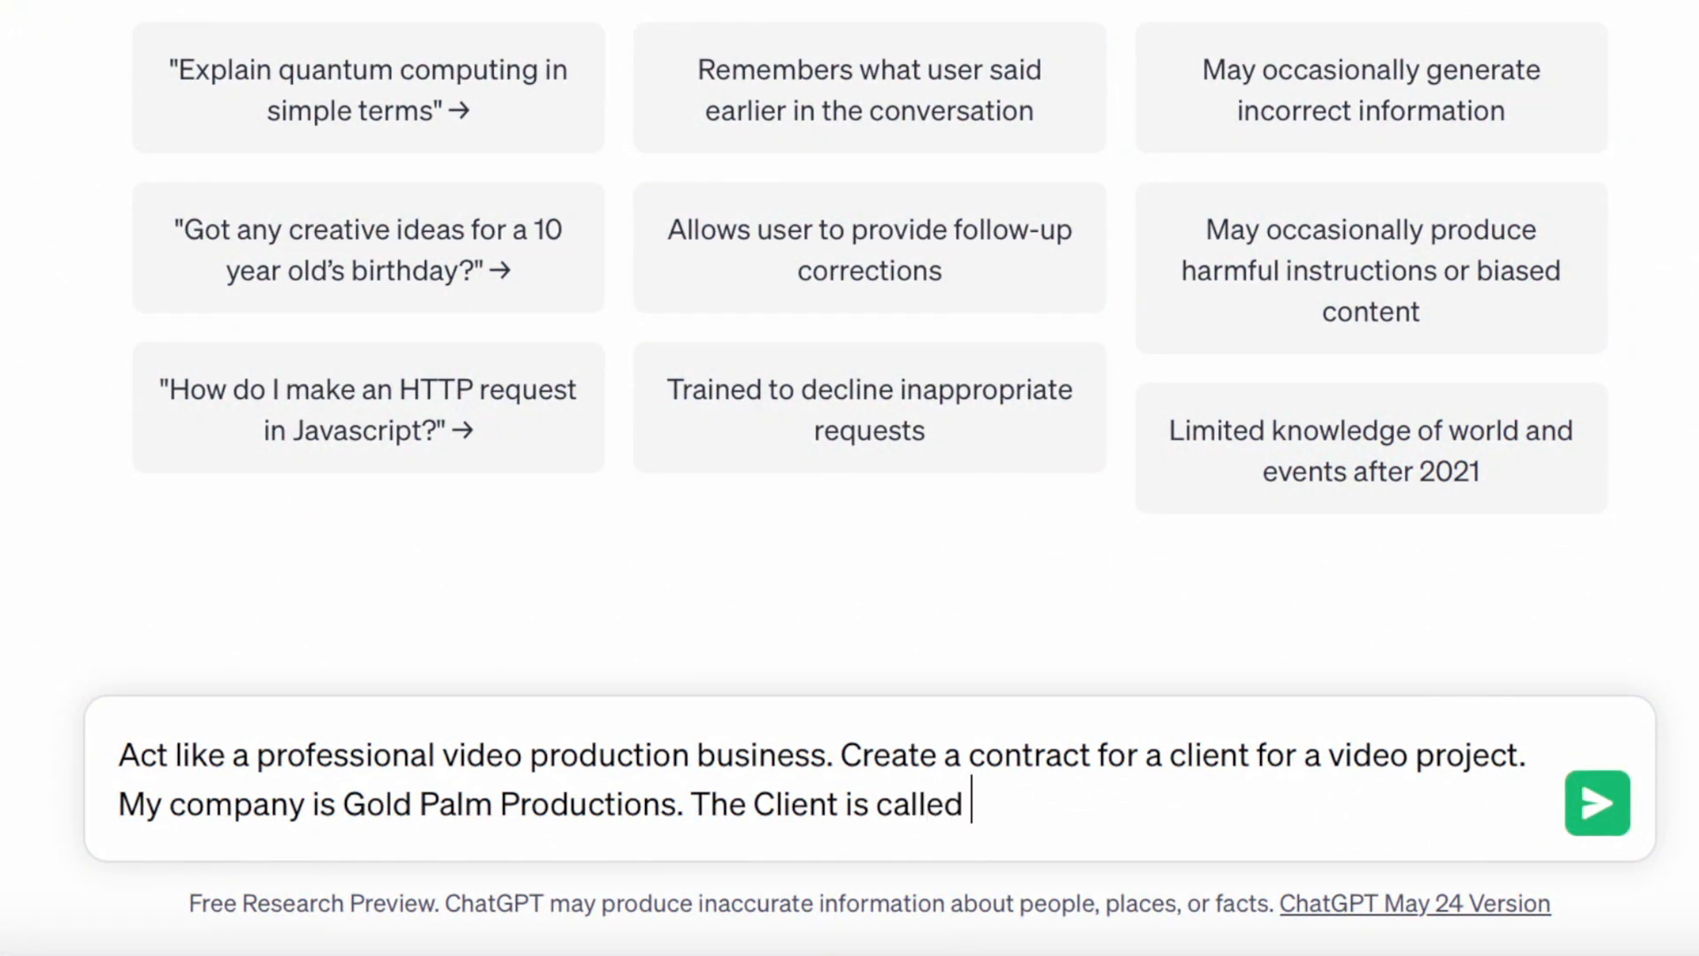
- Finish the prompt with 'Example Client.', send it, and scroll through the drafted contract
type("Example Client.")
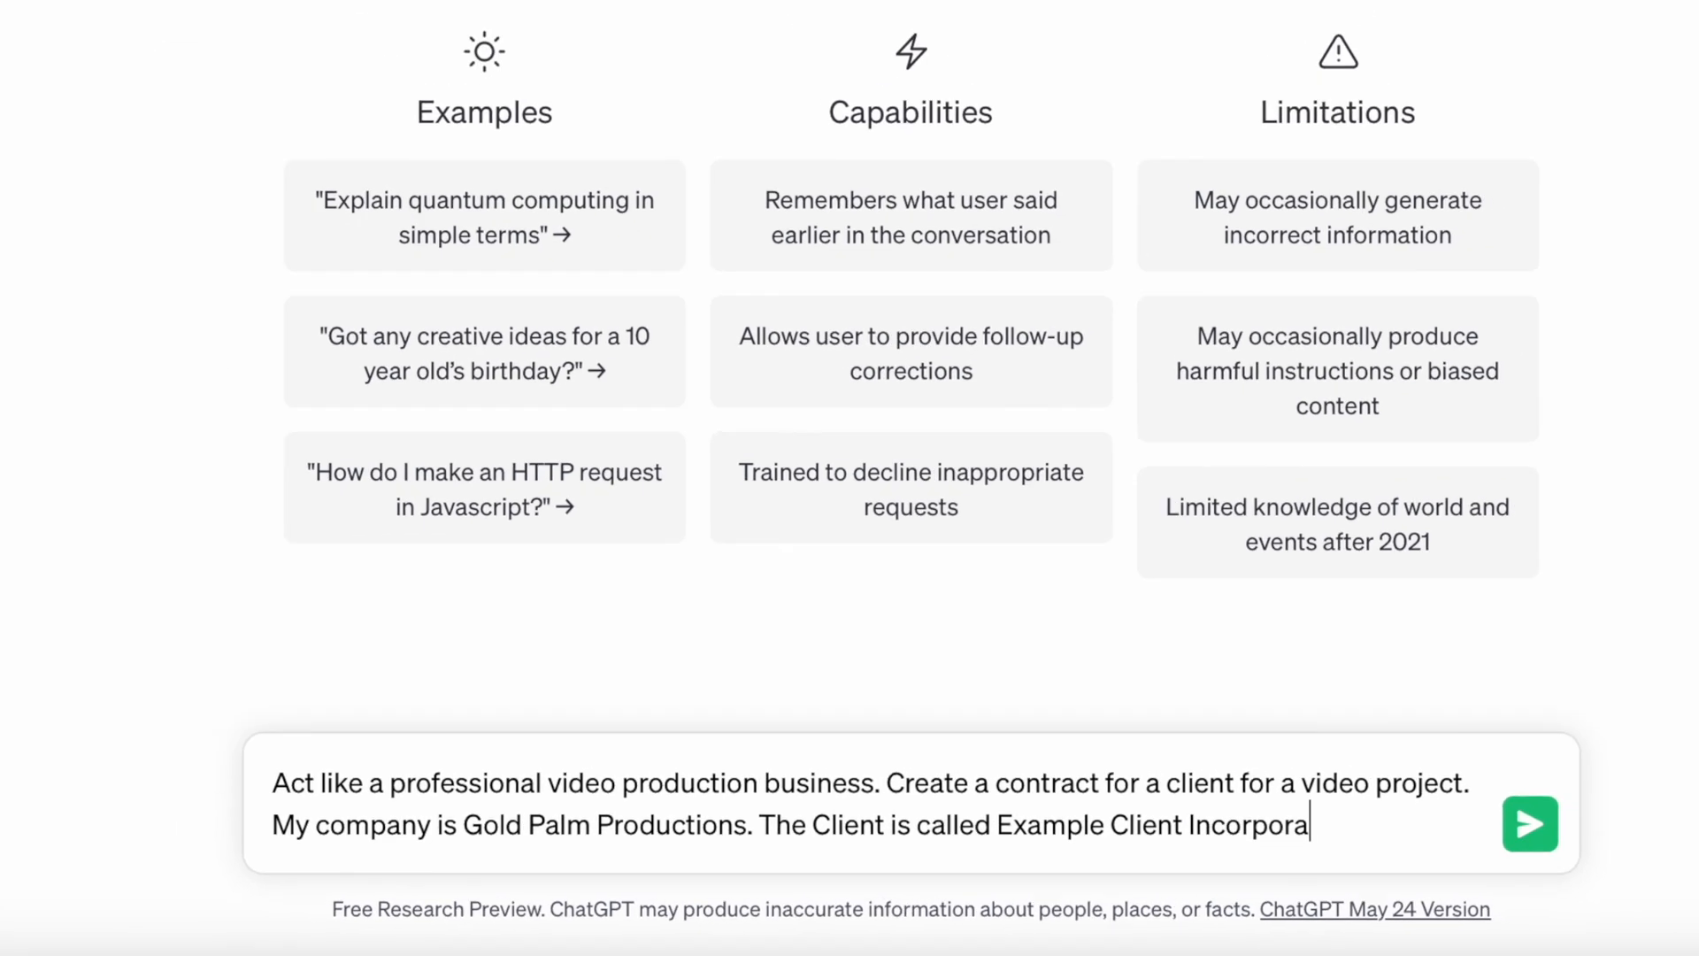
left_click(1529, 823)
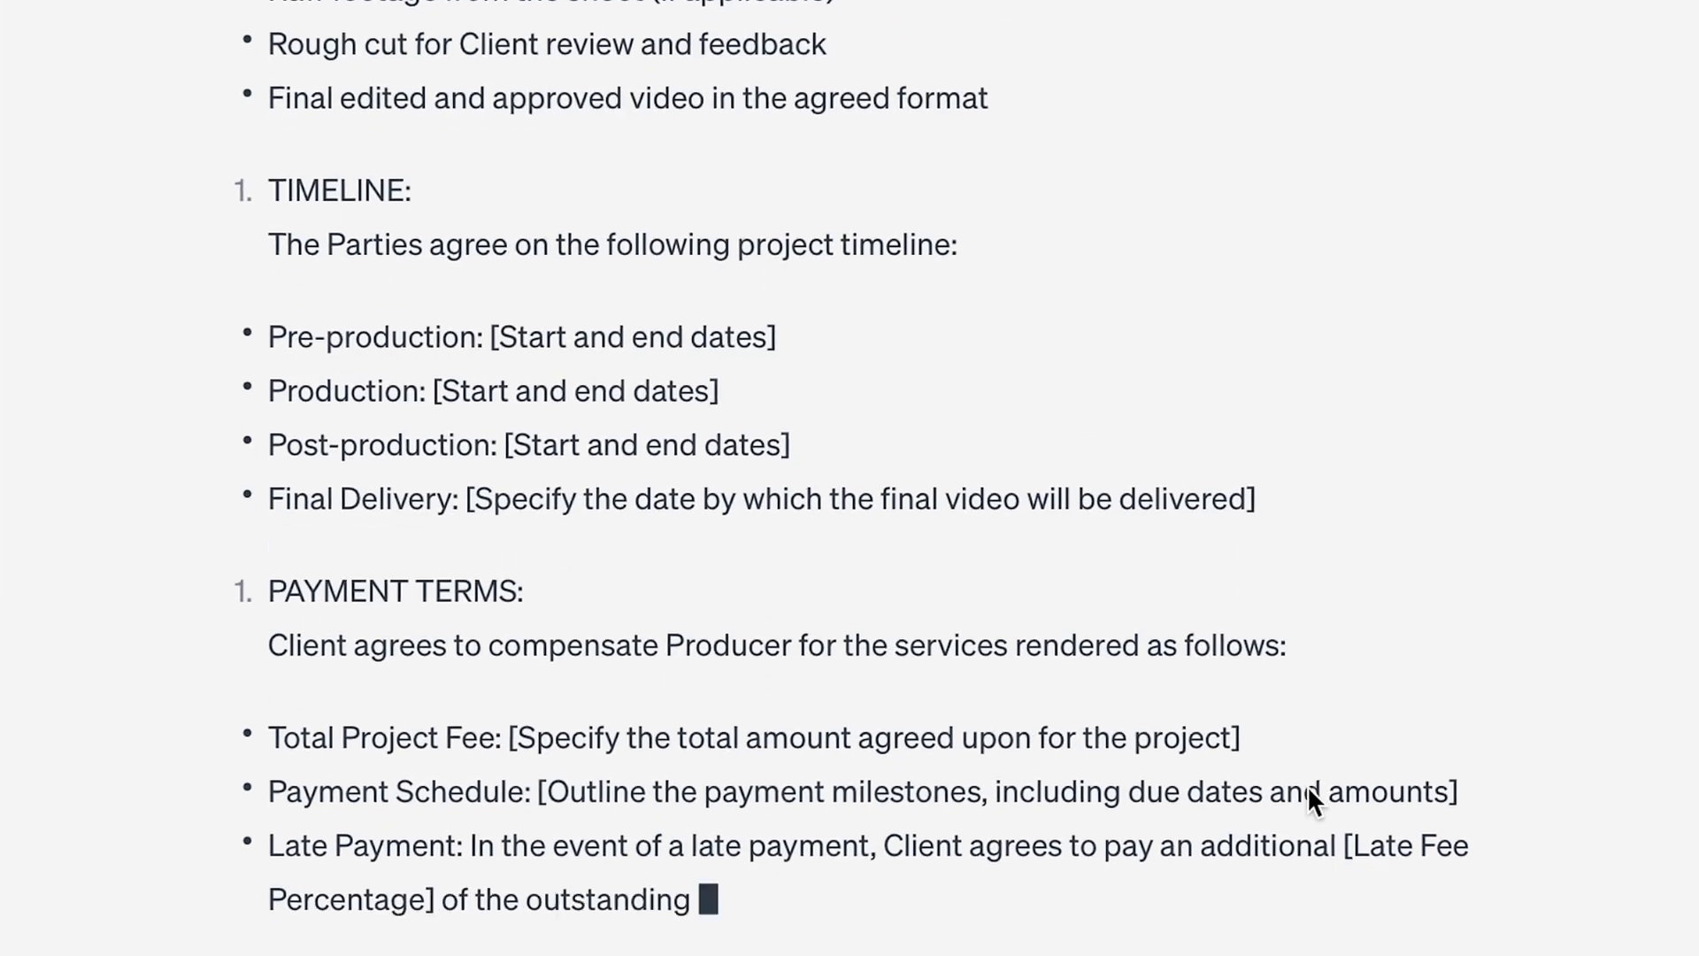
scroll("down", 3)
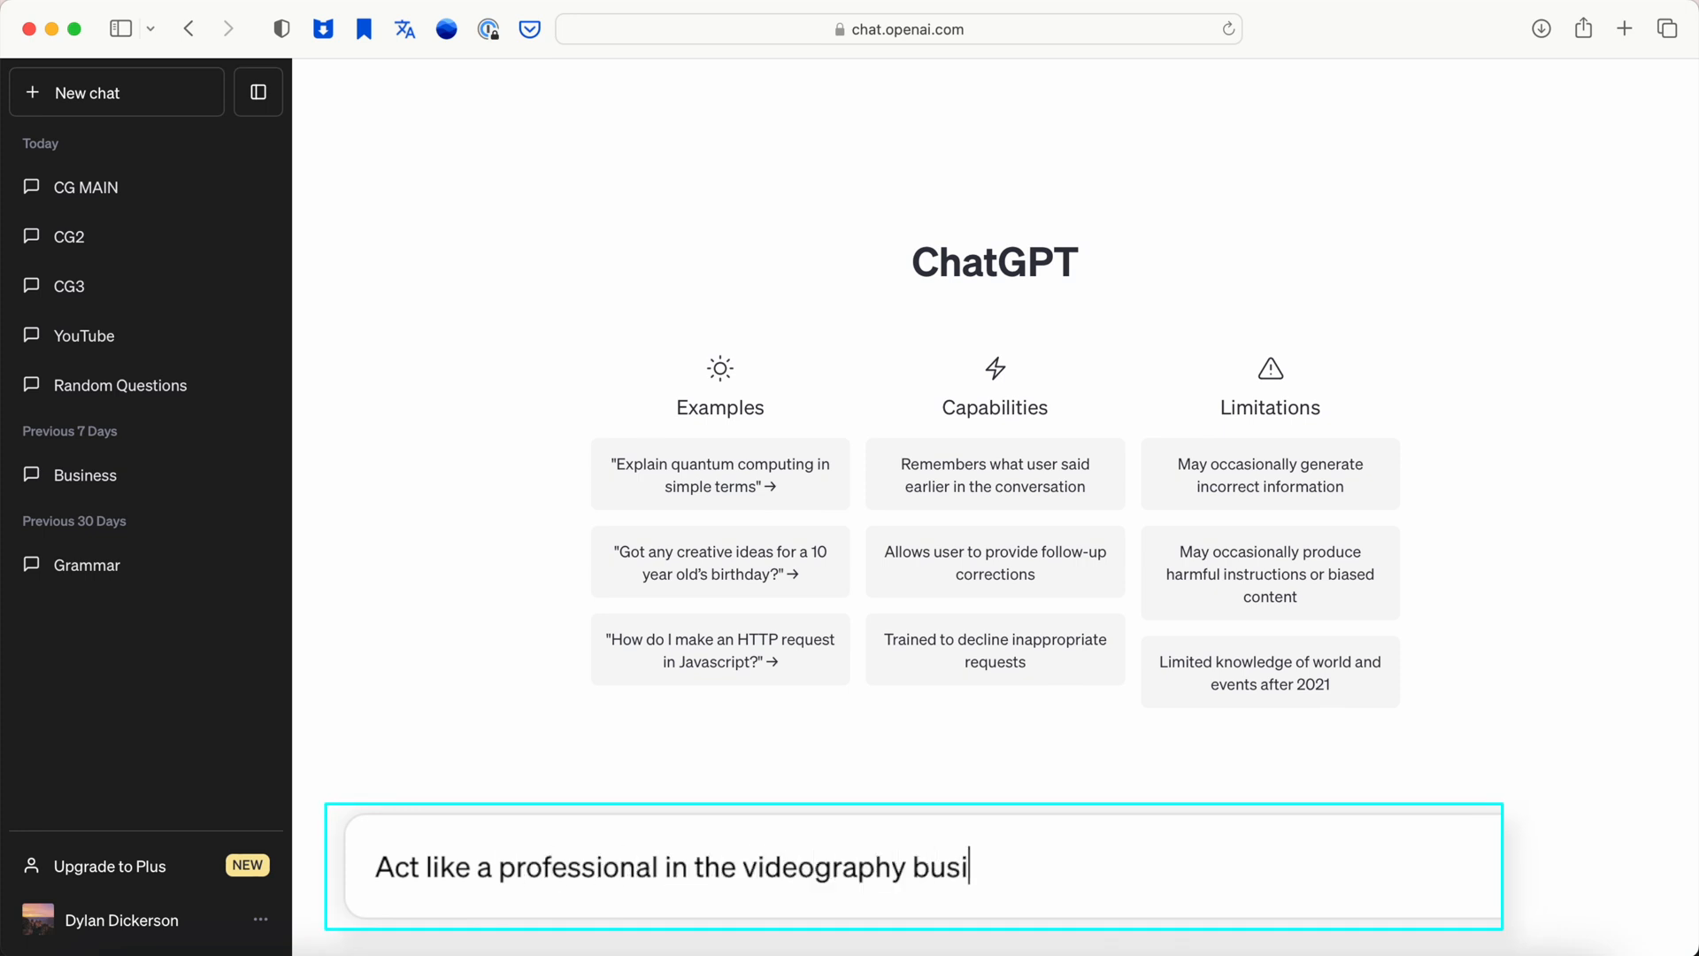
- Complete the videography email prompt ending 'I can sustain my business.'
type("ness. Write me an email response explaining to a")
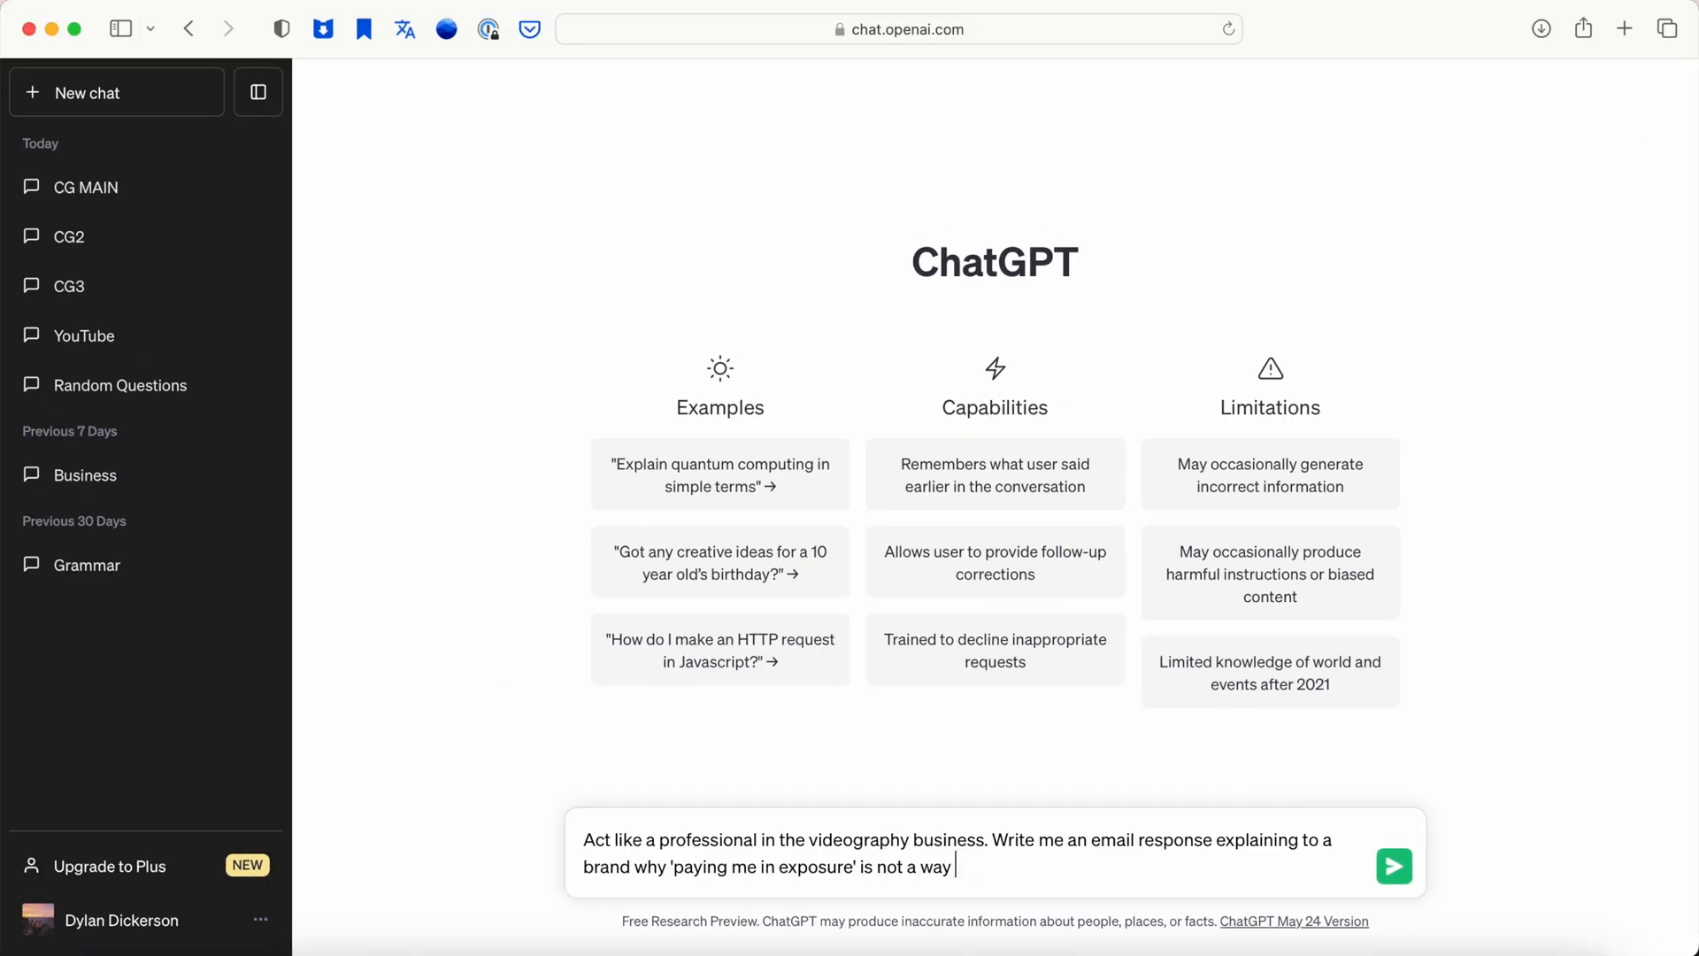
type("I can sustain my business.")
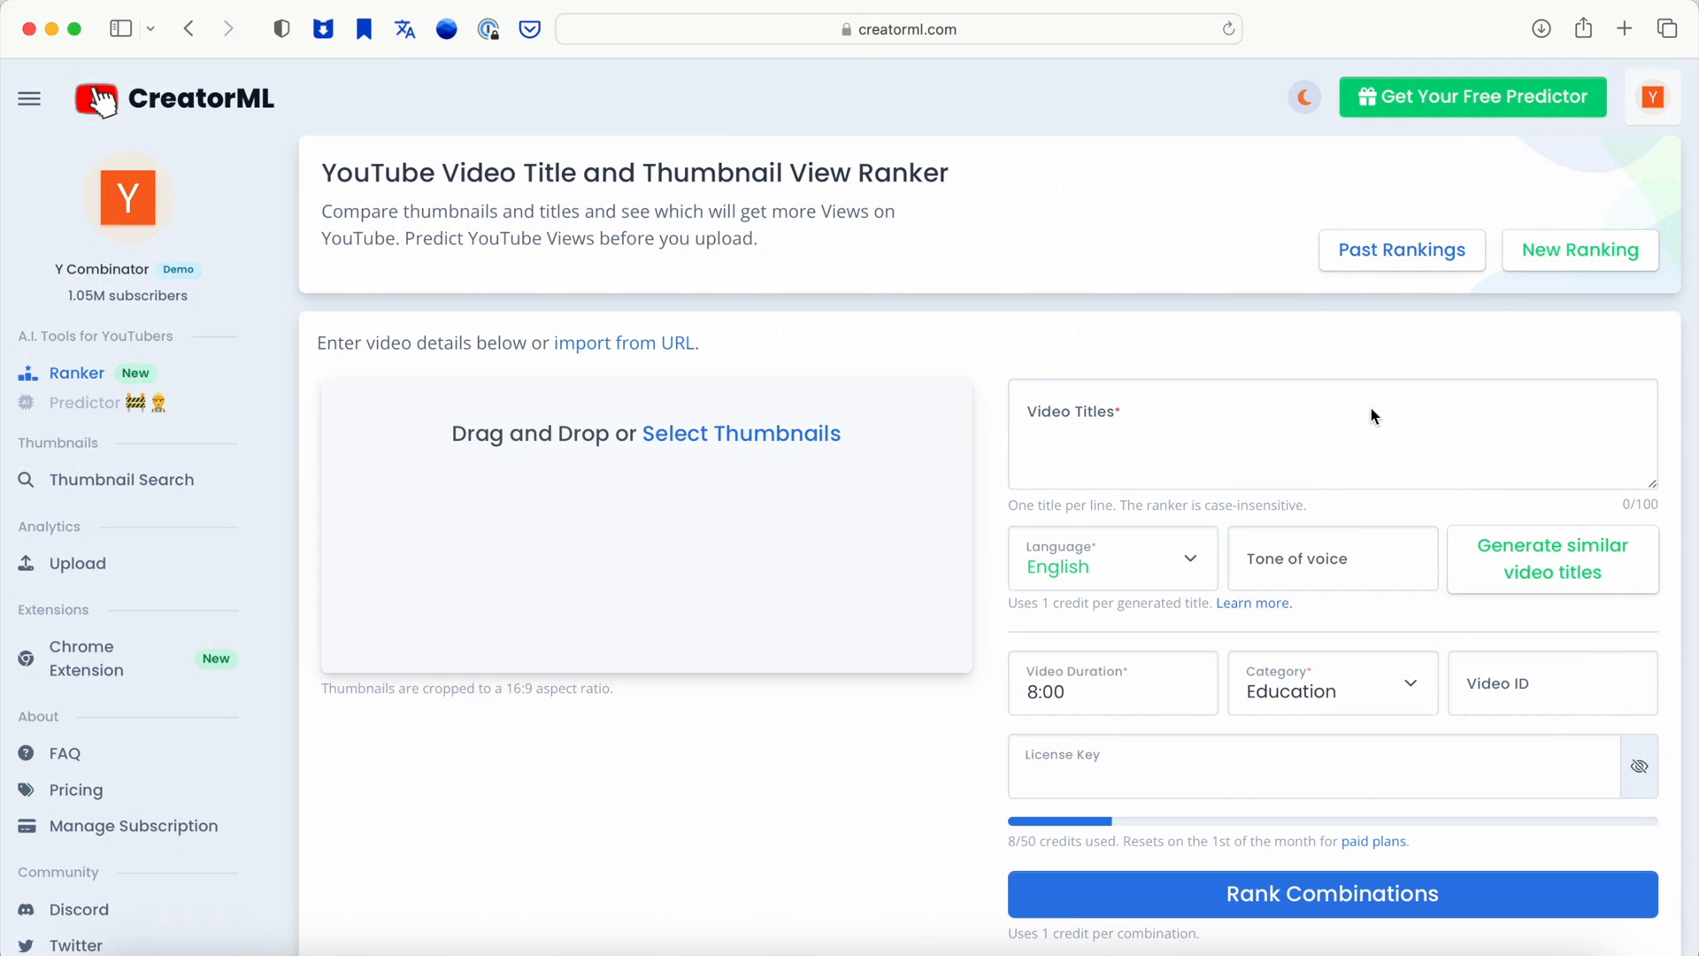
- Upload thumbnail images 1.png through 5.png to CreatorML
left_click(740, 434)
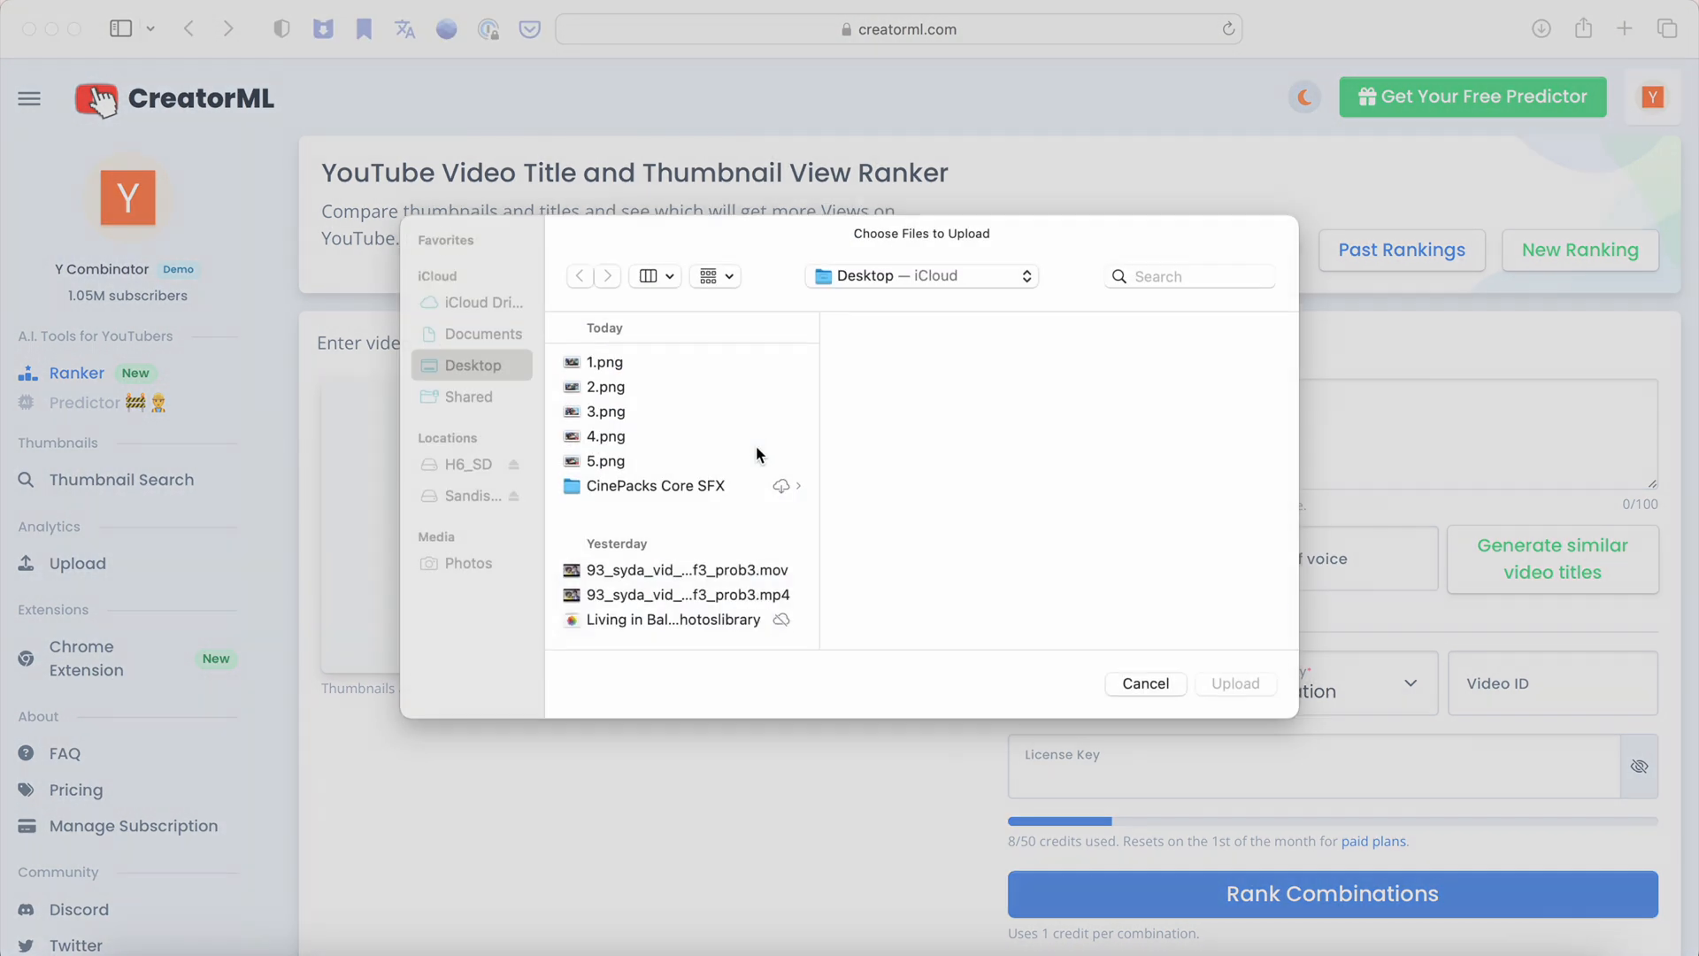
left_click(607, 477)
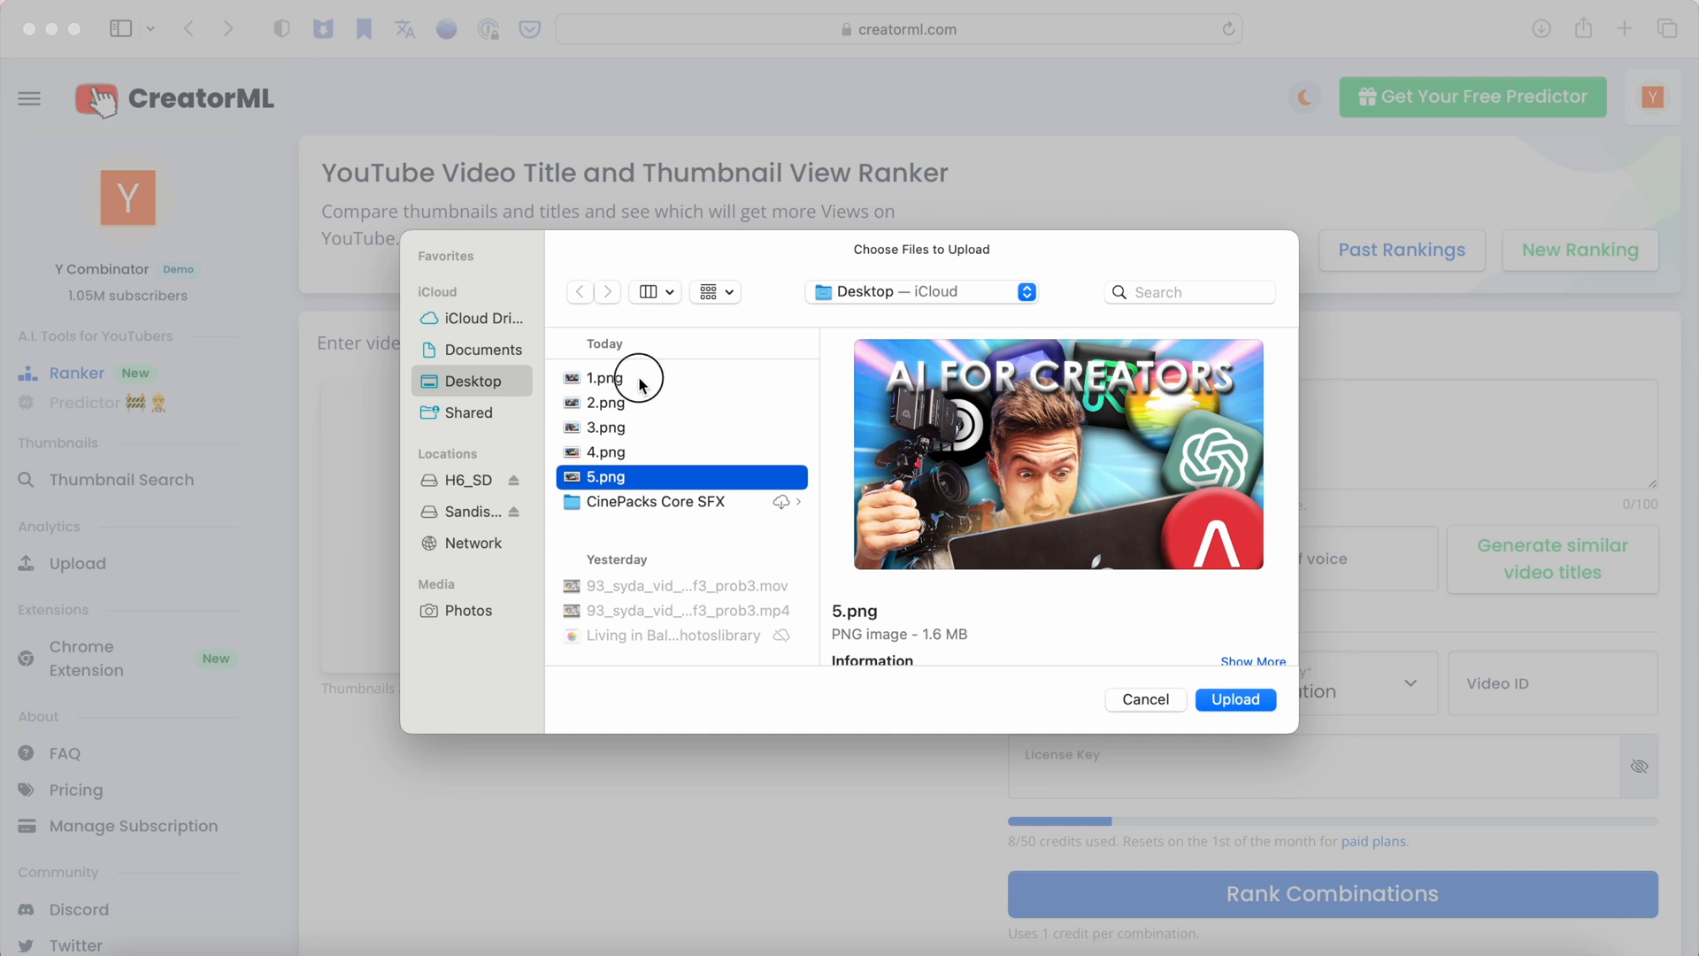
left_click(1235, 699)
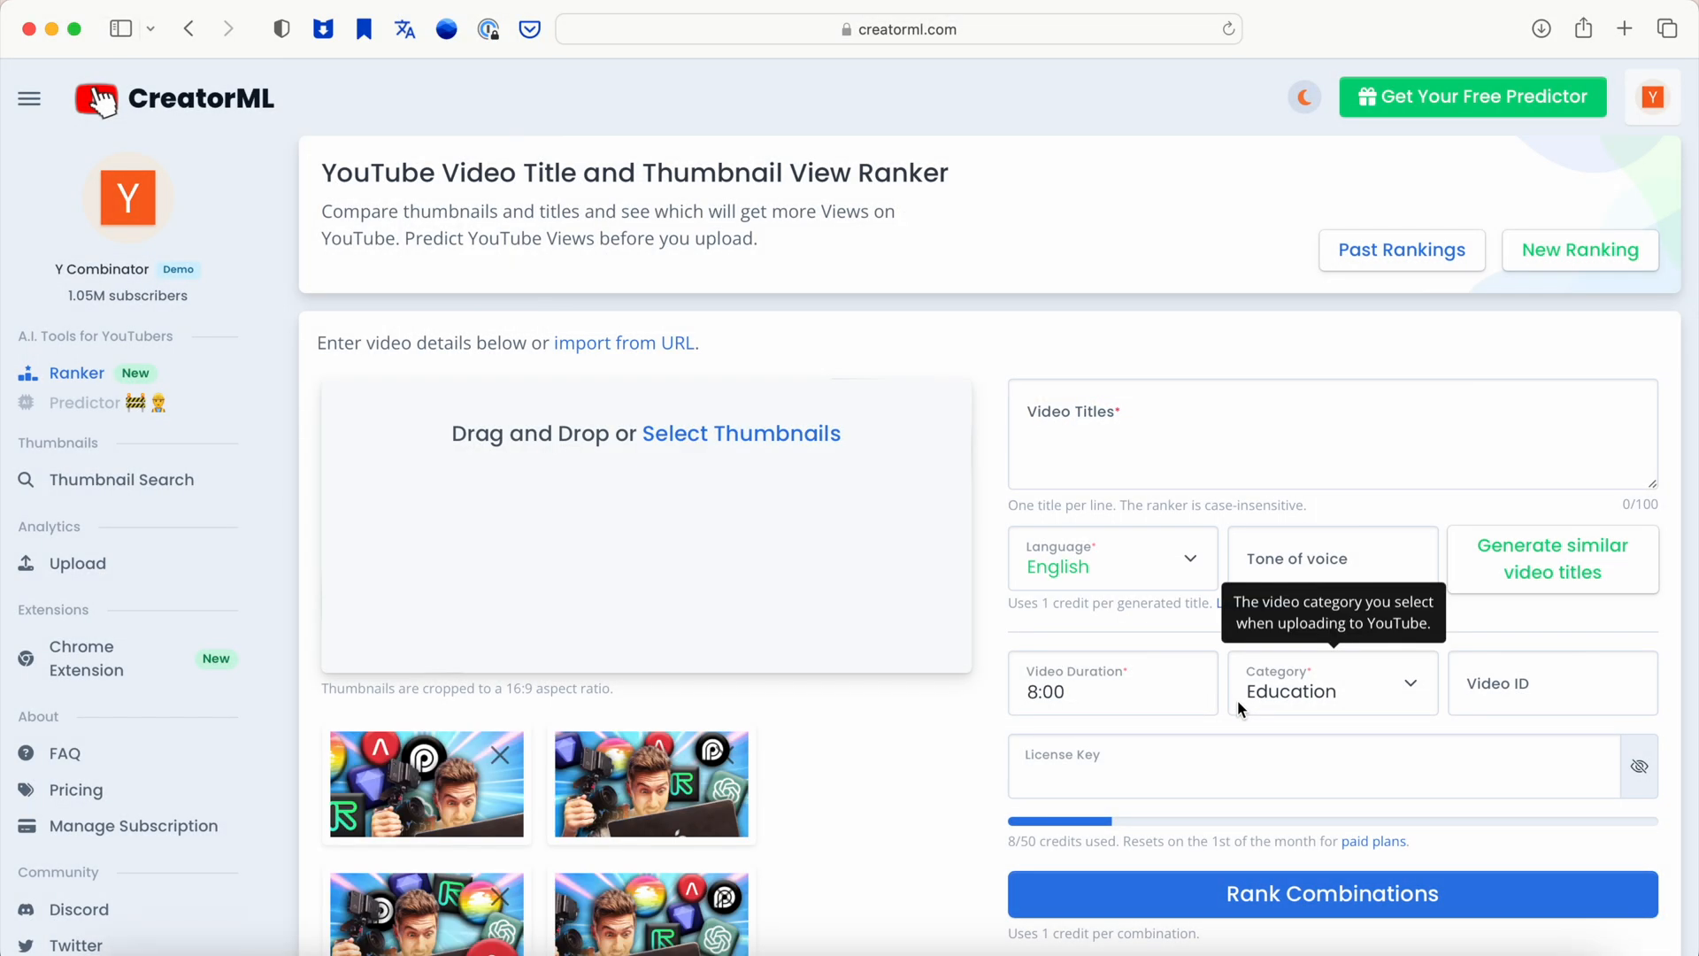
scroll("down", 3)
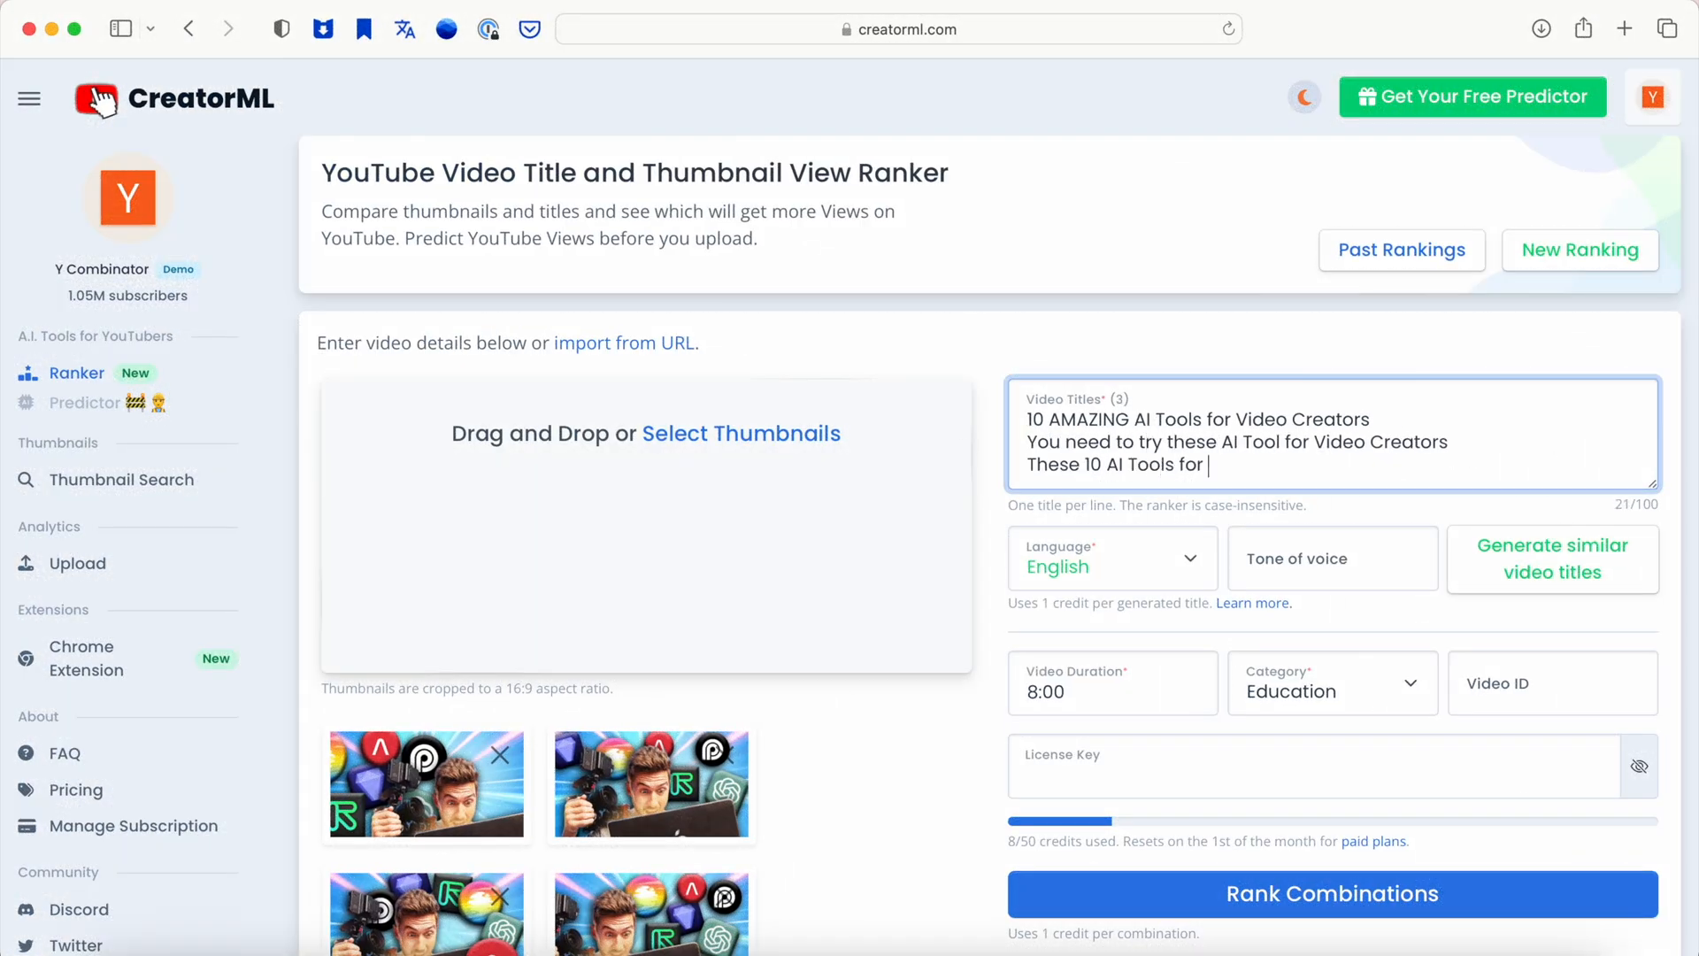
- Rank all thumbnail-title combinations and scroll through the predicted view results
left_click(1332, 893)
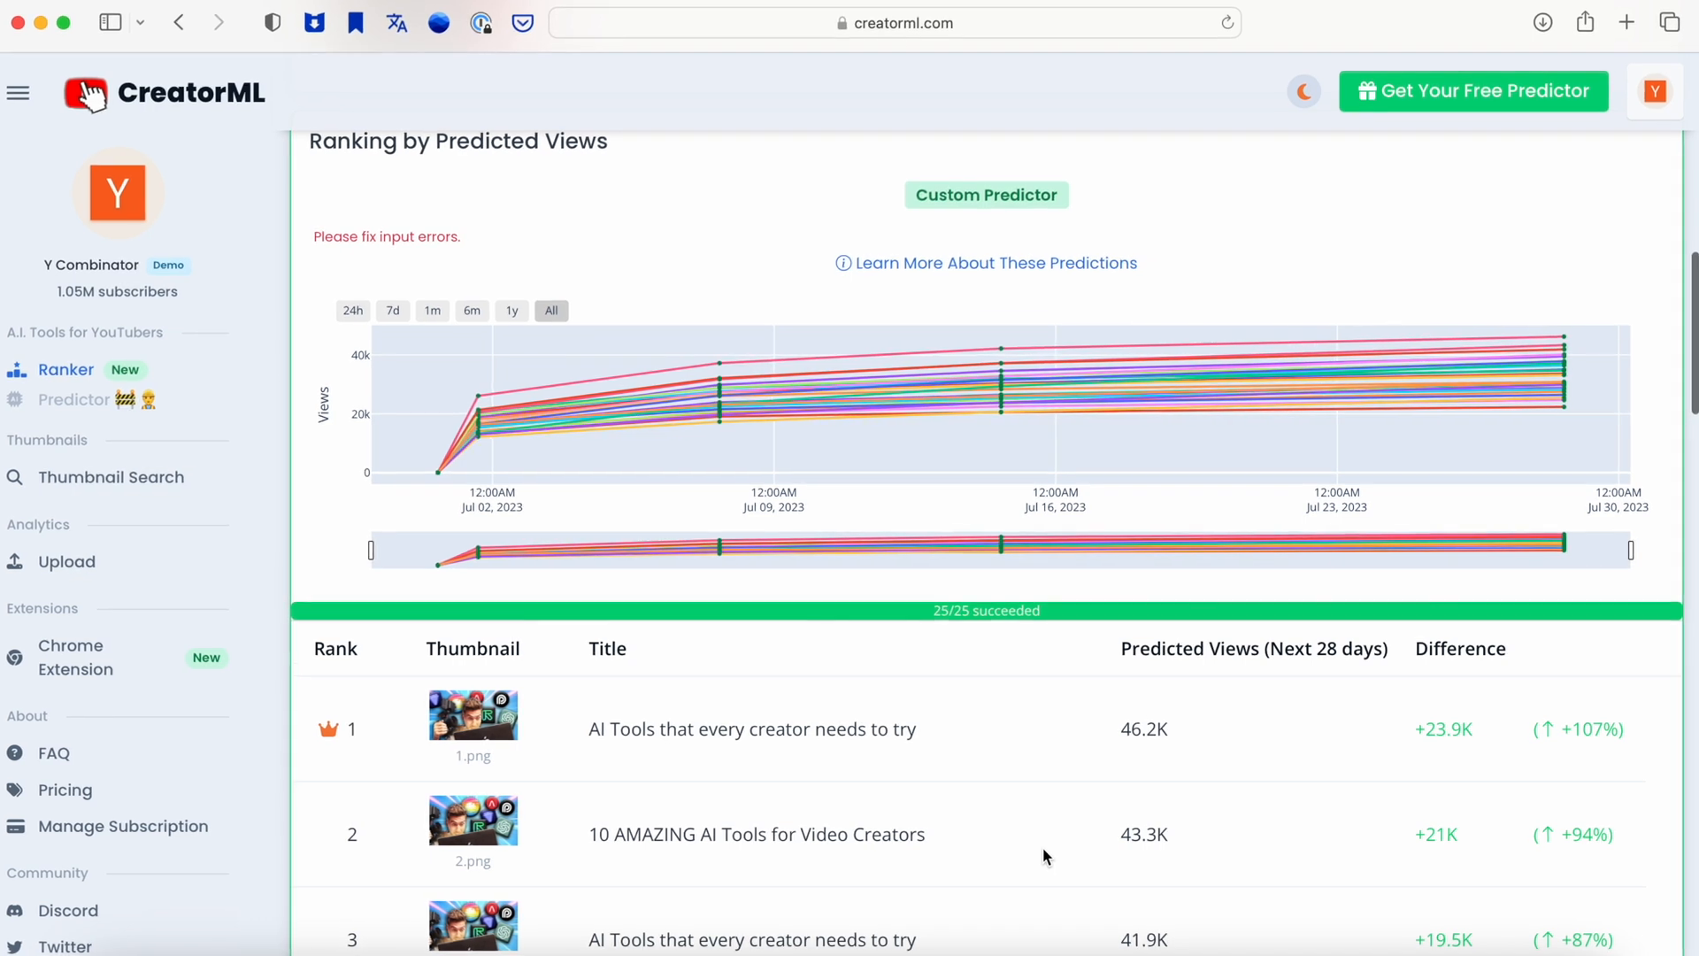
scroll("down", 3)
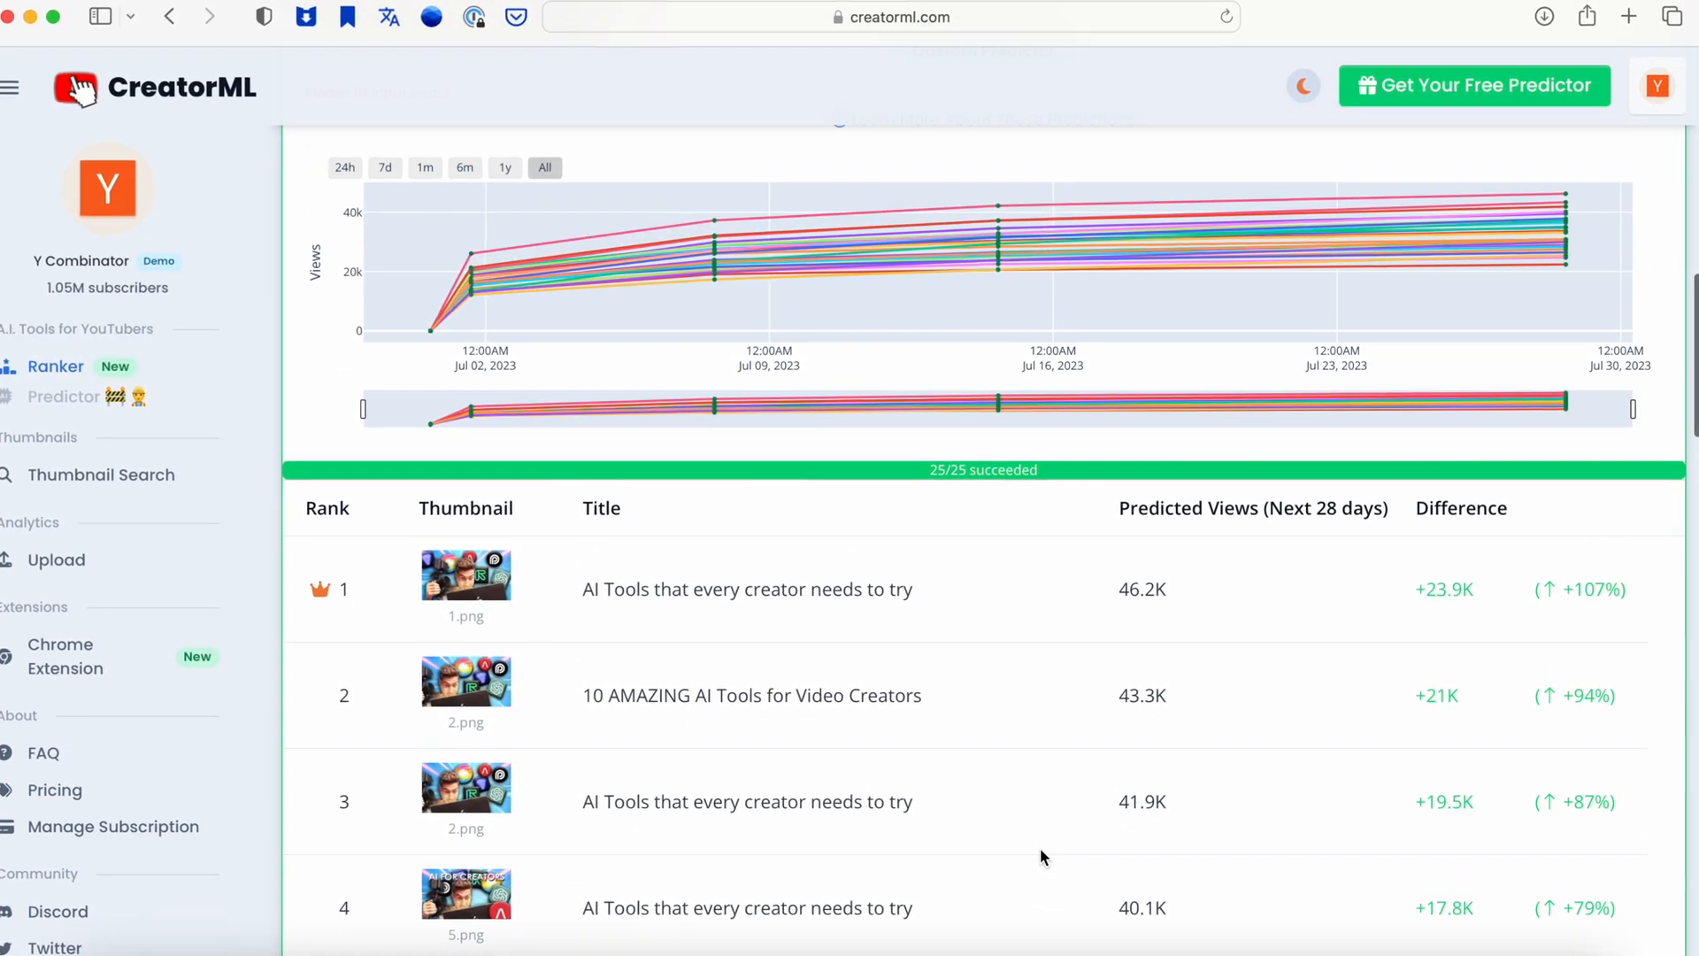
scroll("down", 3)
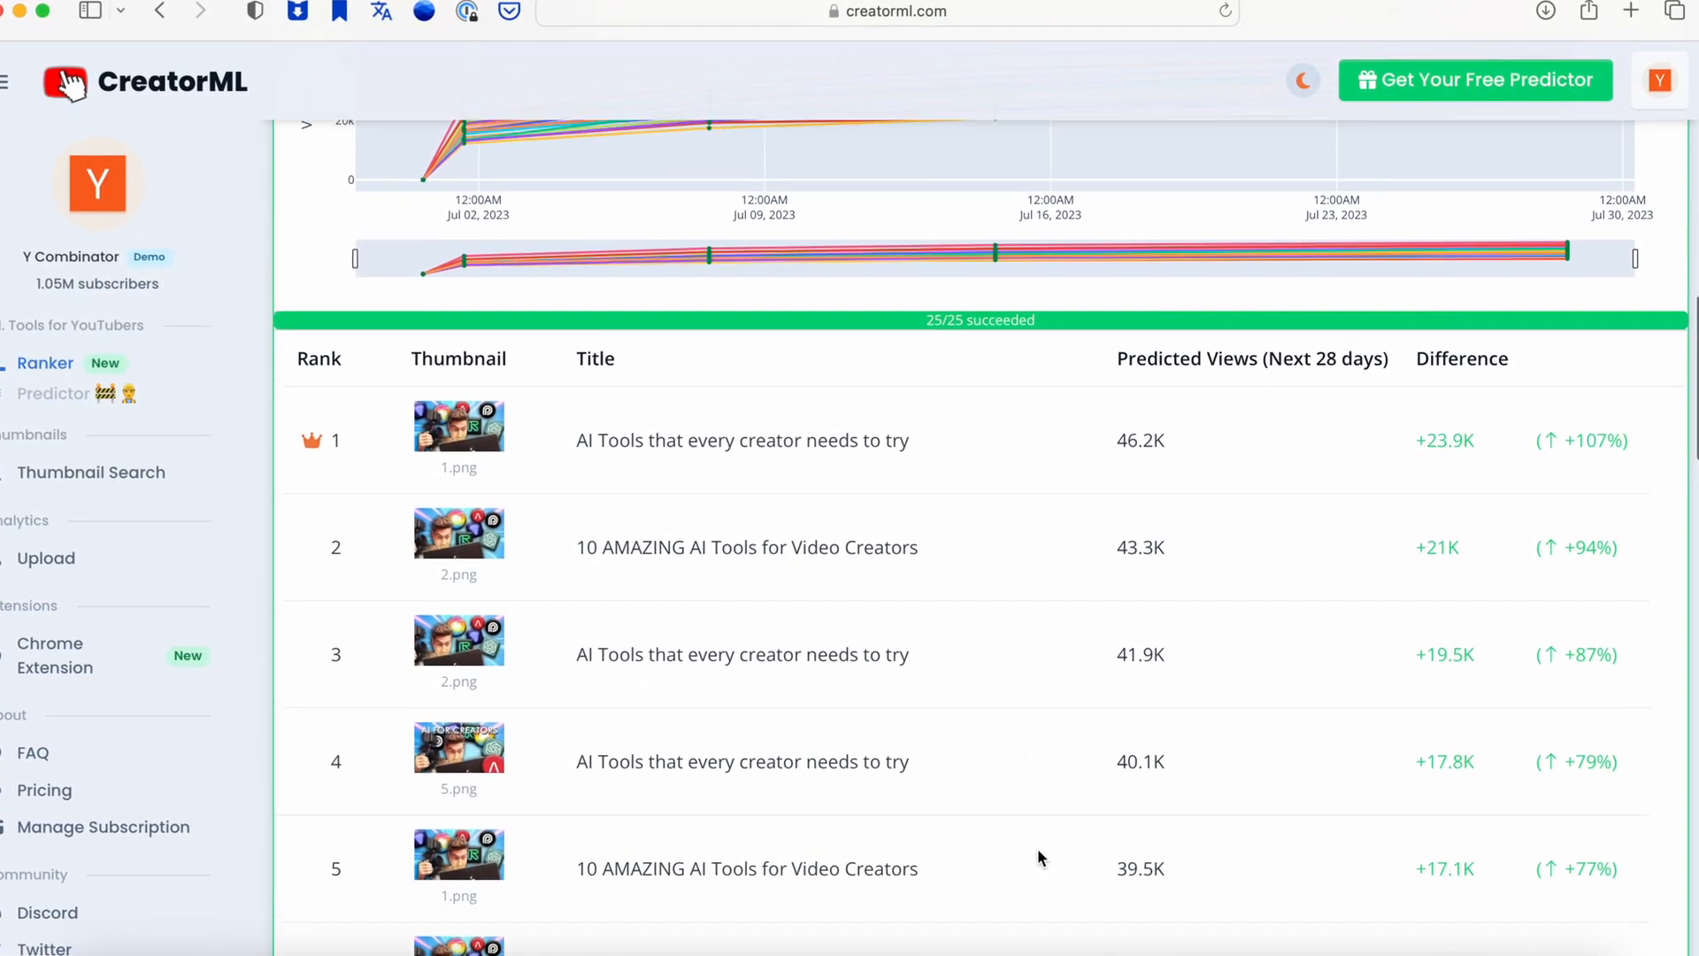
scroll("down", 3)
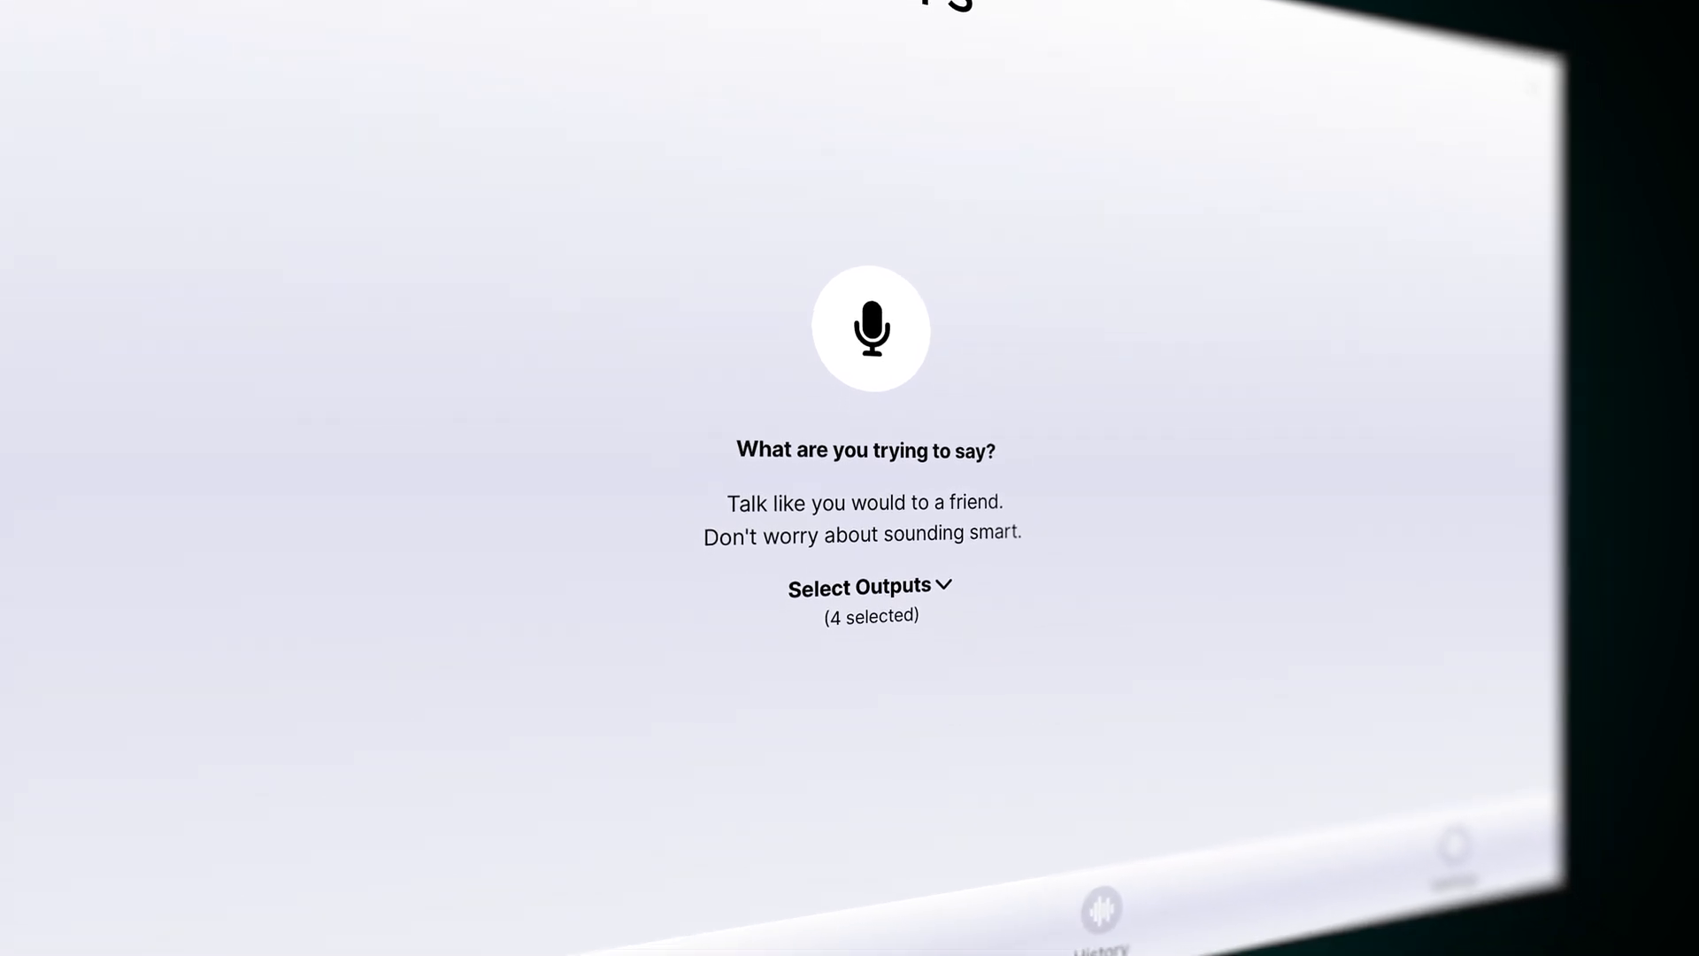
- Add Movie Script and Professional Email to the Oasis output formats and save
left_click(868, 586)
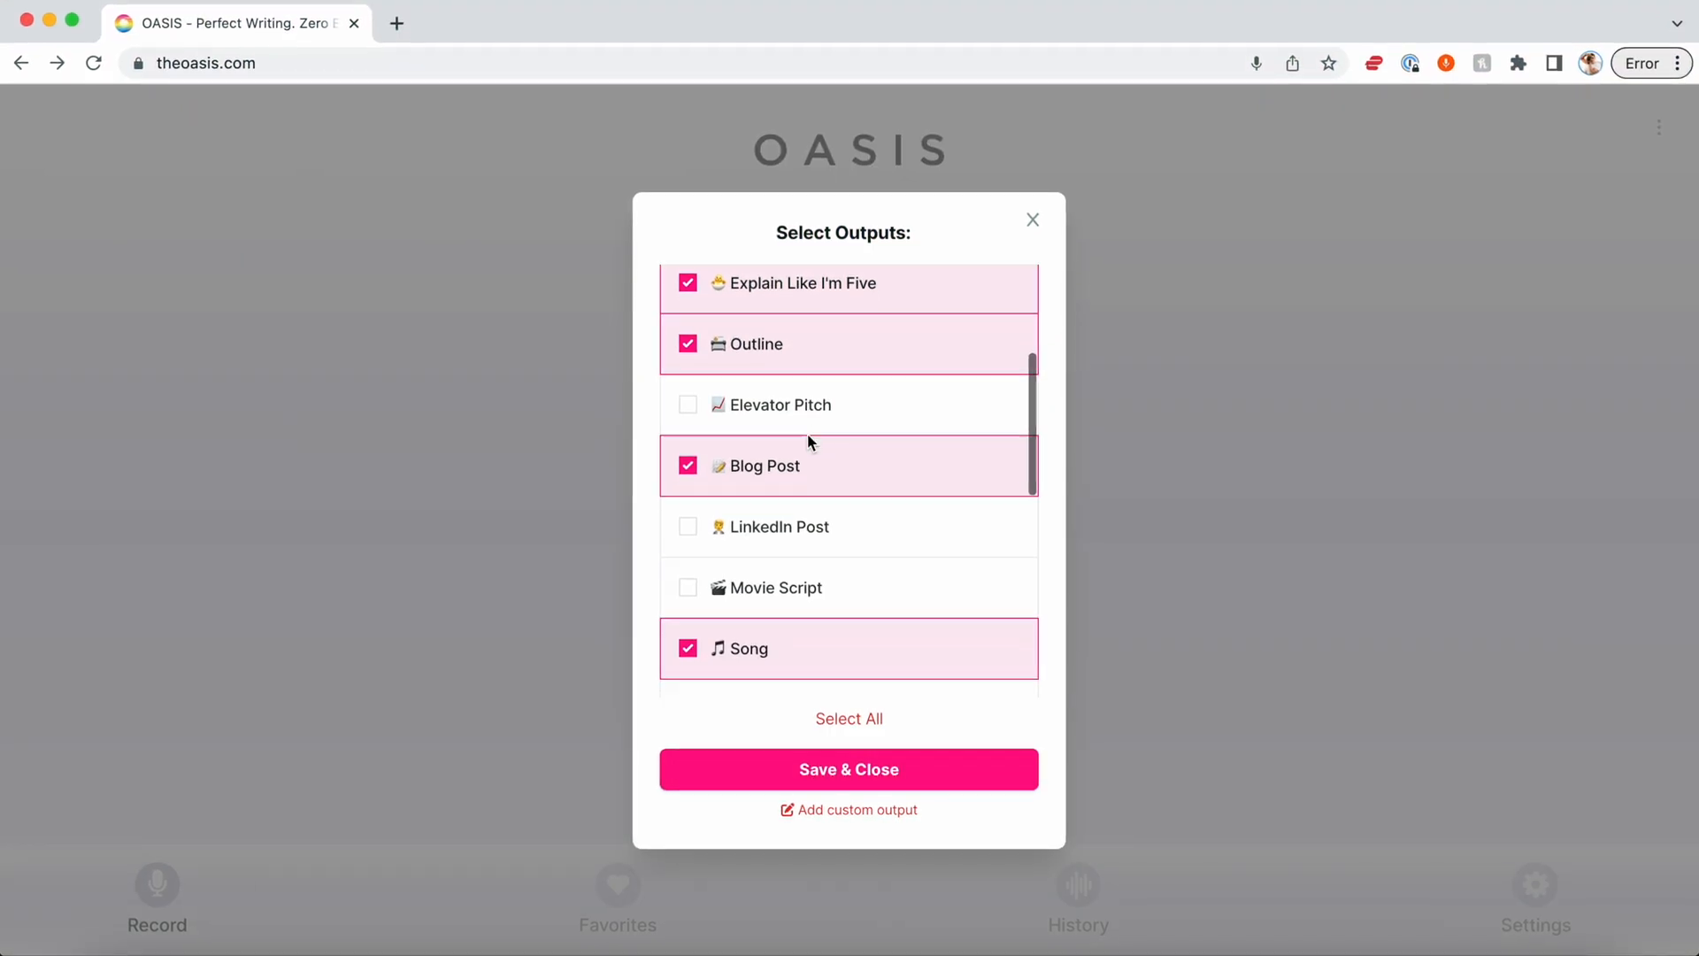
scroll("down", 3)
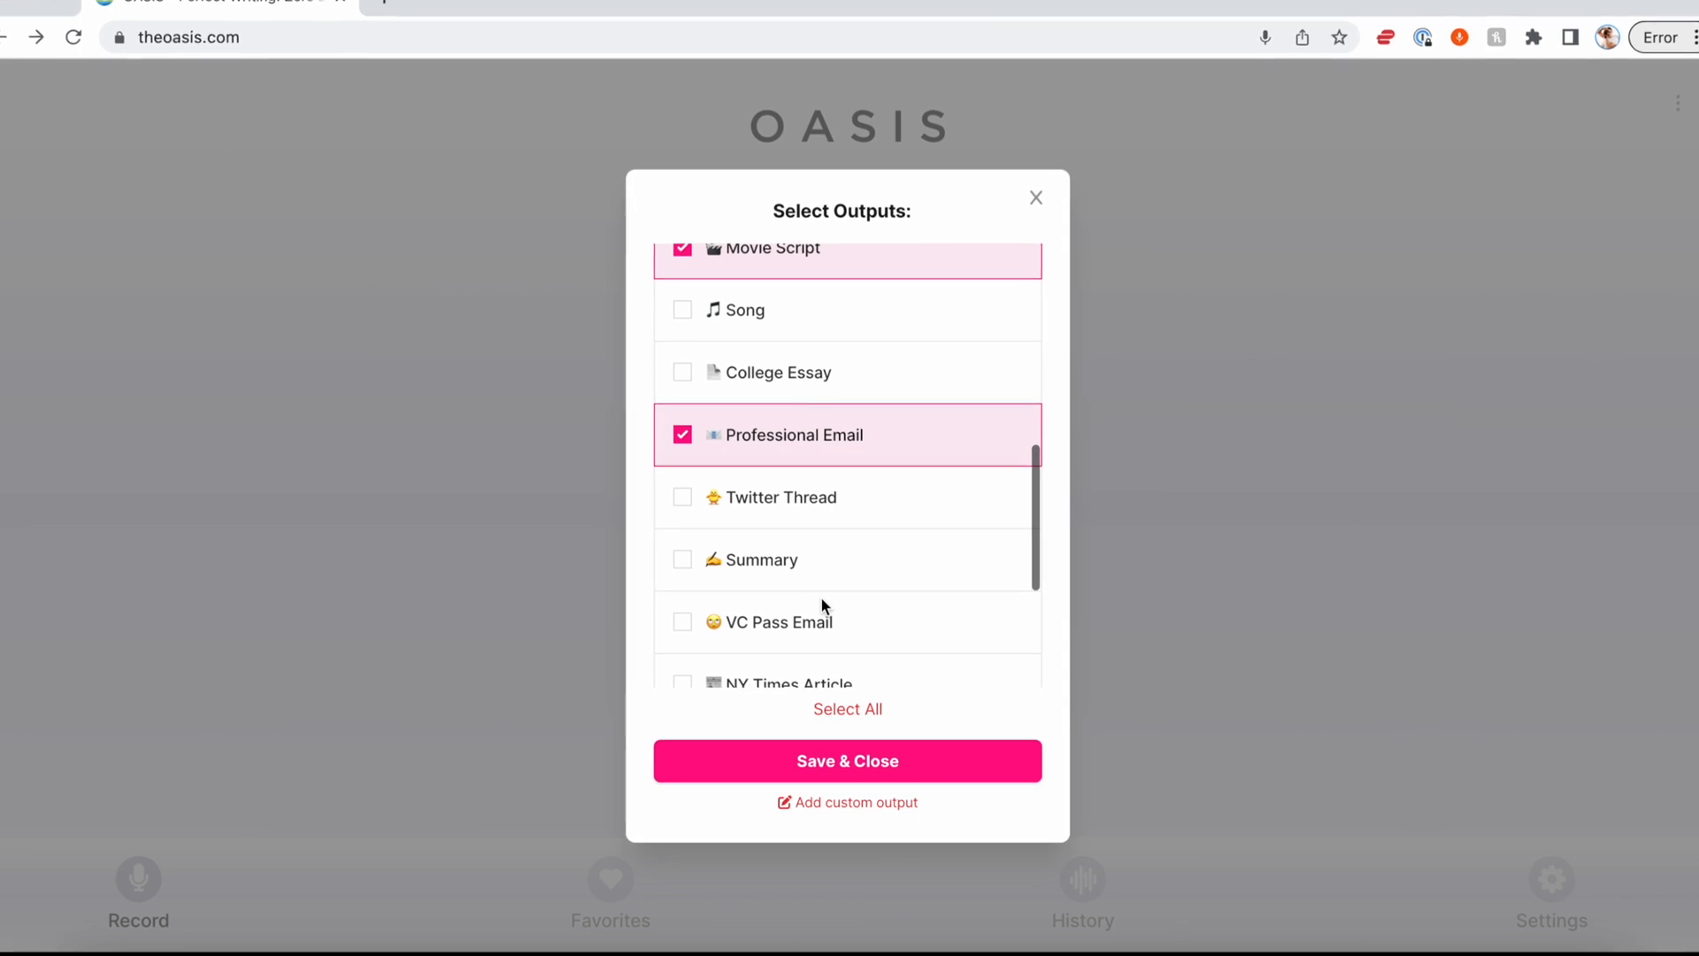
left_click(848, 759)
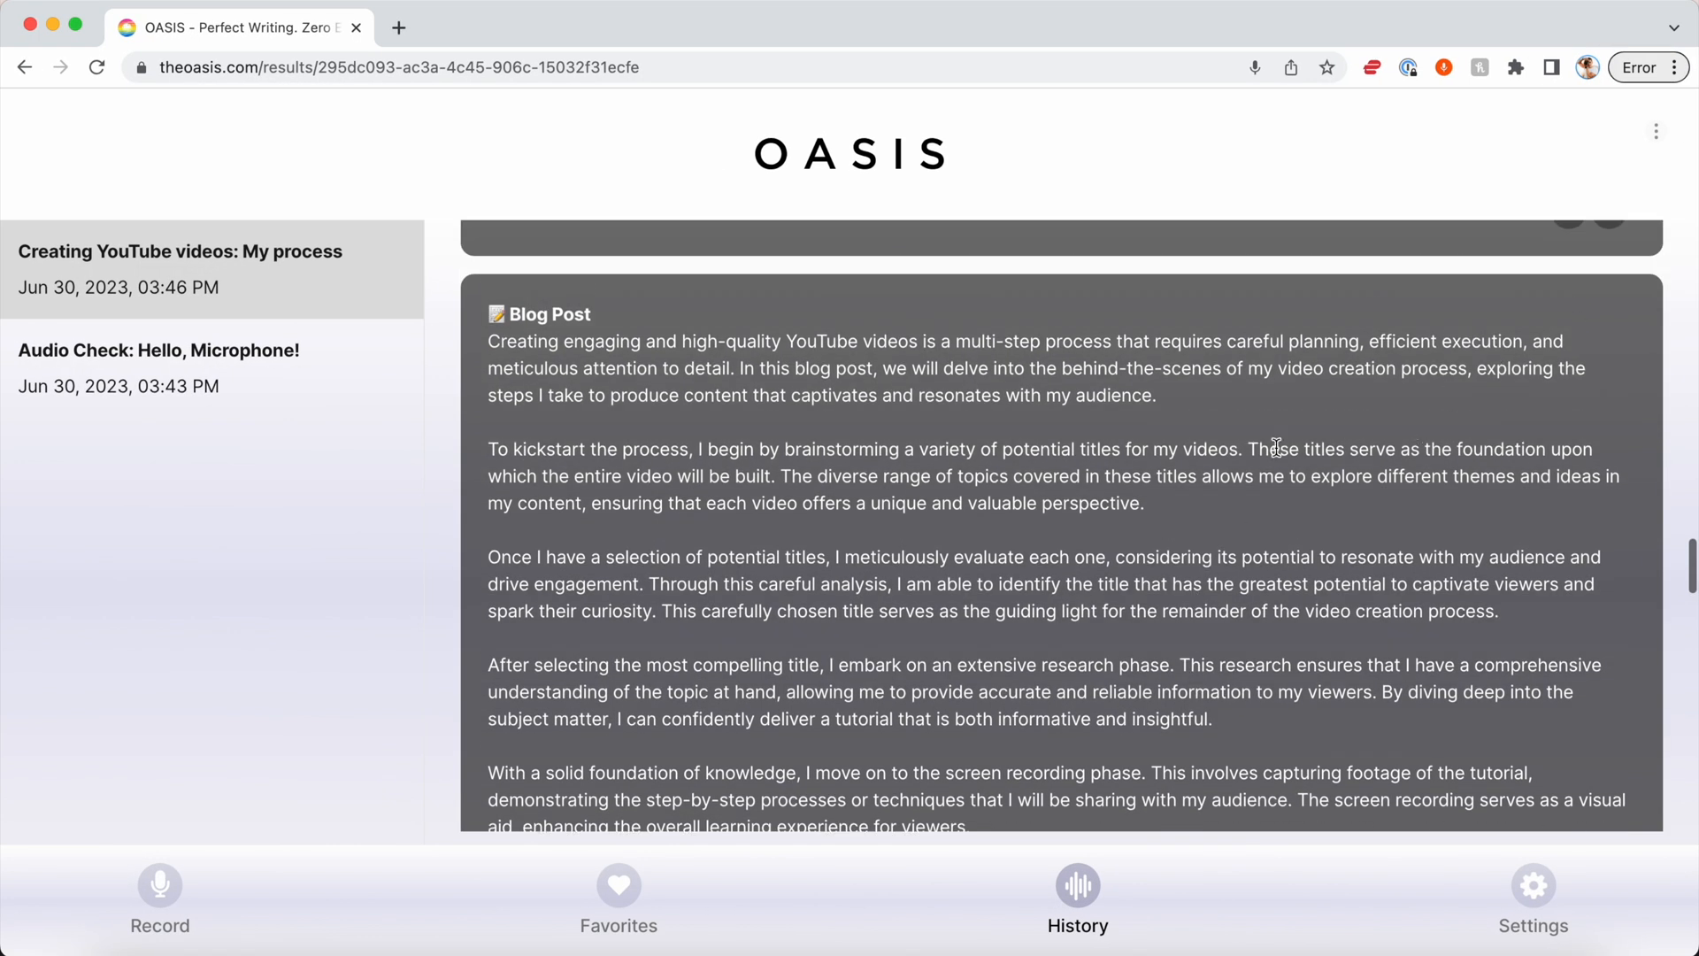
scroll("down", 3)
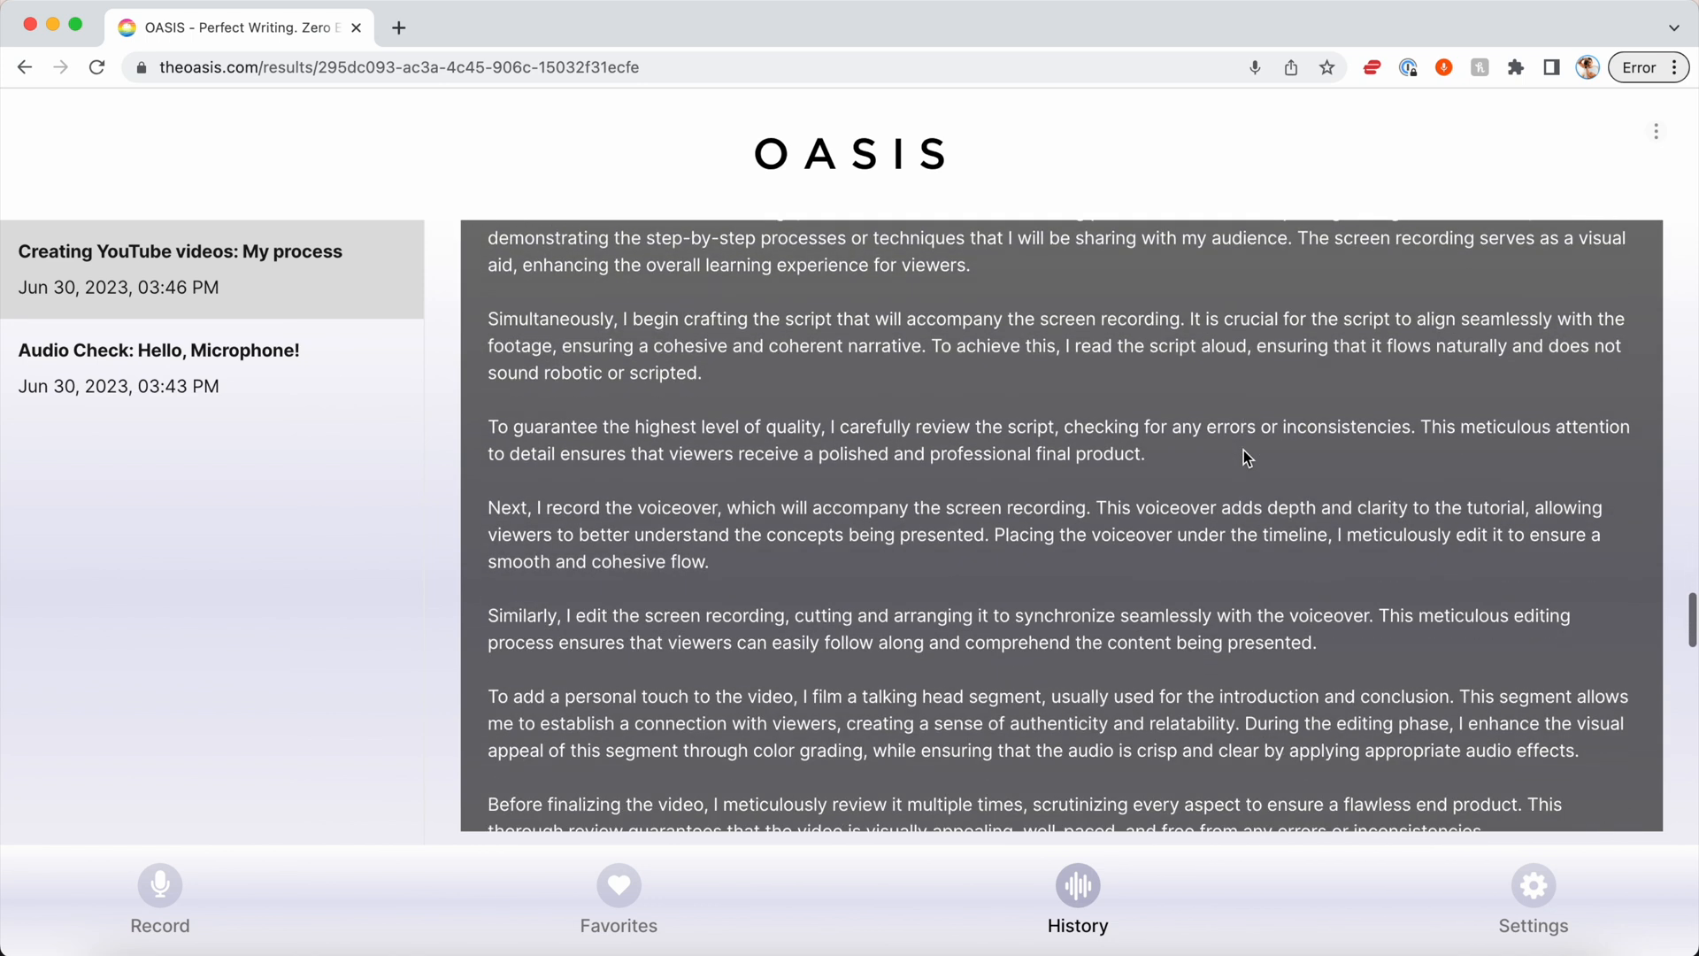
scroll("down", 3)
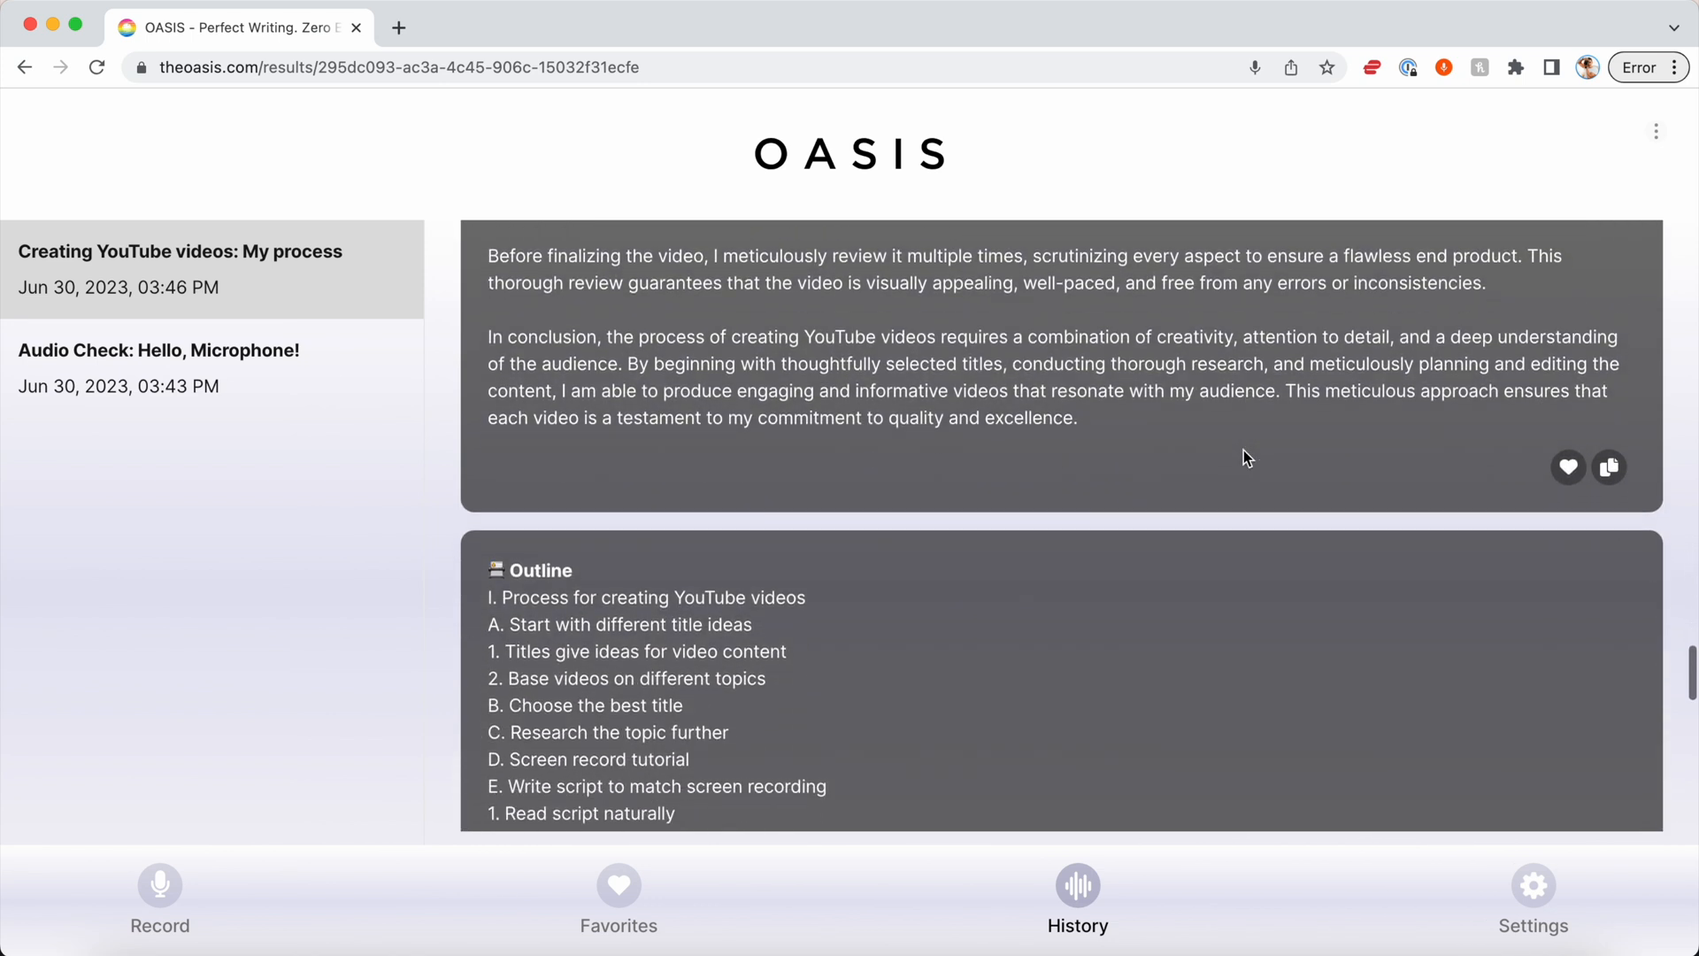
scroll("down", 3)
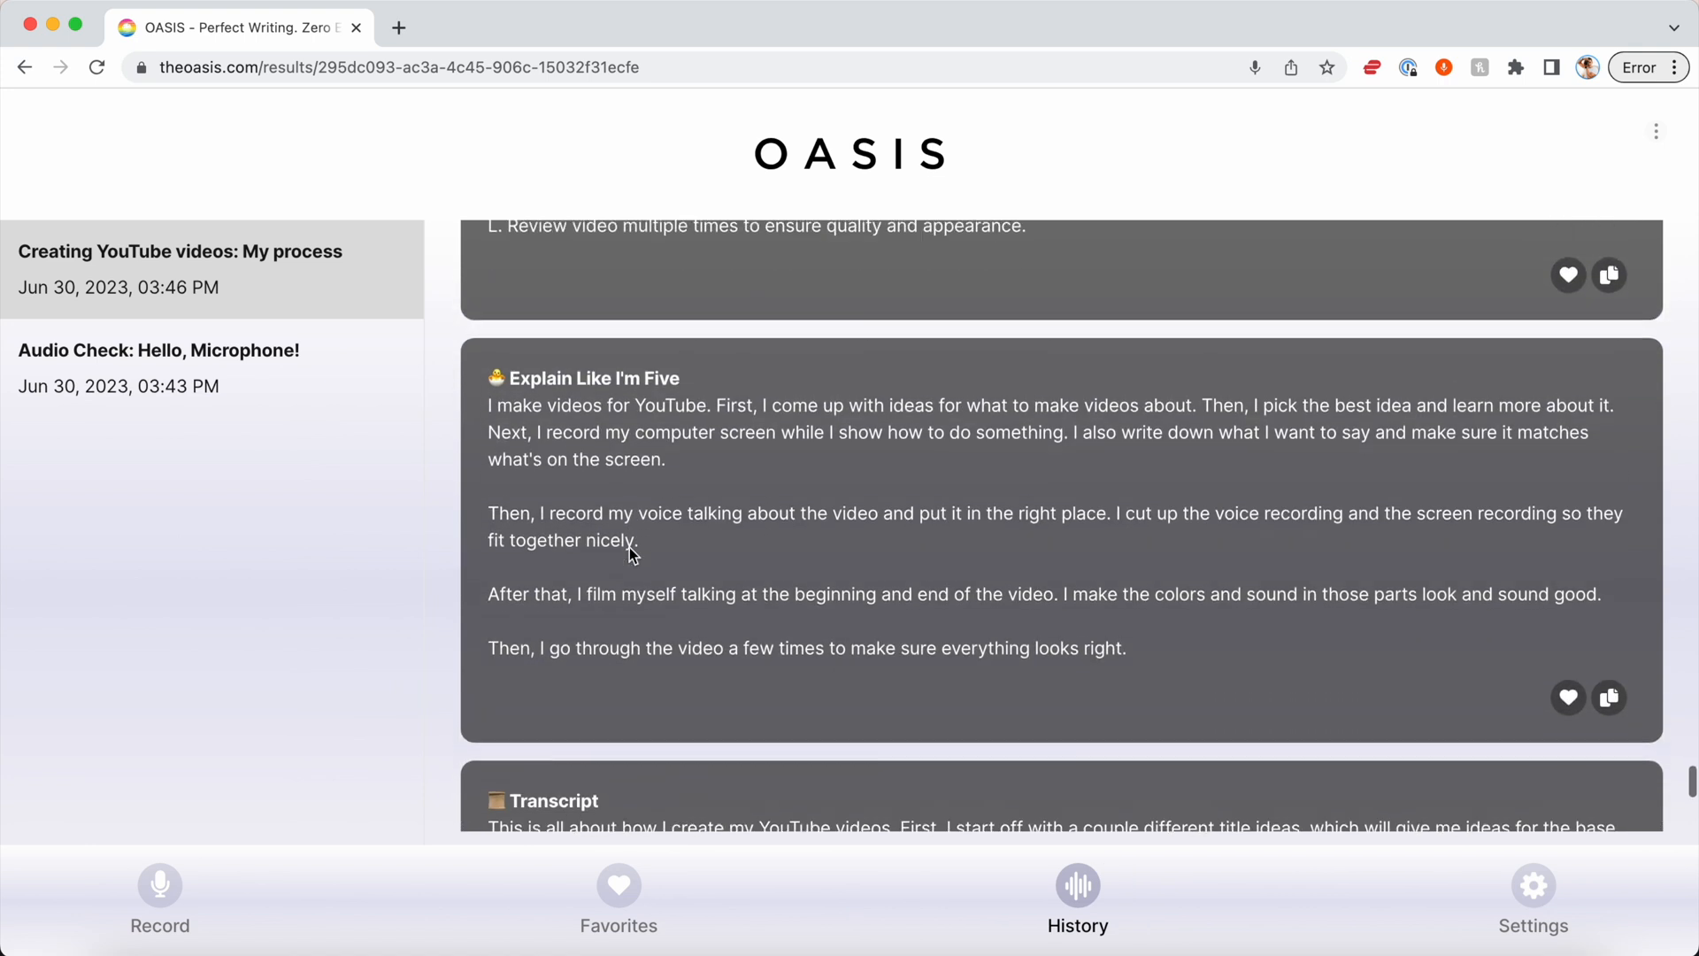
mouse_move(856, 547)
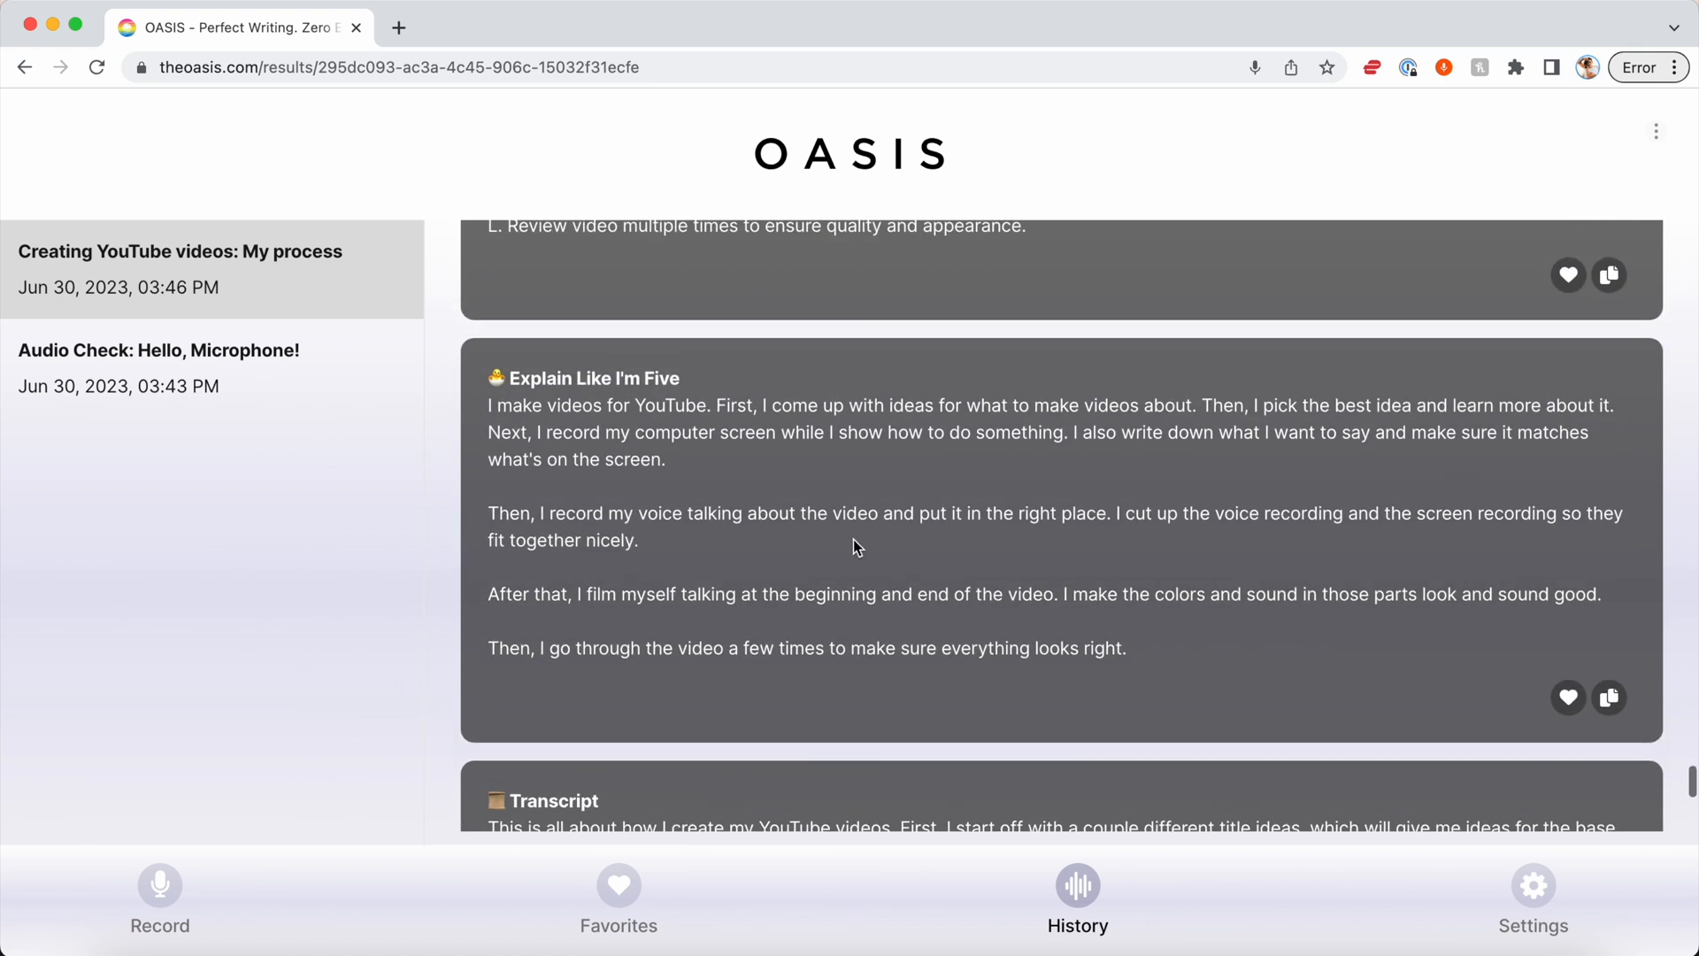
scroll("down", 3)
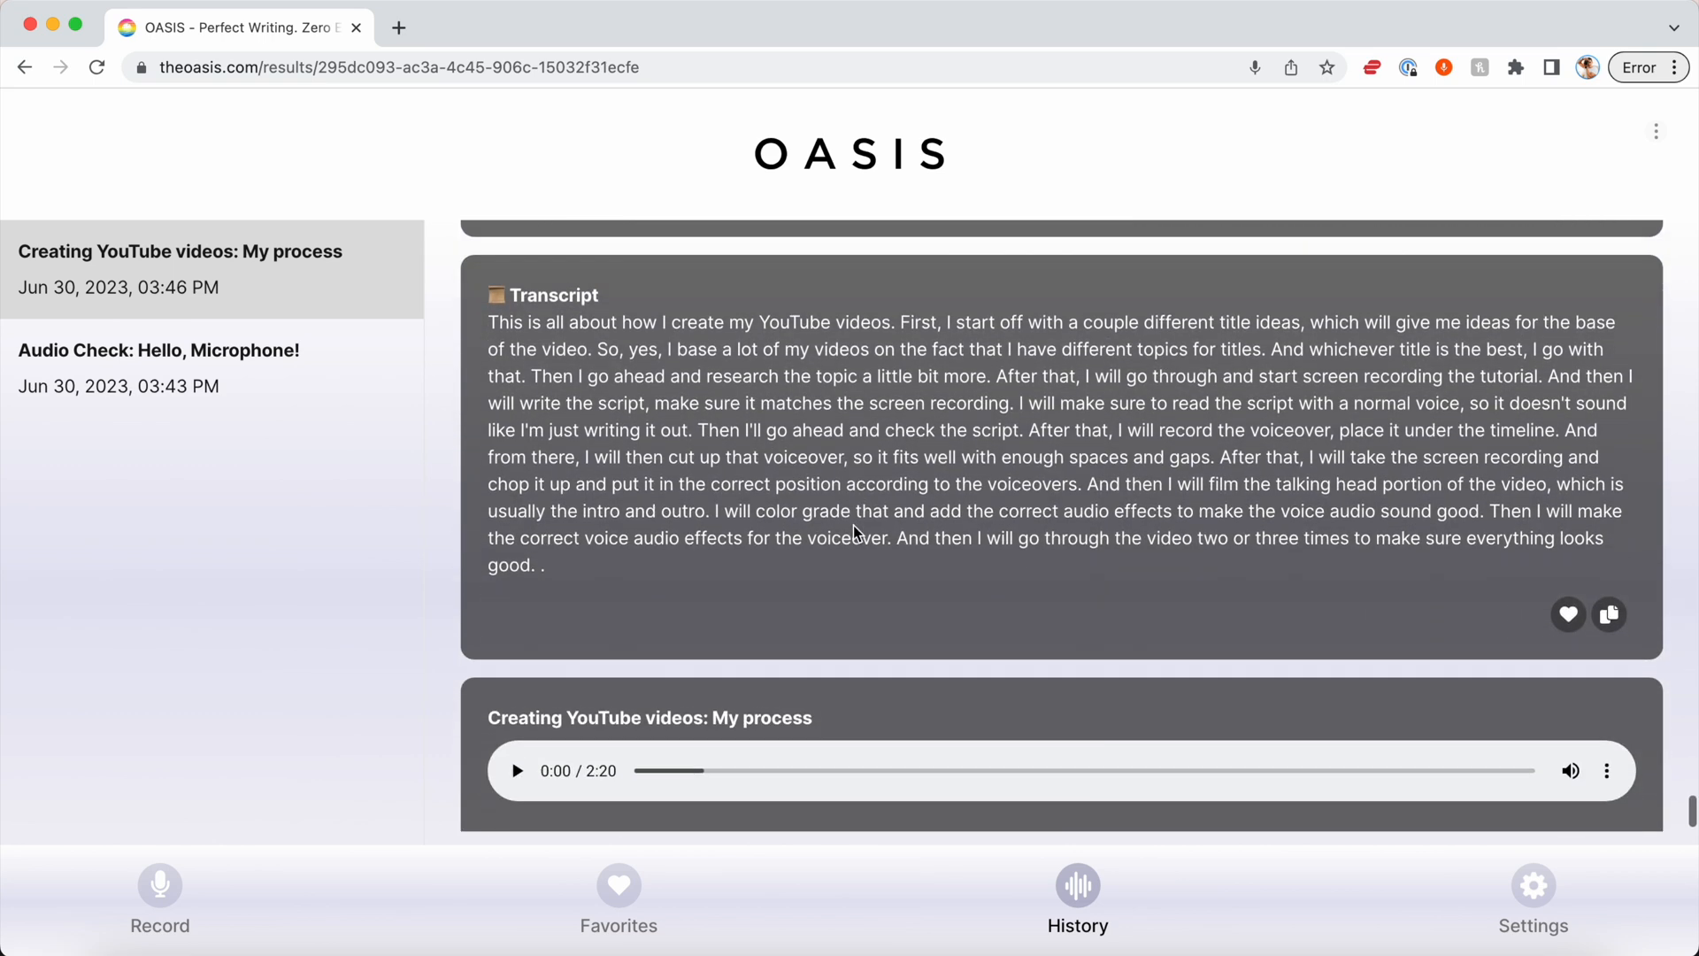
scroll("down", 3)
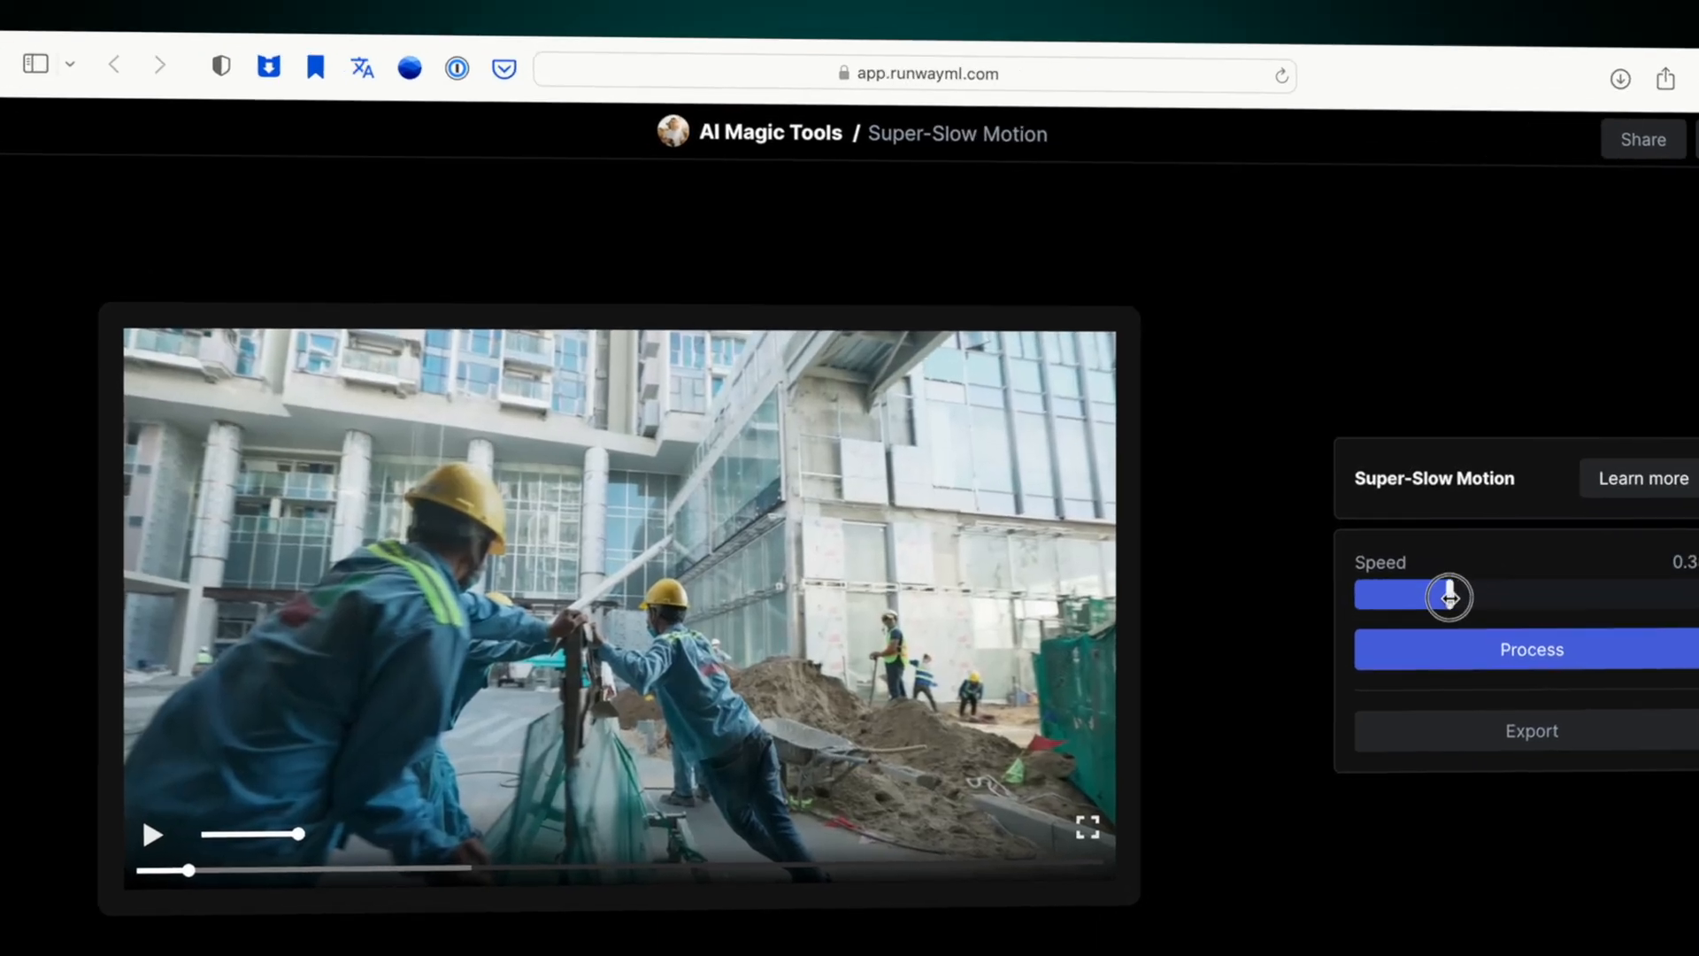
- Lower the construction clip's slow-motion speed, then start the replacement prompt for the masked hillside
left_click_drag(1447, 595, 1387, 597)
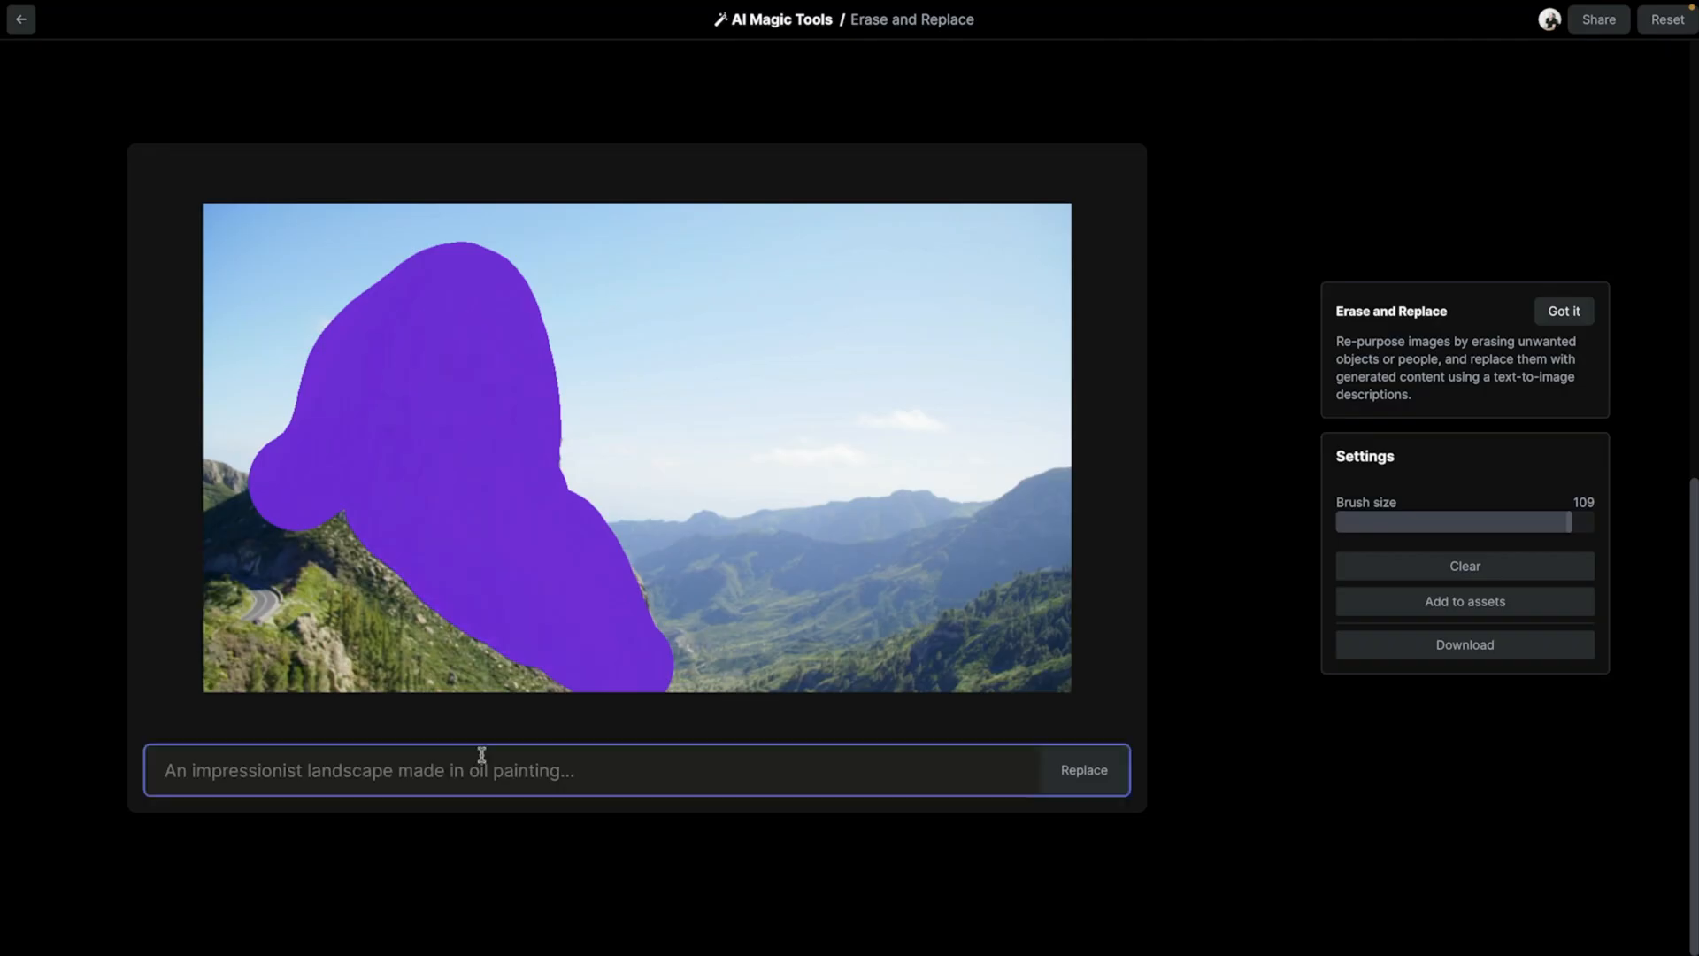
left_click(1082, 769)
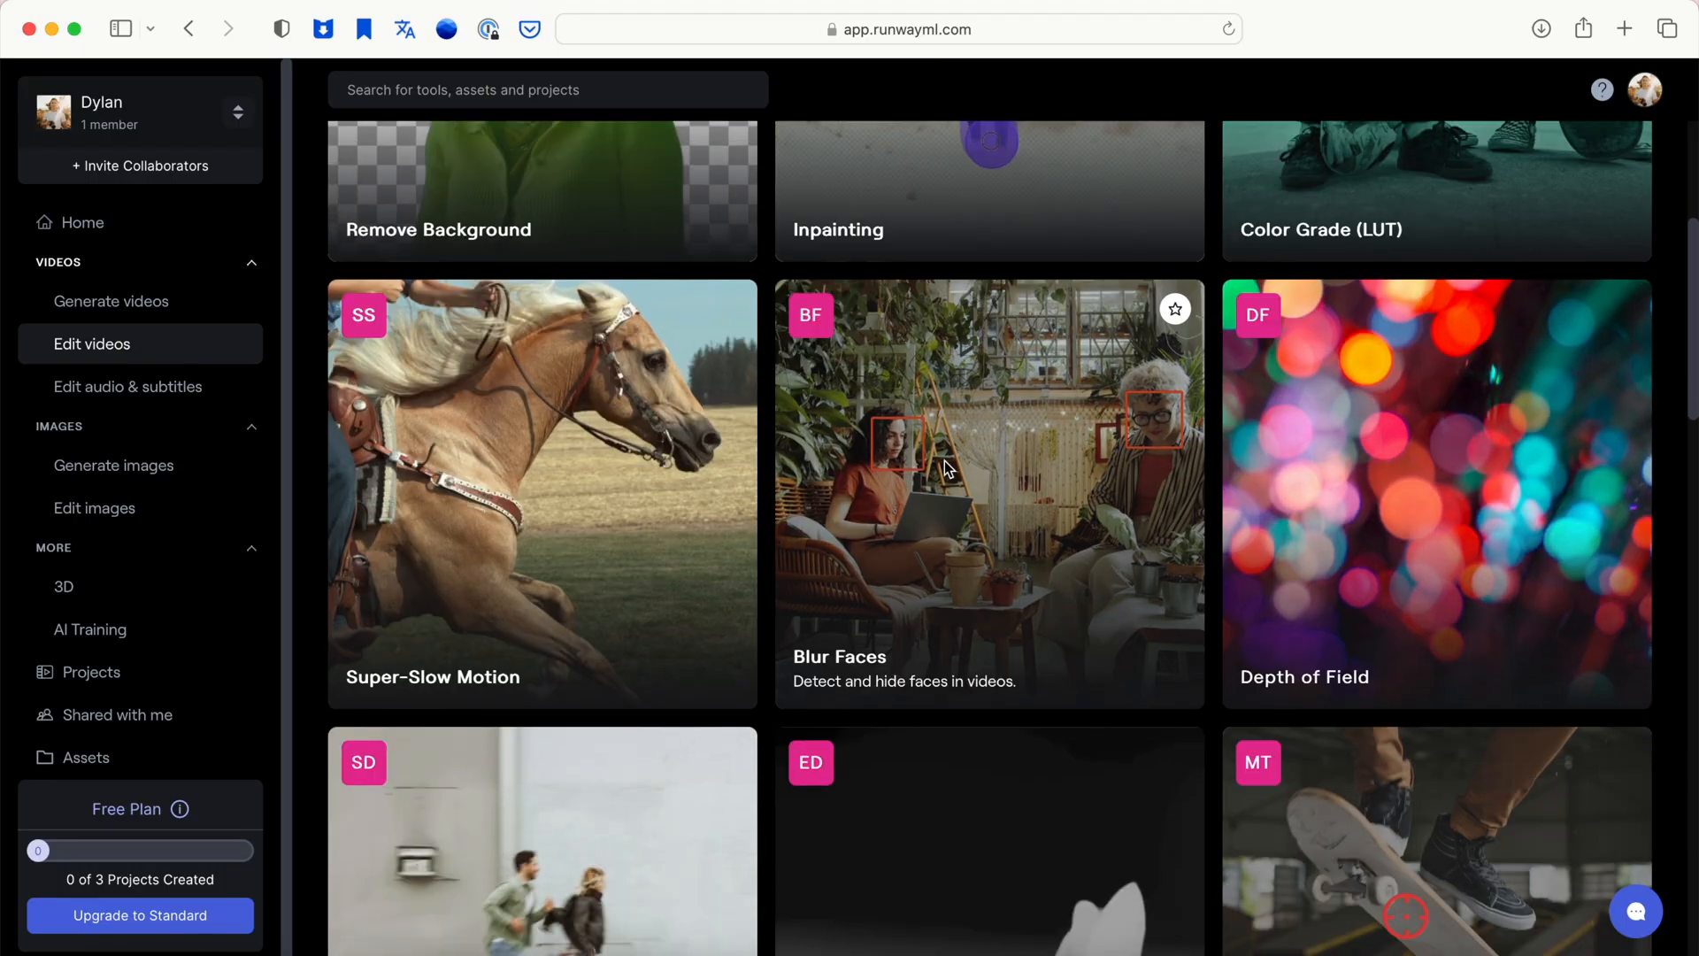
- Show Runway's audio and subtitle tools, then open the Get credits plan page
scroll("up", 3)
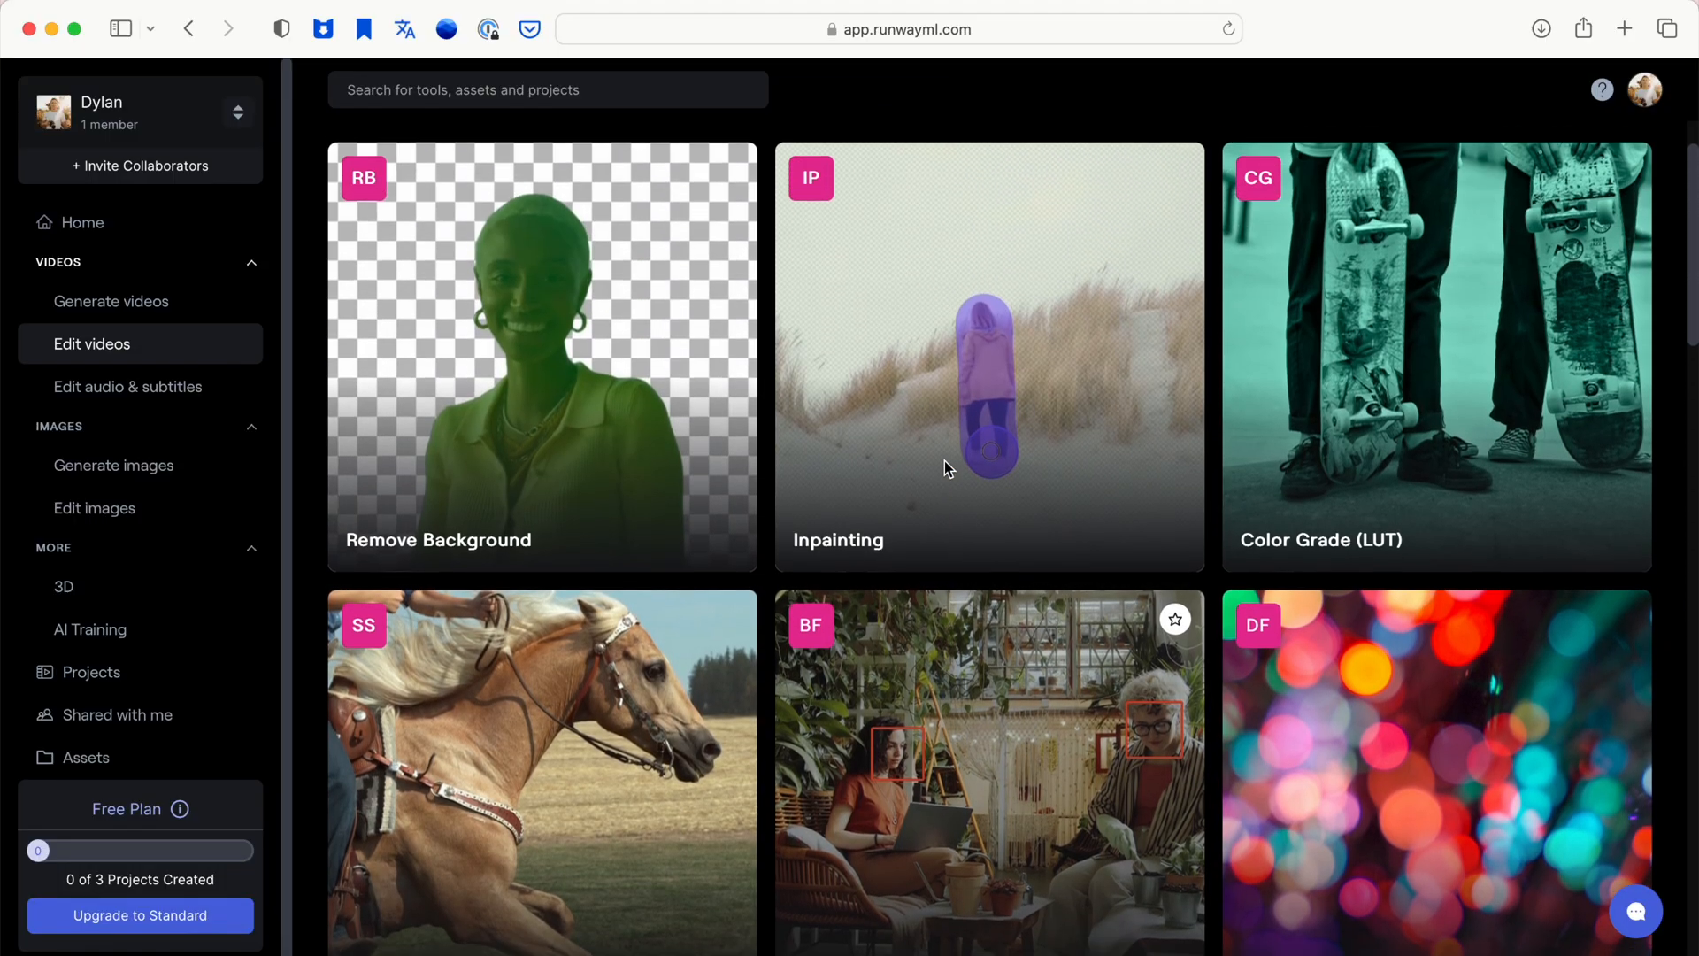
left_click(127, 386)
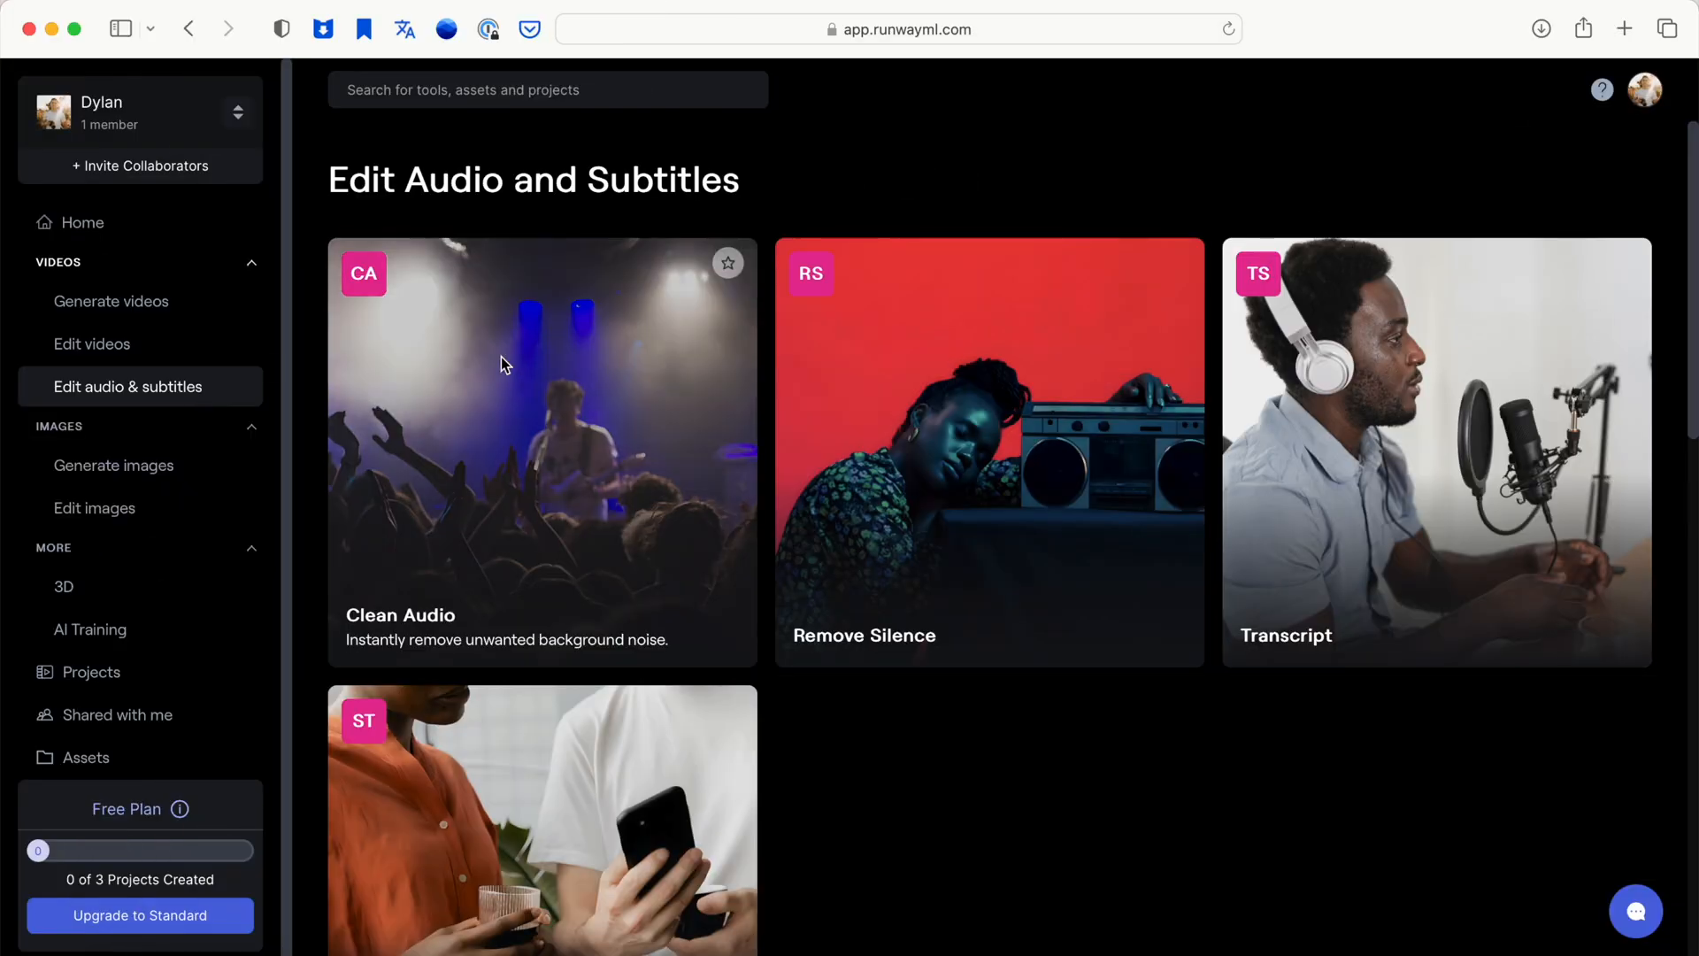
scroll("down", 3)
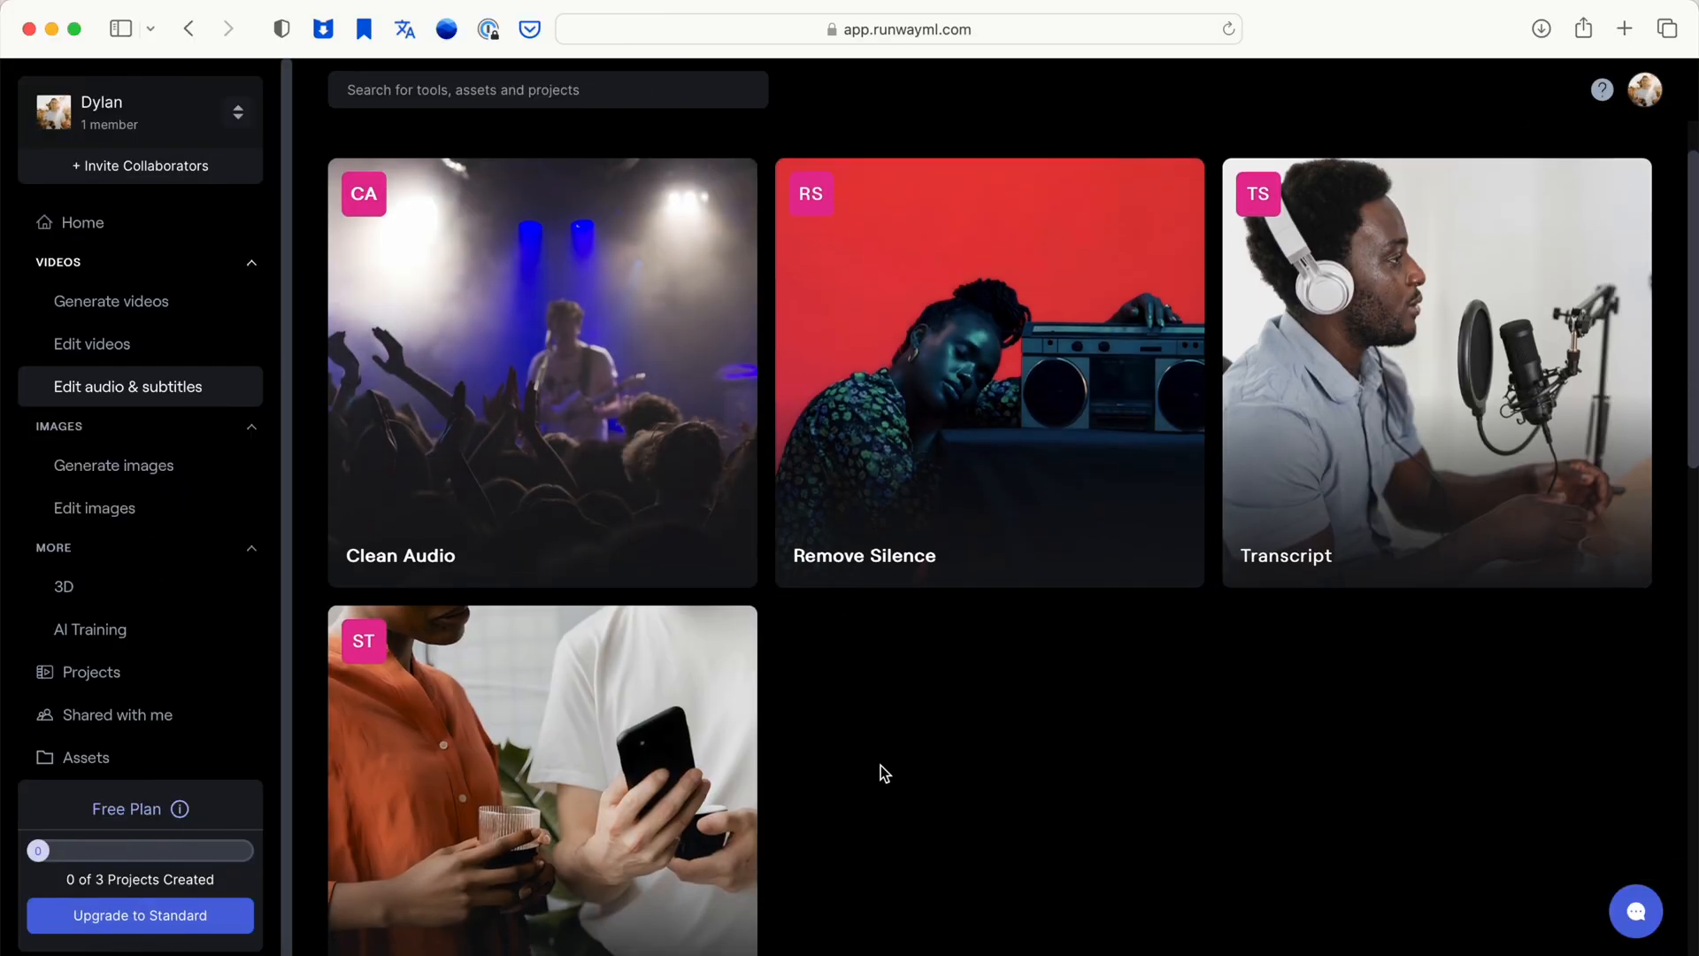
scroll("down", 3)
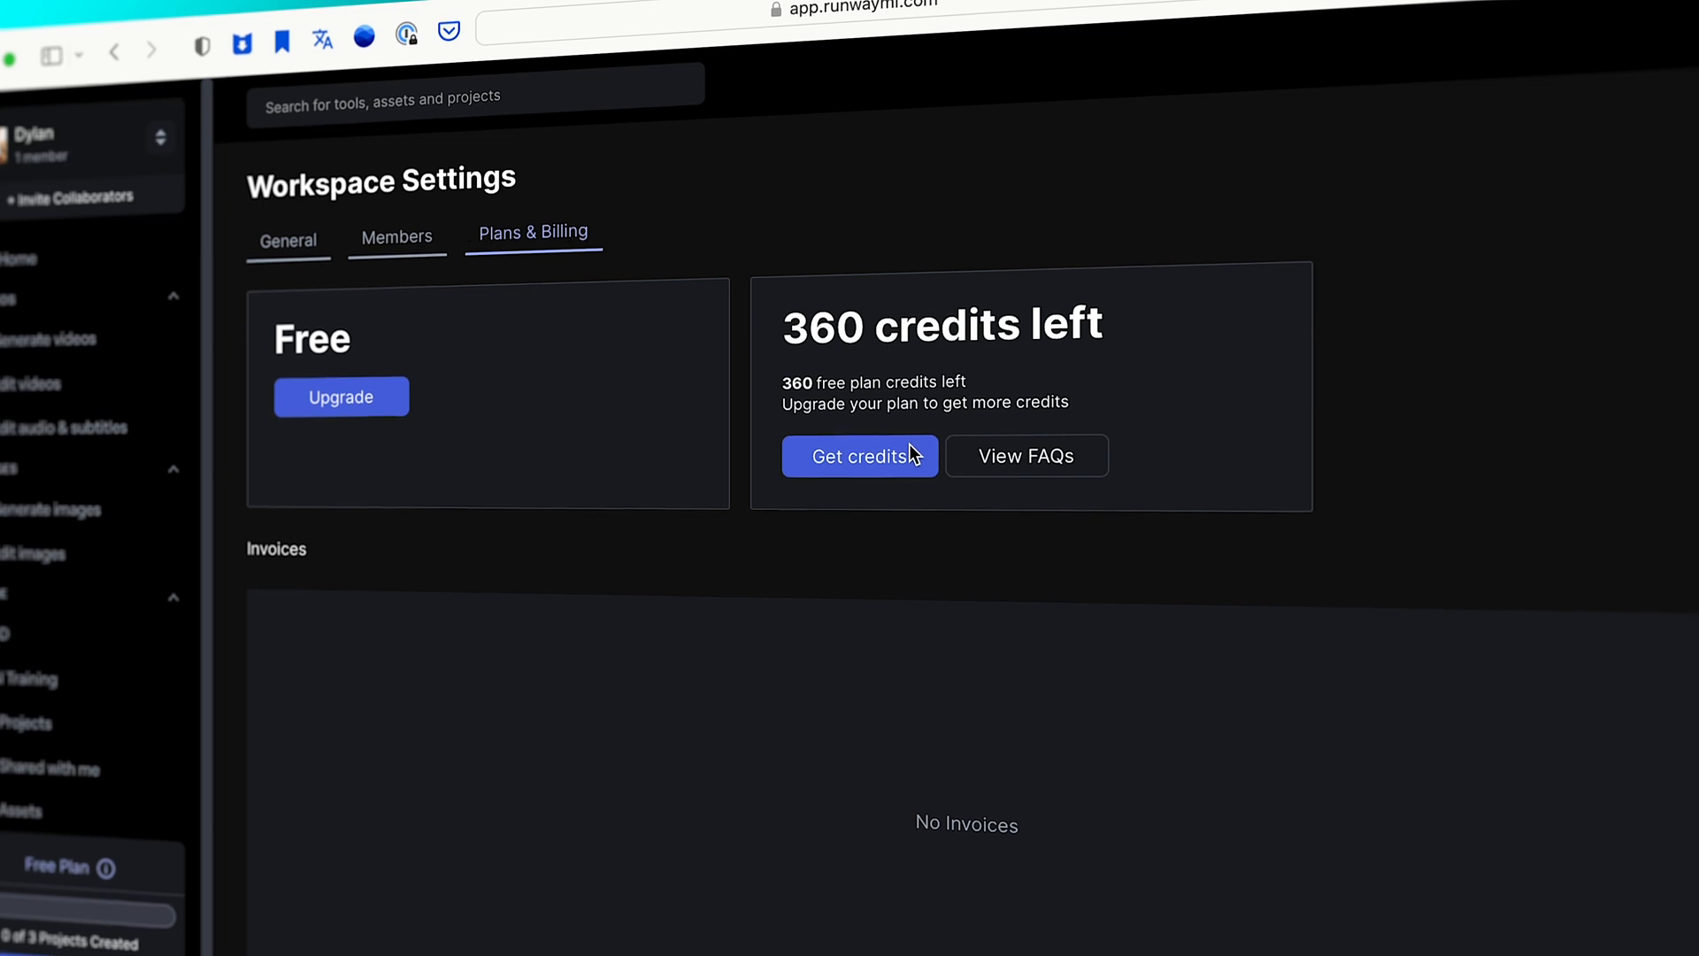
left_click(859, 455)
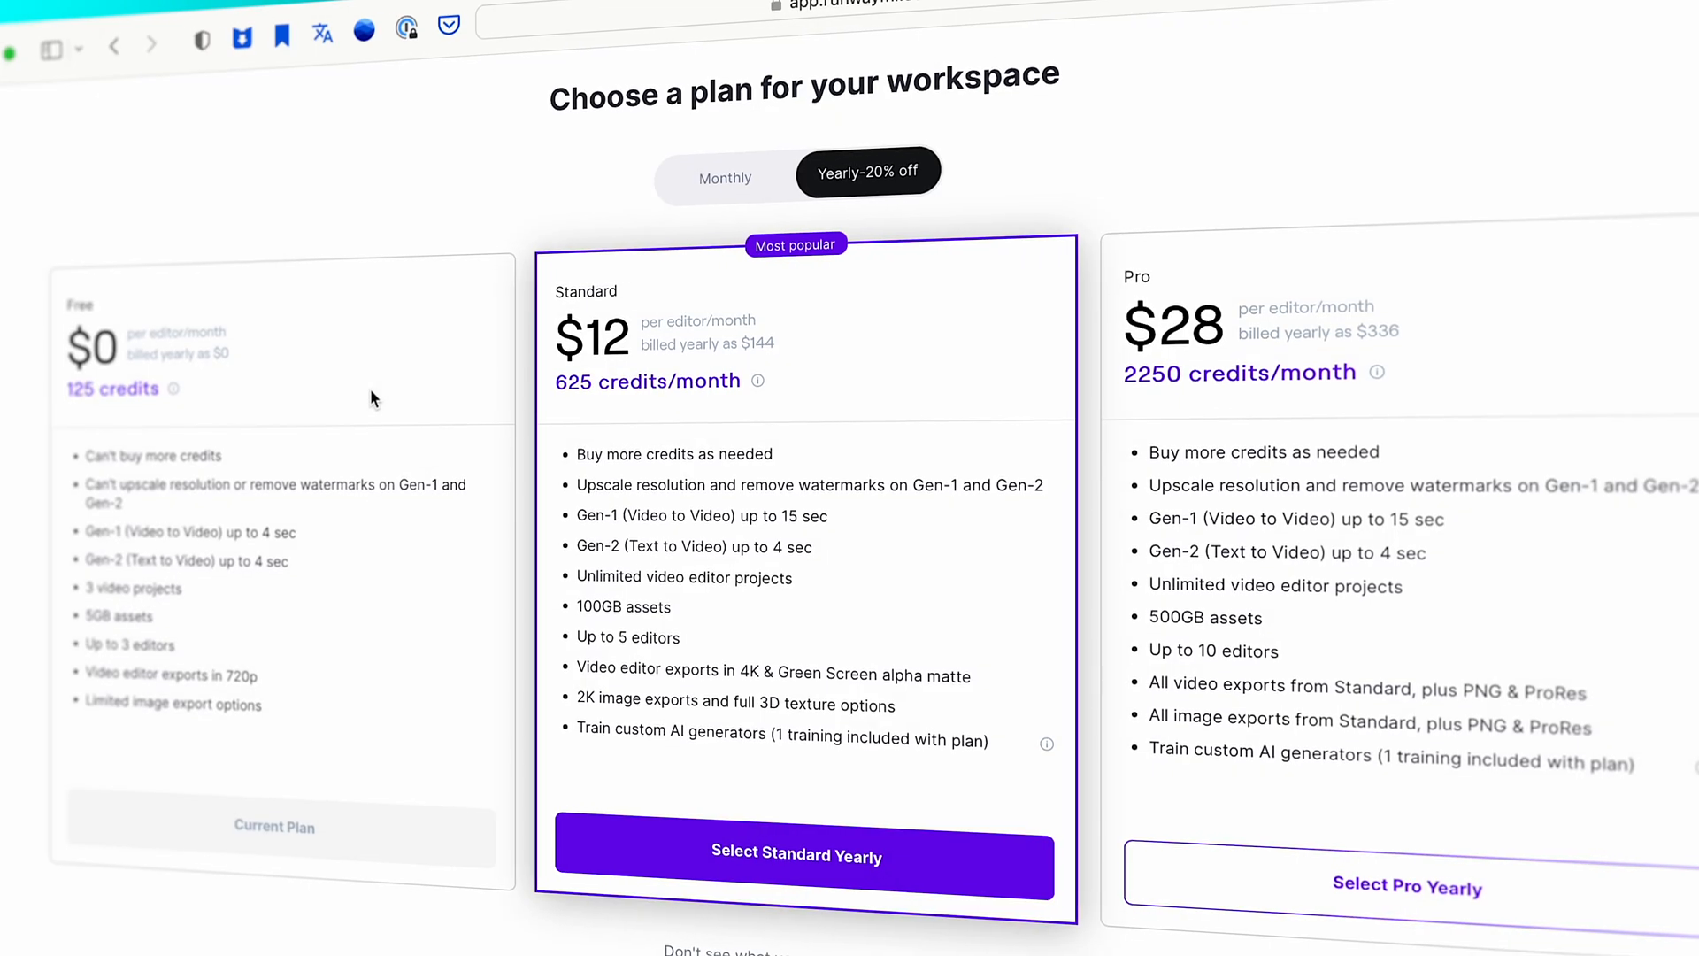